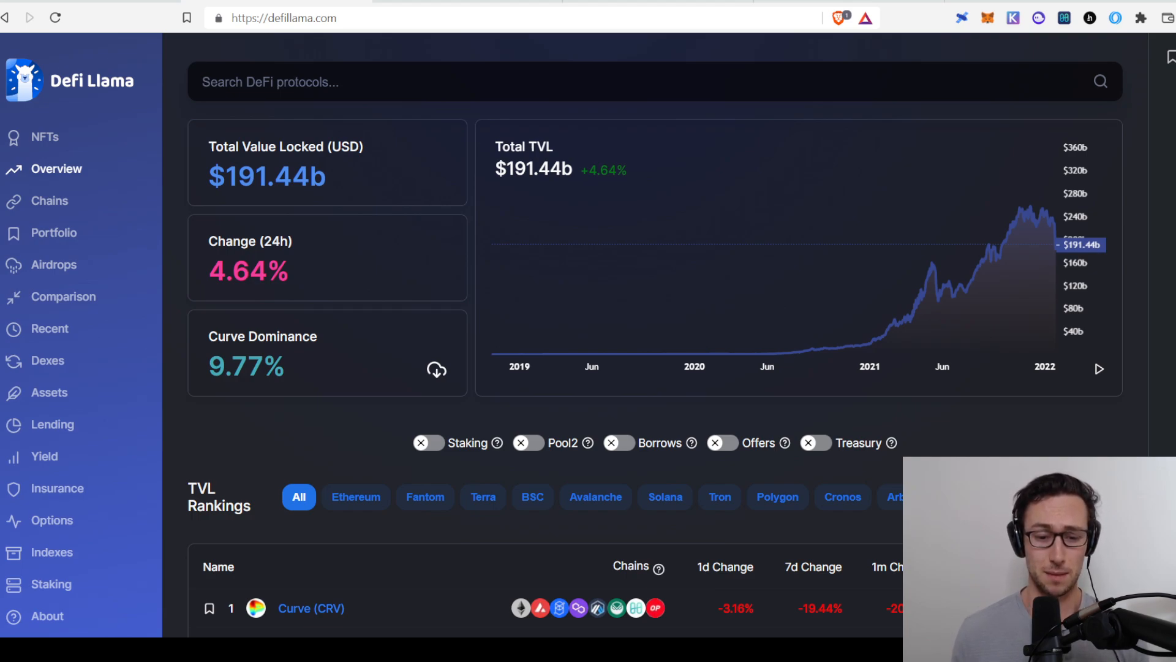
{"action": "mouse_move", "coordinate": [626, 406]}
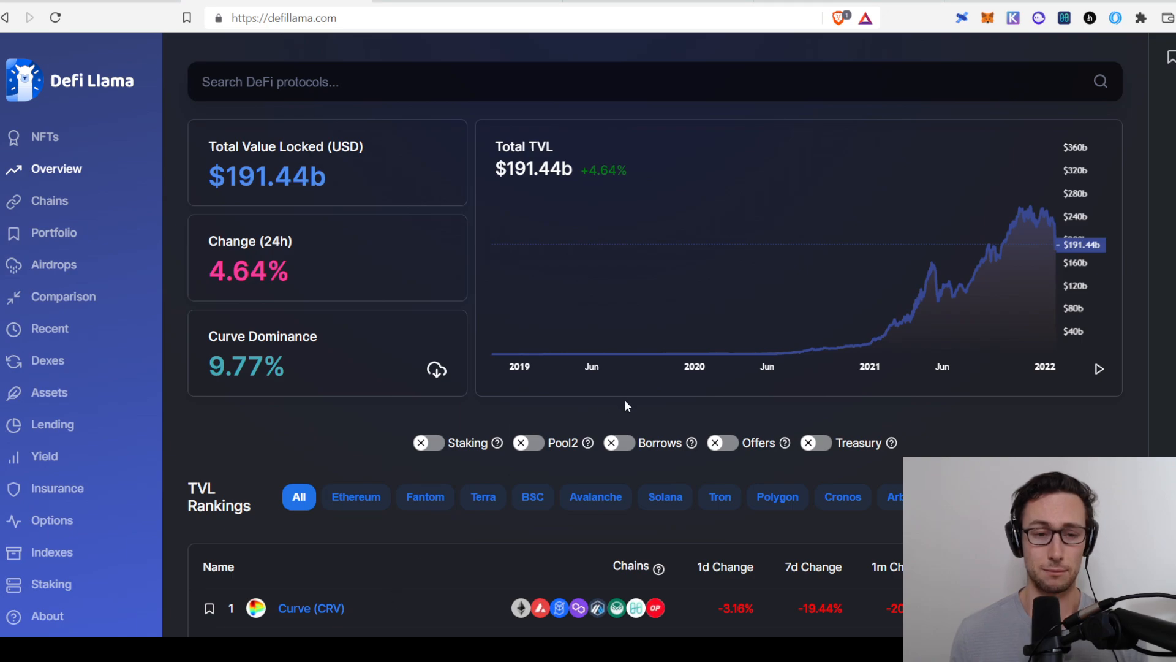
Step: Go to DefiLlama's Chains overview of value locked per chain
{"action": "scroll", "scroll_direction": "down", "scroll_amount": 3}
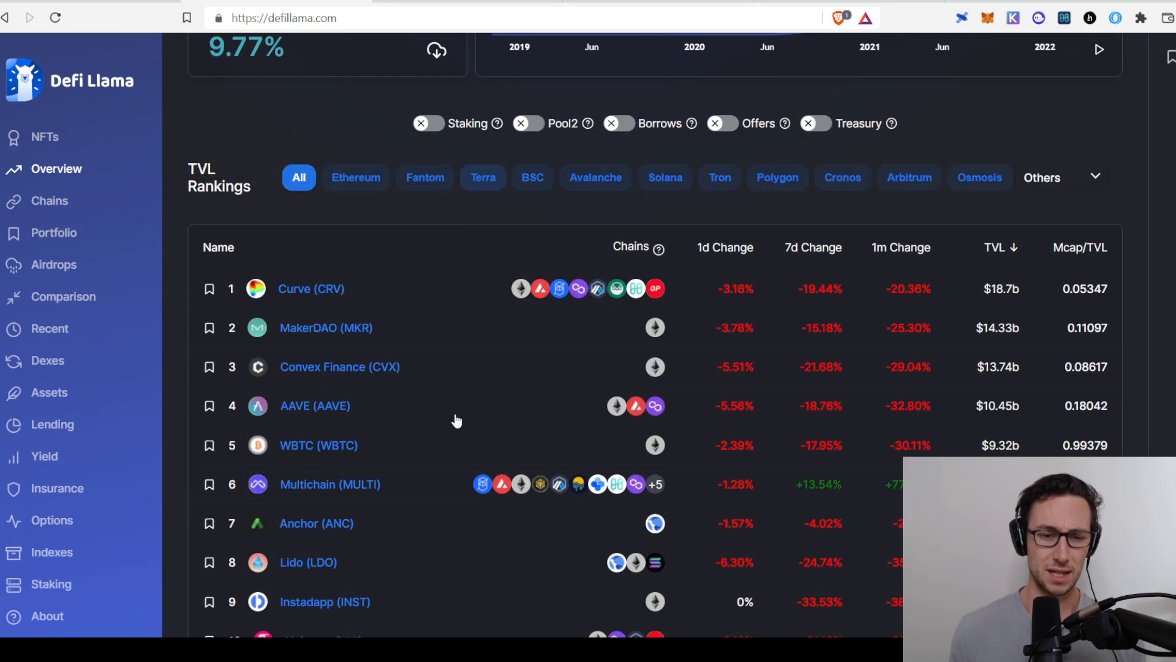
{"action": "scroll", "scroll_direction": "down", "scroll_amount": 3}
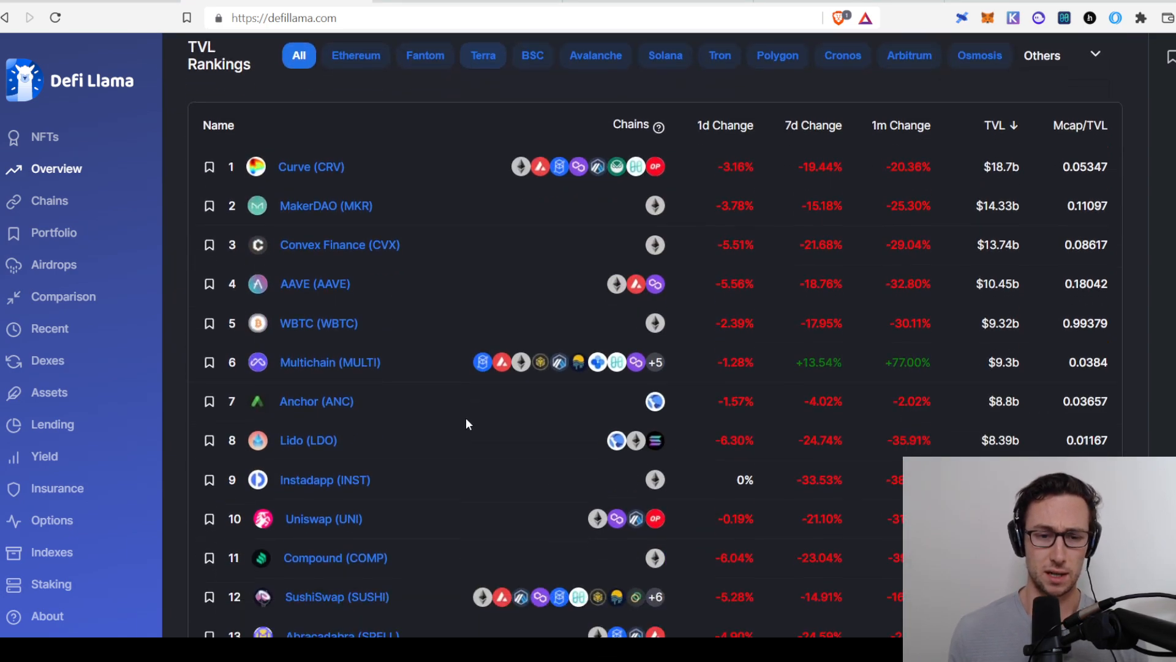
{"action": "scroll", "scroll_direction": "down", "scroll_amount": 3}
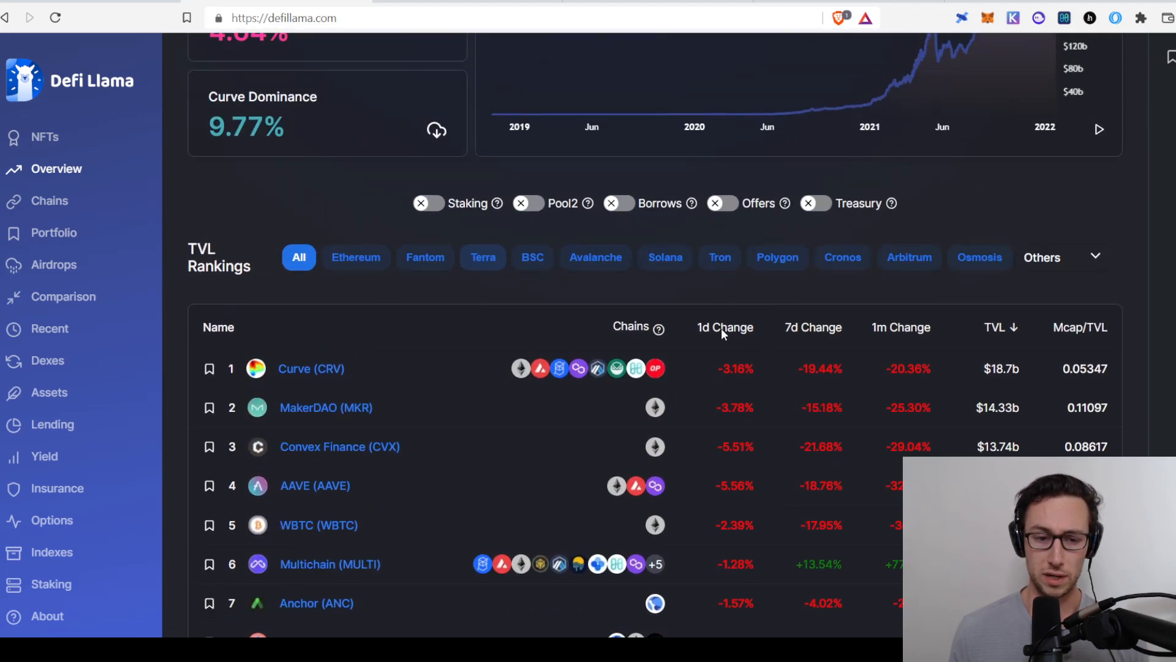
{"action": "mouse_move", "coordinate": [843, 336]}
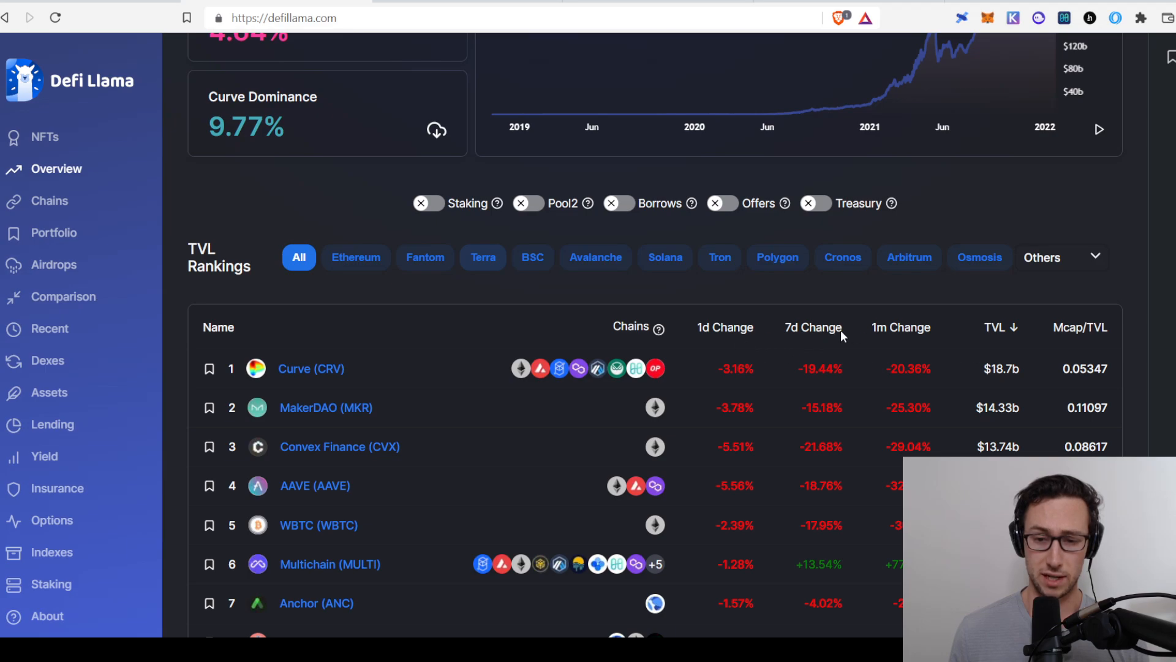
{"action": "mouse_move", "coordinate": [974, 297]}
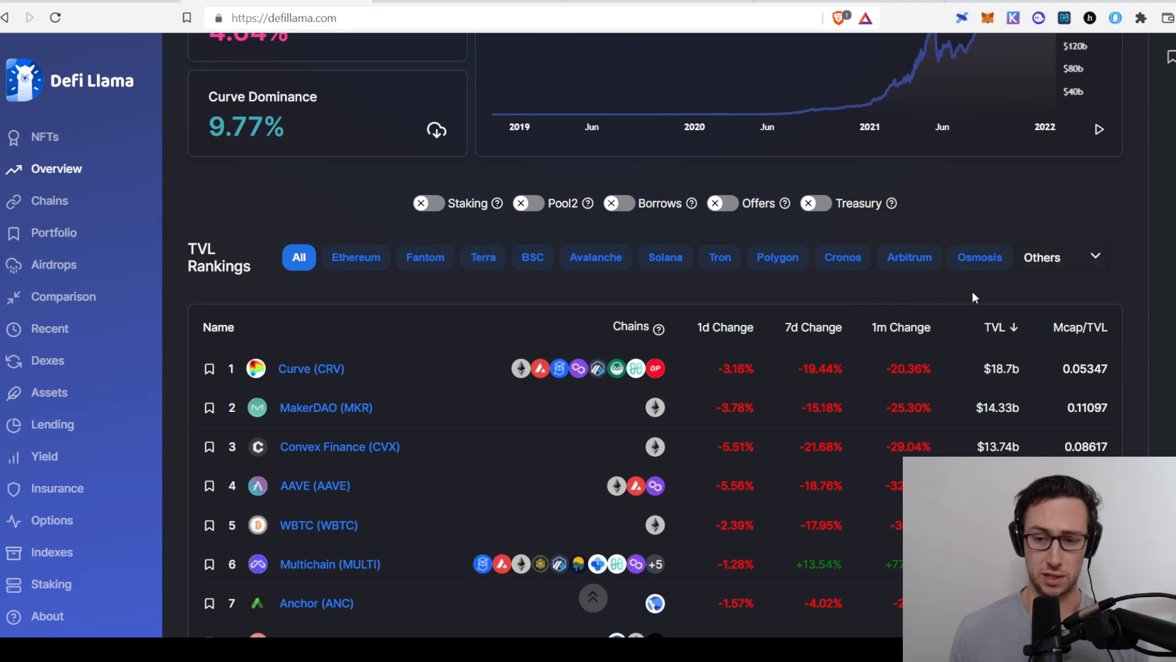
{"action": "mouse_move", "coordinate": [1102, 404]}
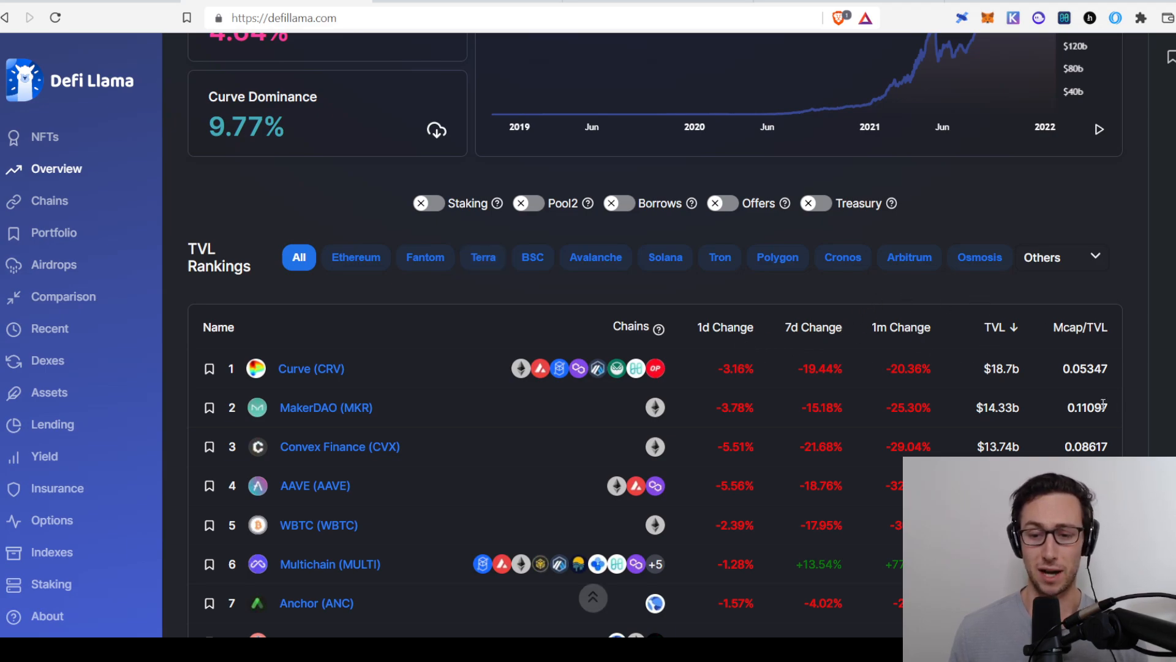
{"action": "mouse_move", "coordinate": [588, 448]}
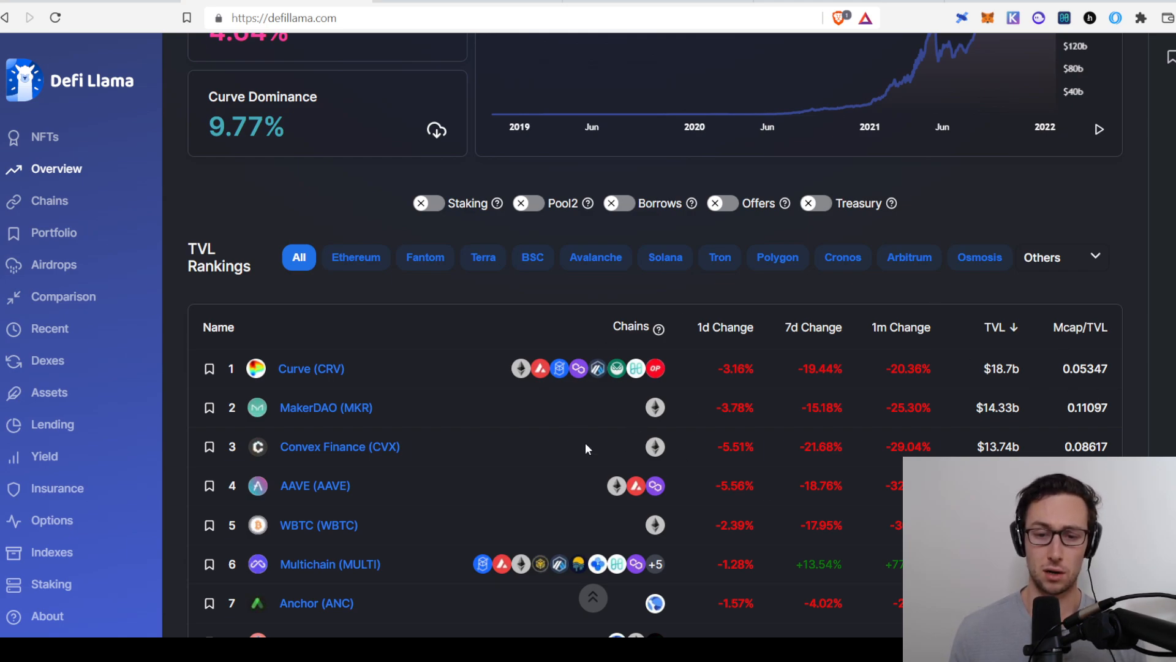
{"action": "mouse_move", "coordinate": [152, 238]}
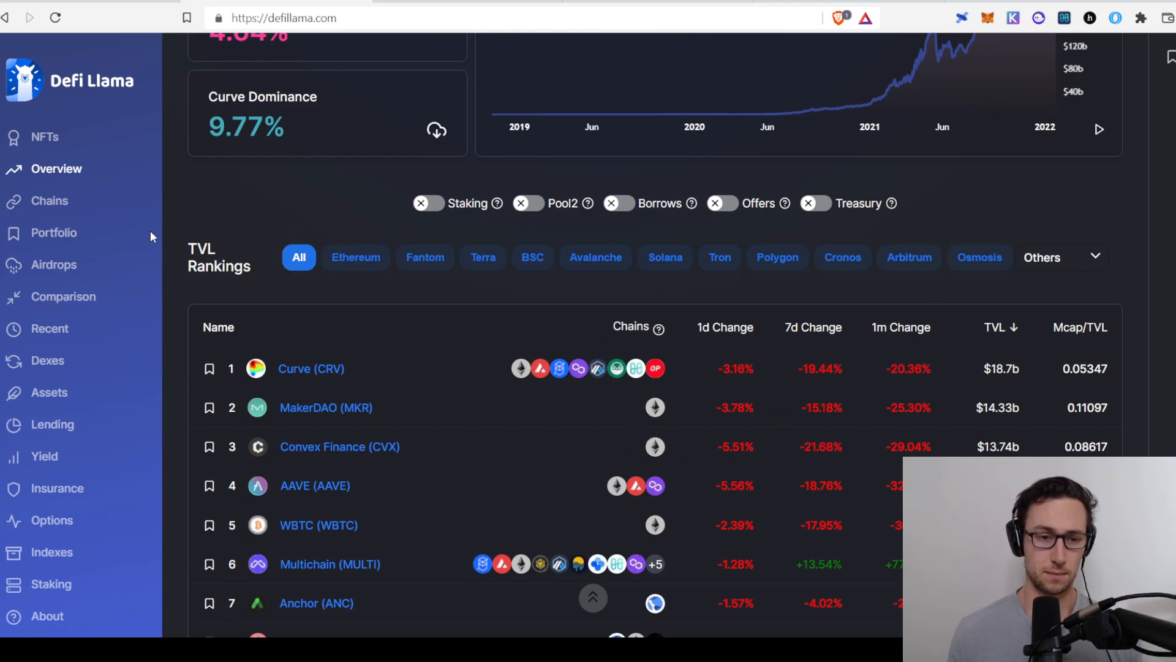
{"action": "scroll", "scroll_direction": "up", "scroll_amount": 3}
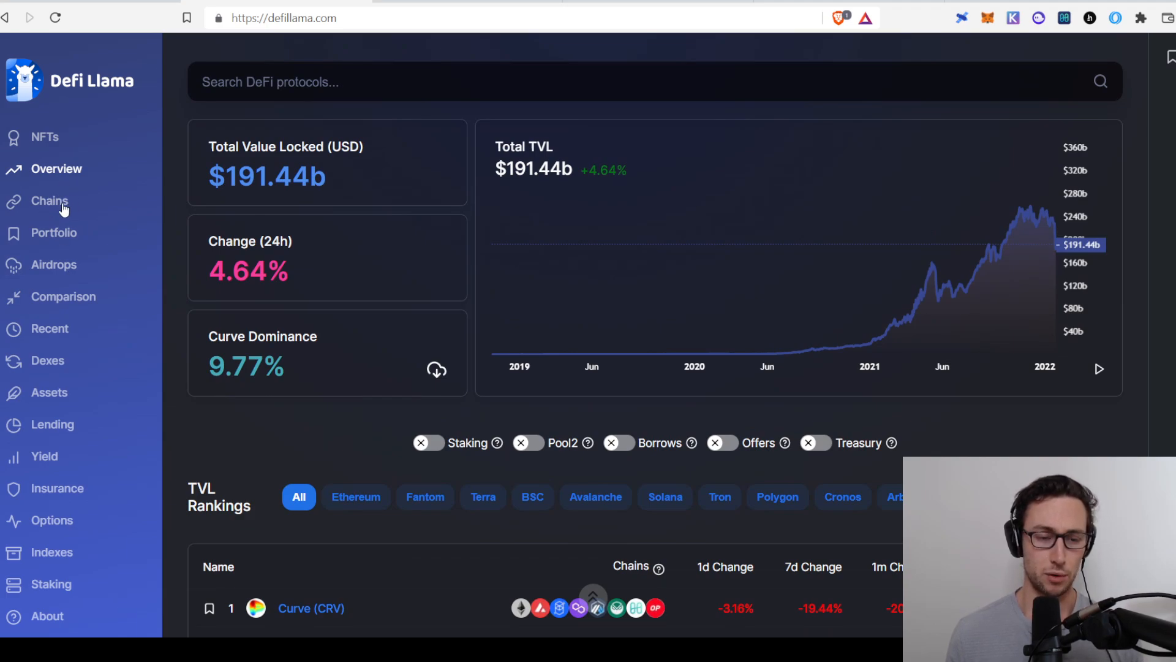
{"action": "mouse_move", "coordinate": [27, 207]}
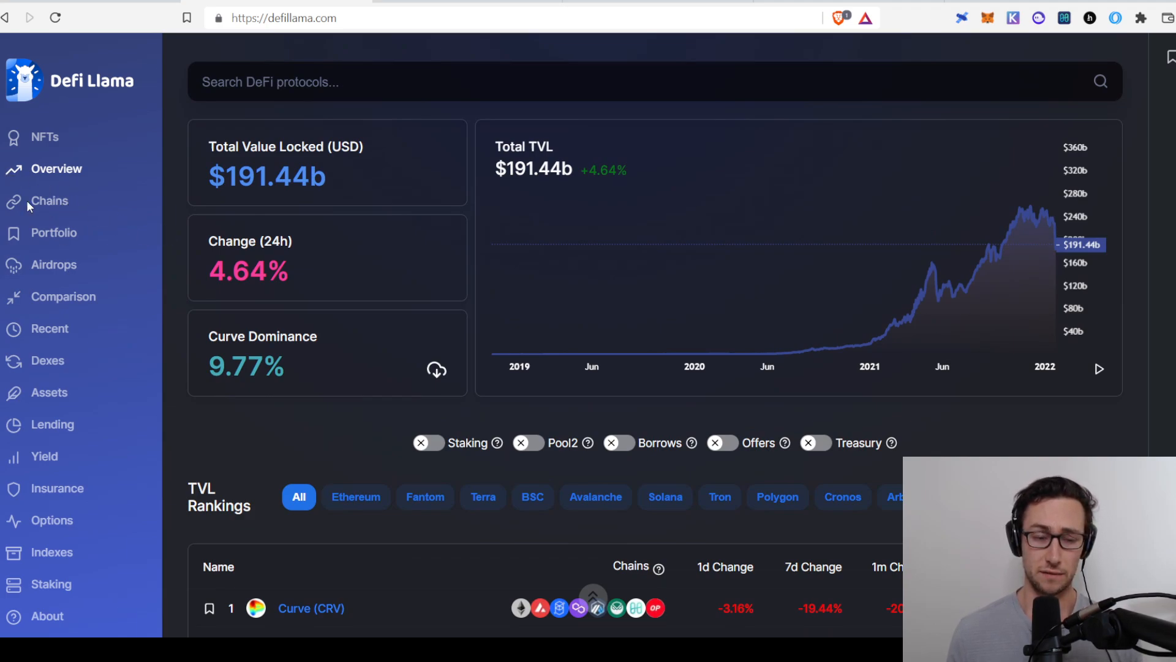
{"action": "left_click", "coordinate": [48, 201]}
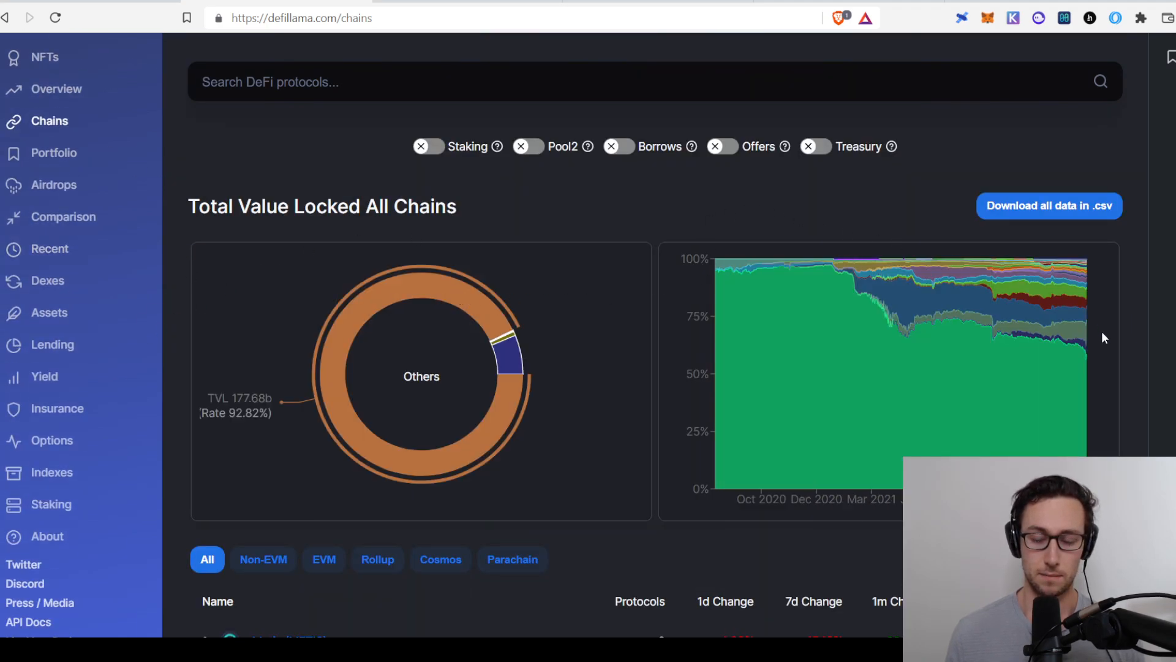
{"action": "mouse_move", "coordinate": [988, 335]}
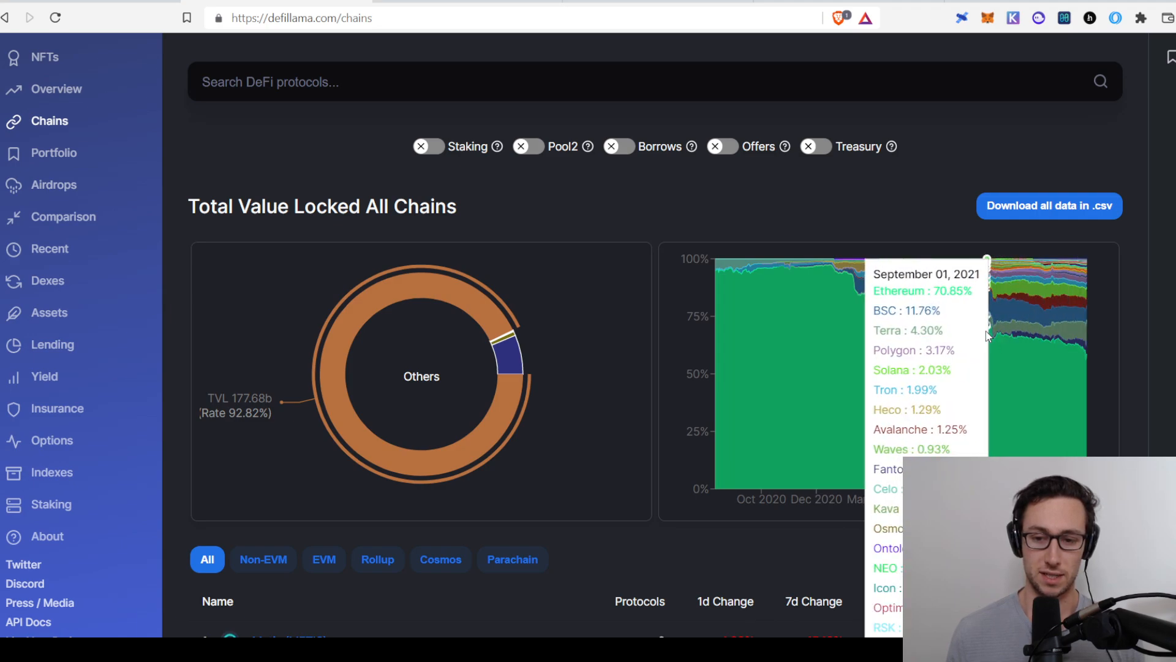
Step: Rank the chains table by TVL descending, Ethereum first at $112.47b
{"action": "scroll", "scroll_direction": "down", "scroll_amount": 3}
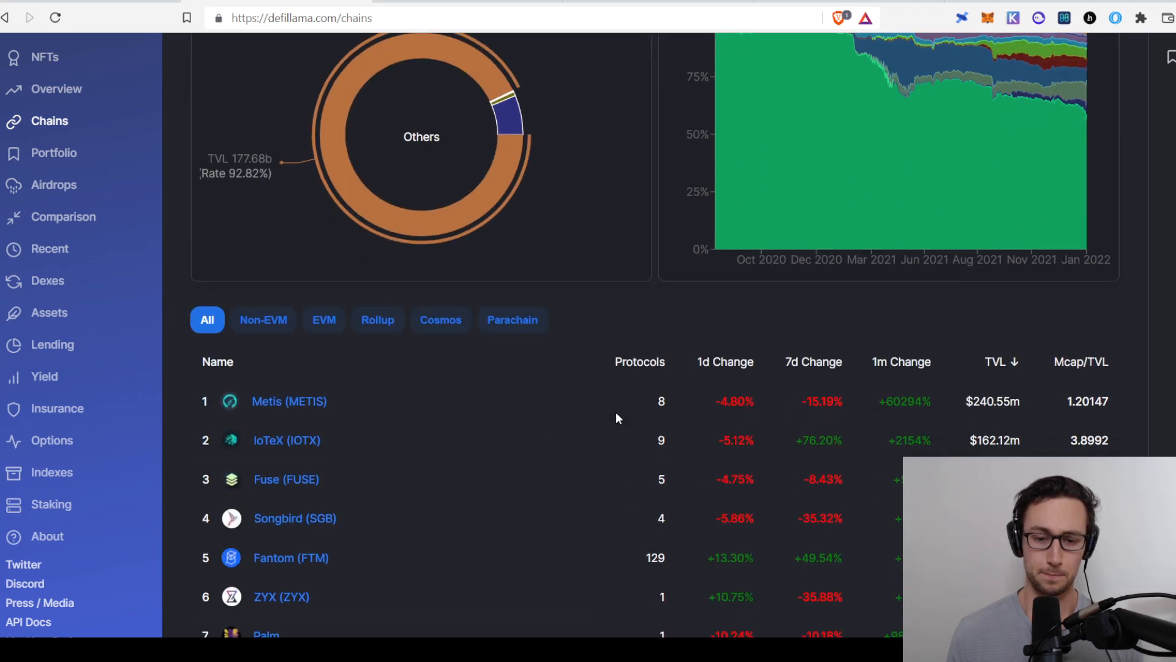
{"action": "scroll", "scroll_direction": "down", "scroll_amount": 3}
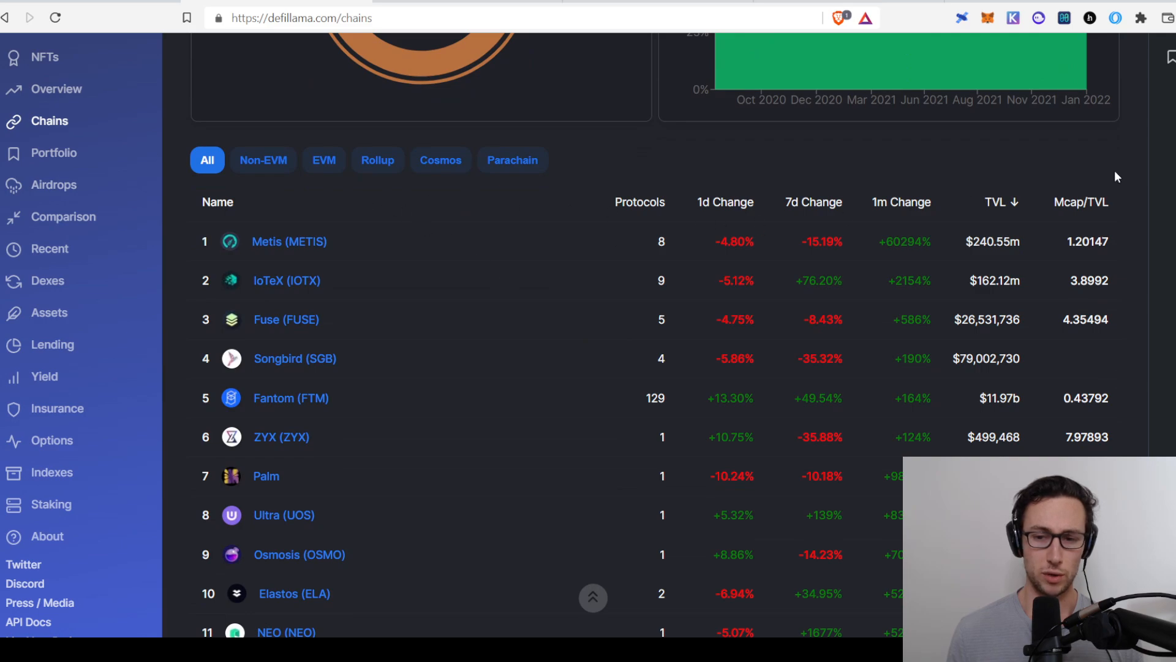
{"action": "left_click", "coordinate": [998, 203]}
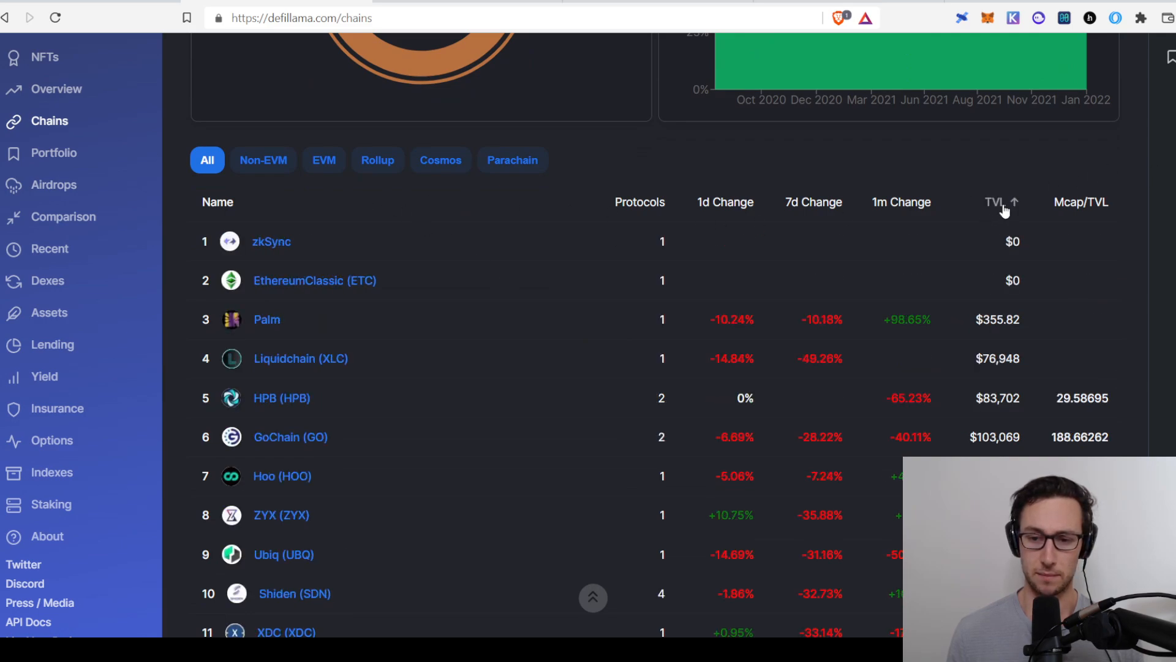
{"action": "left_click", "coordinate": [996, 203]}
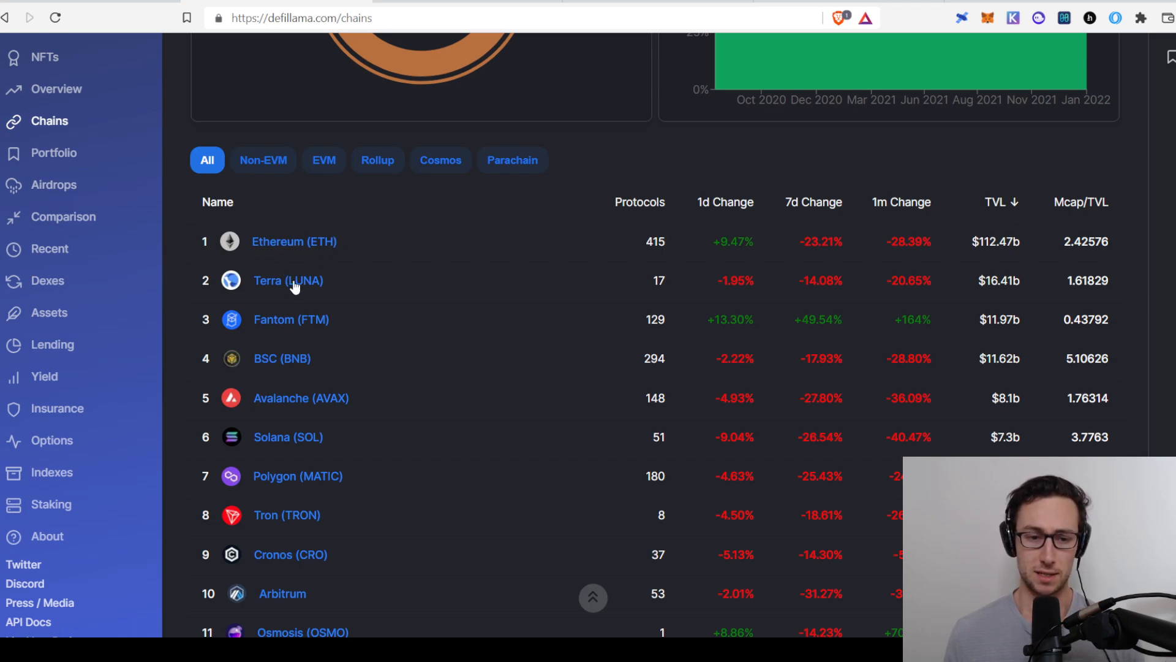
{"action": "mouse_move", "coordinate": [633, 240]}
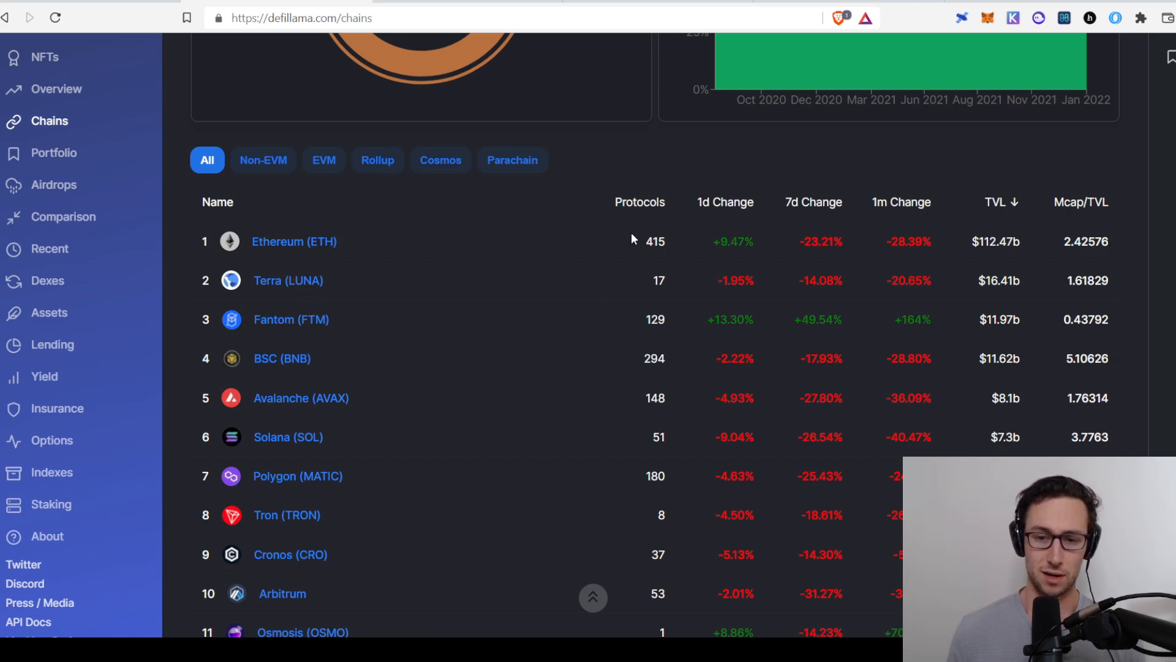
{"action": "mouse_move", "coordinate": [825, 363]}
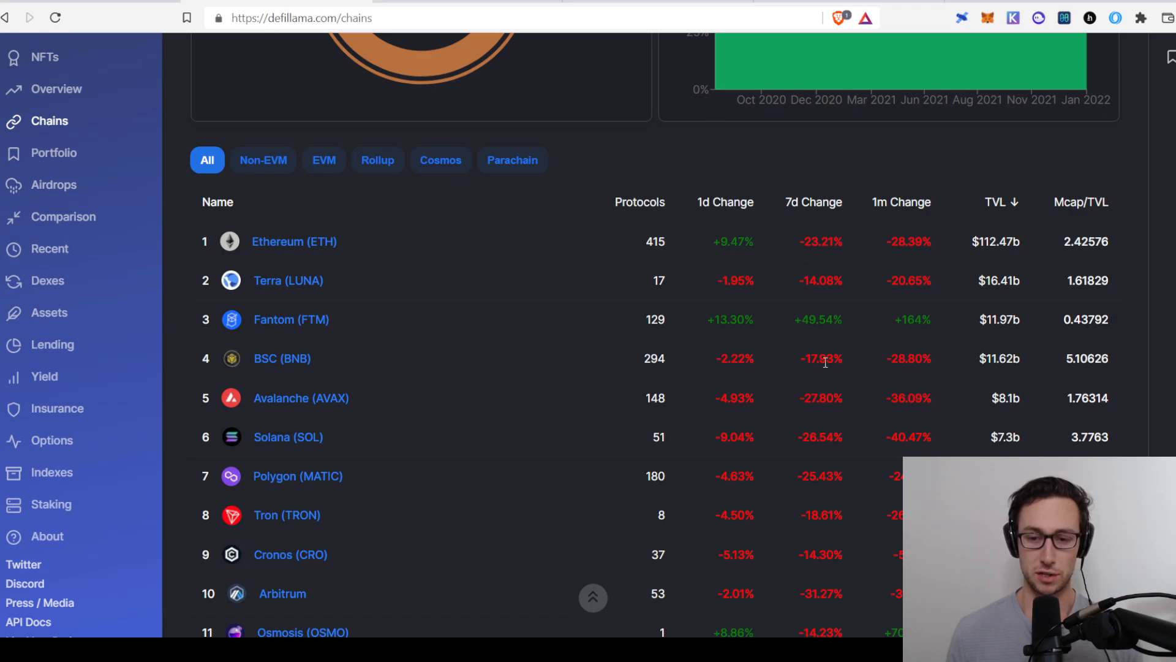
{"action": "mouse_move", "coordinate": [88, 160]}
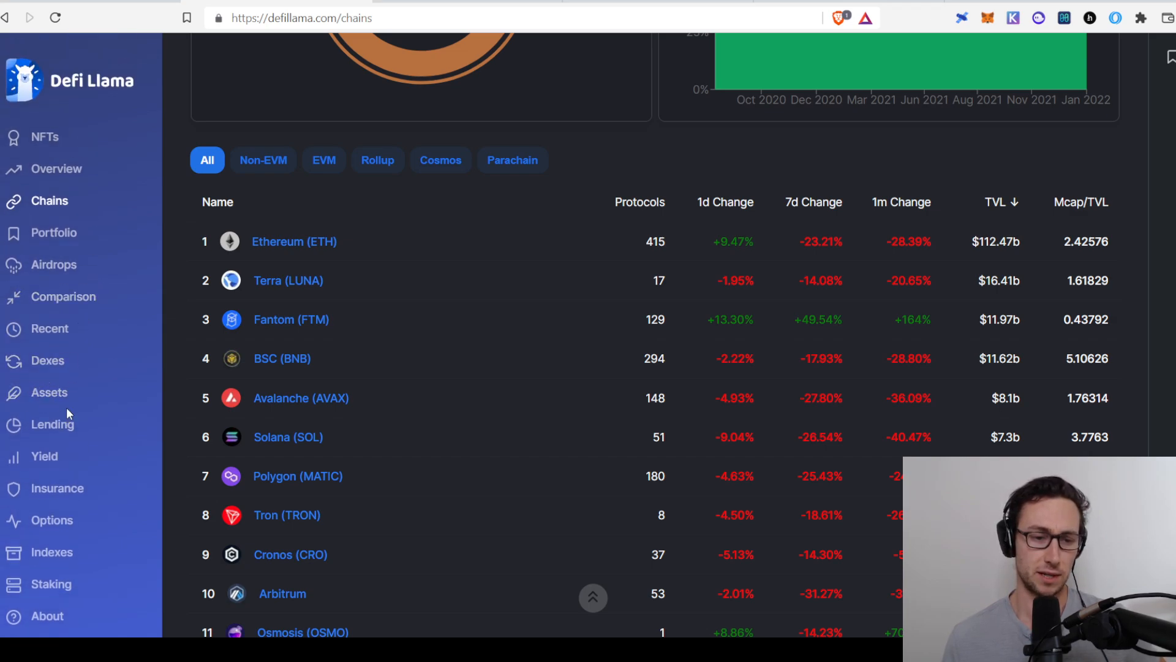
{"action": "mouse_move", "coordinate": [263, 294]}
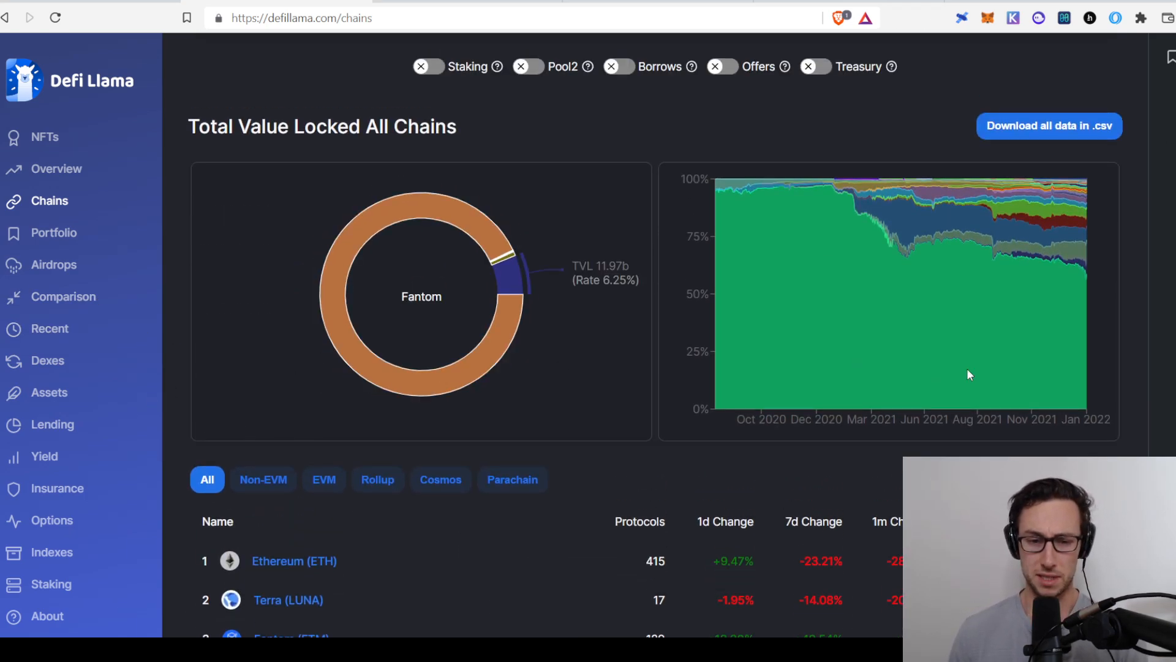
{"action": "scroll", "scroll_direction": "down", "scroll_amount": 3}
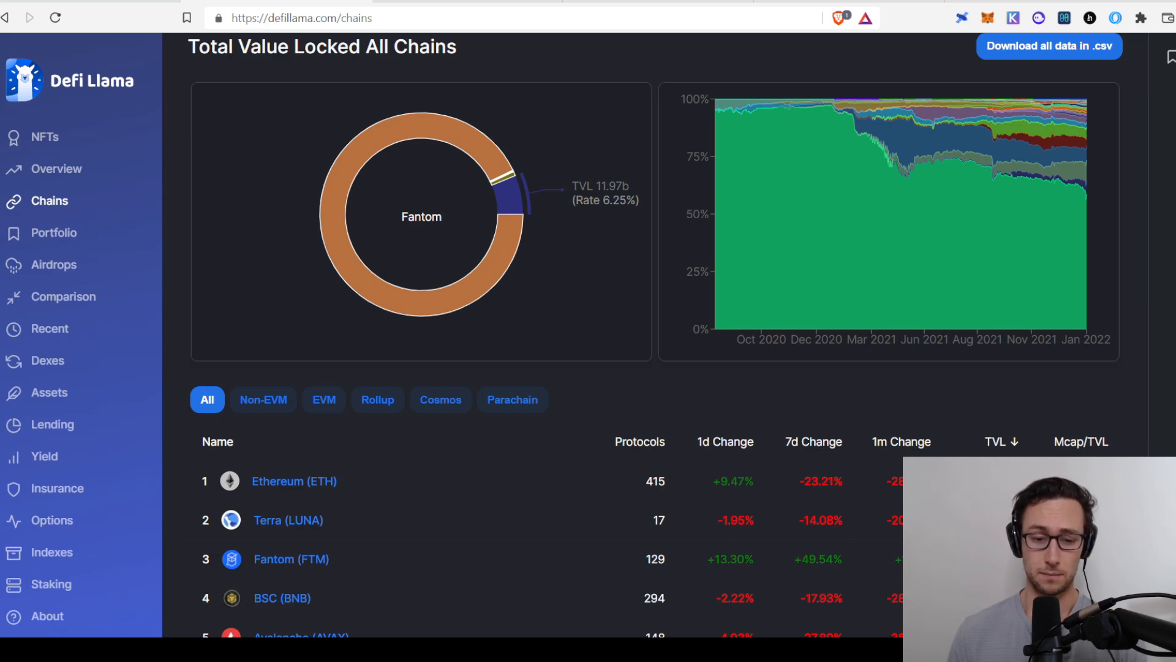
{"action": "scroll", "scroll_direction": "down", "scroll_amount": 3}
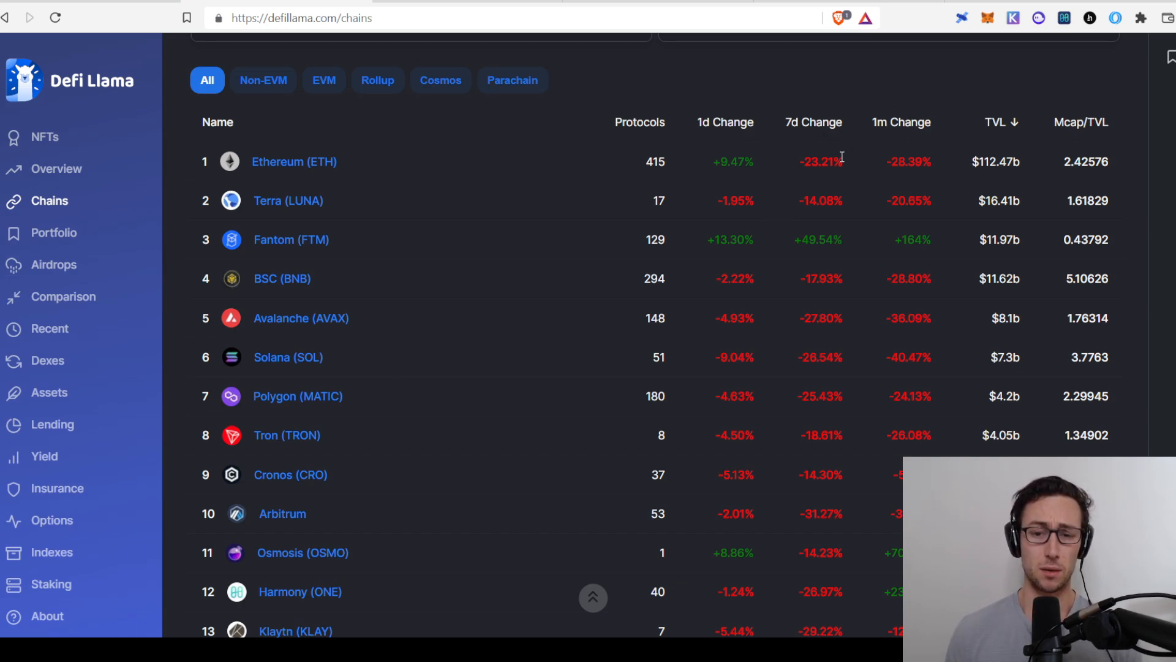
{"action": "mouse_move", "coordinate": [736, 581]}
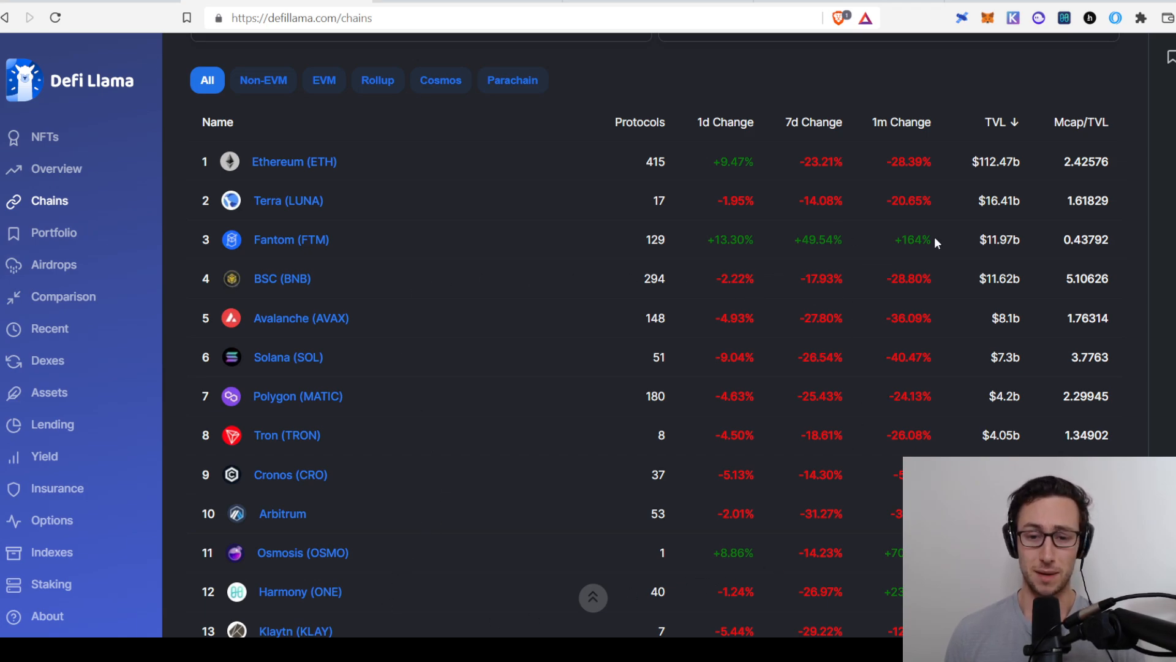
{"action": "mouse_move", "coordinate": [946, 248]}
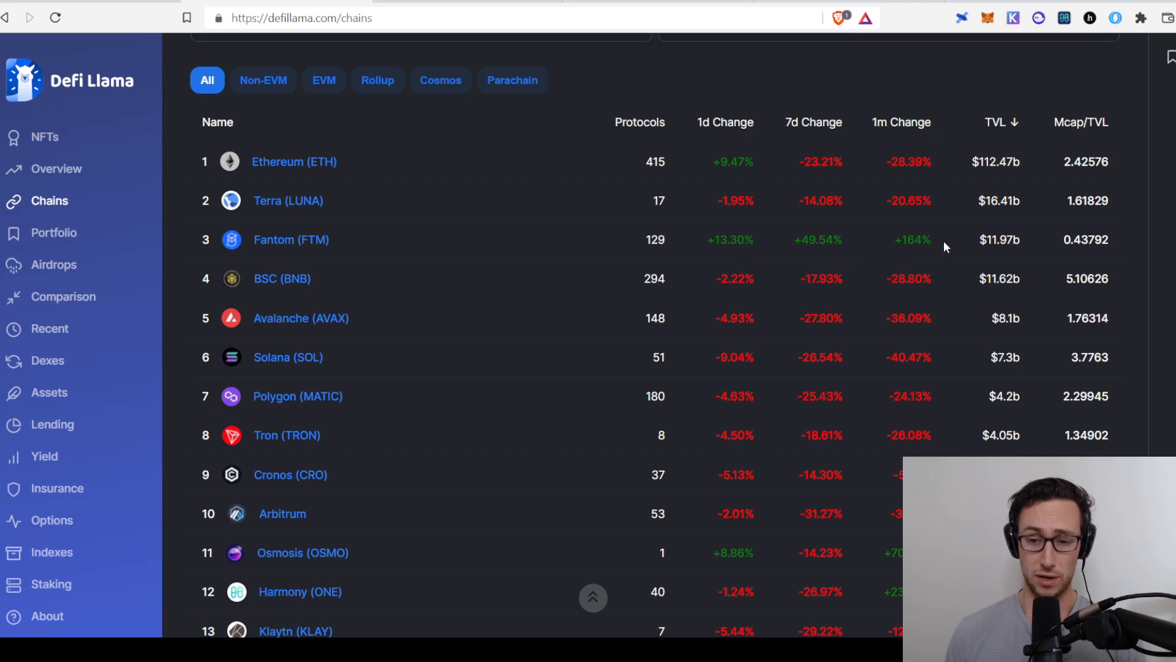
{"action": "mouse_move", "coordinate": [597, 430]}
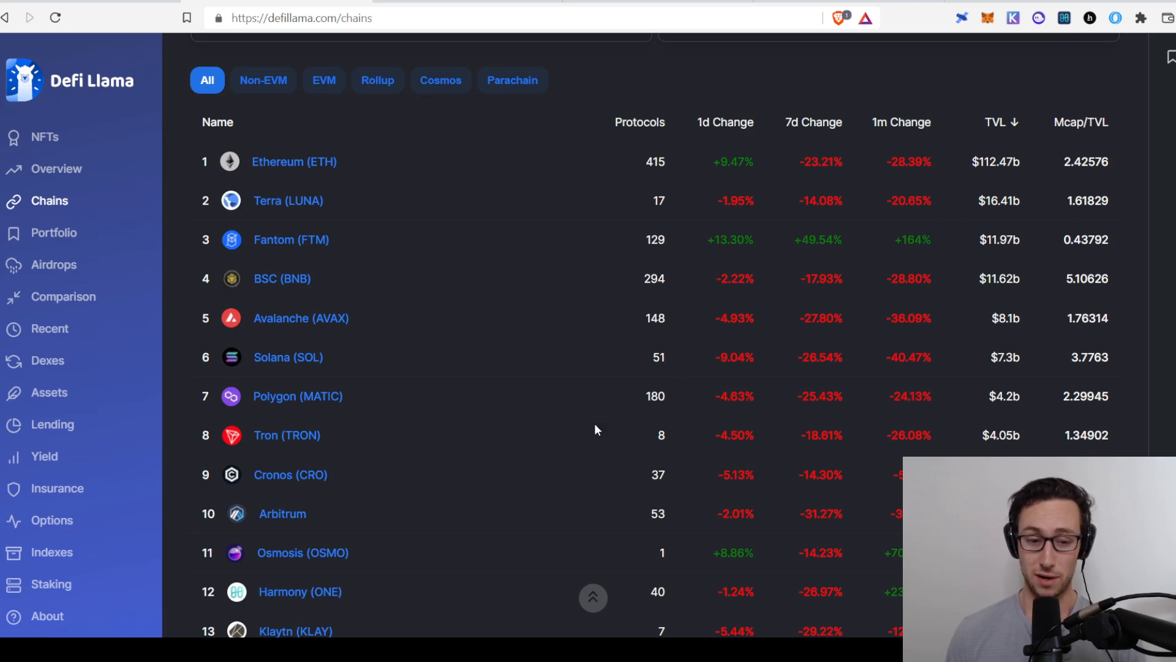
{"action": "mouse_move", "coordinate": [758, 534]}
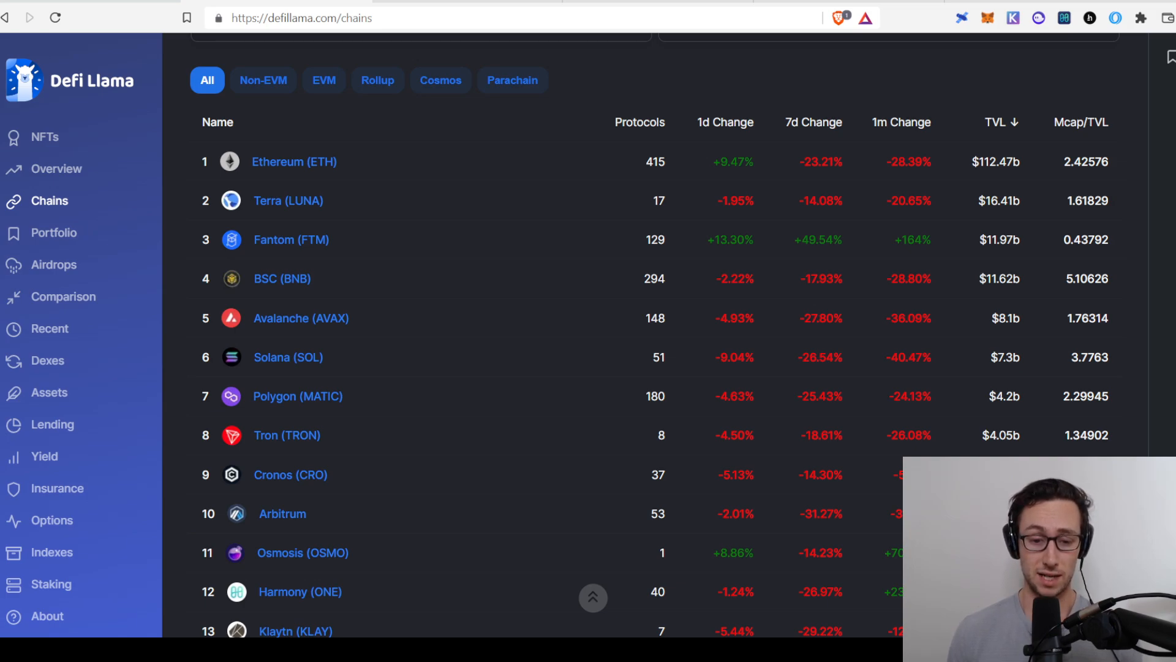
{"action": "scroll", "scroll_direction": "down", "scroll_amount": 3}
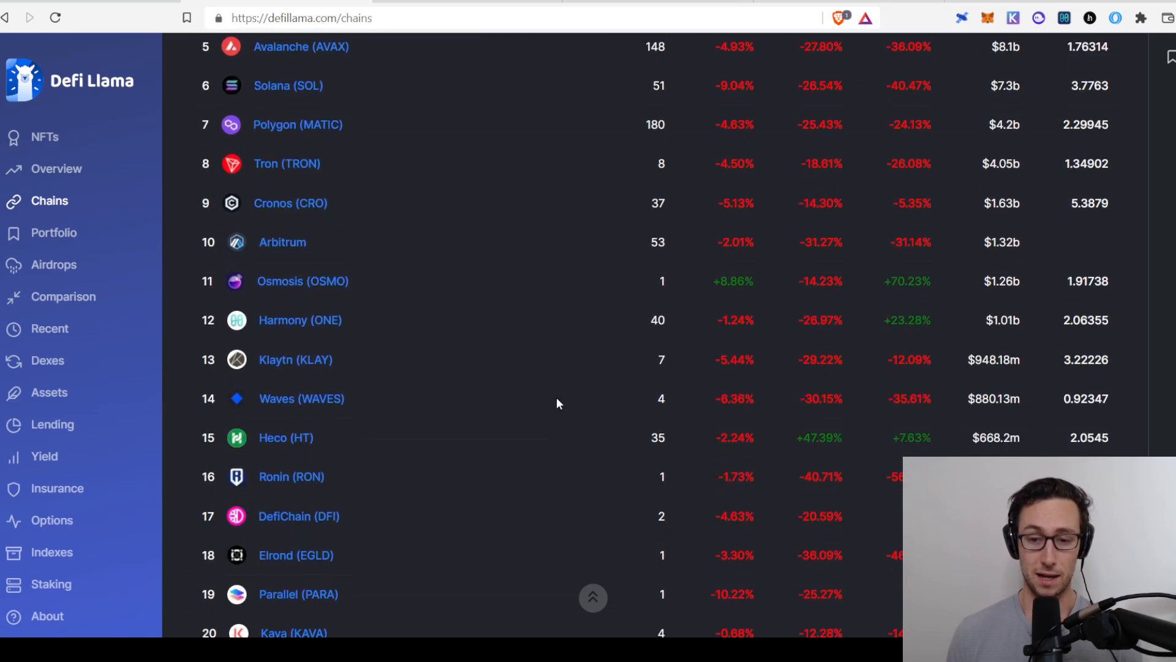
{"action": "scroll", "scroll_direction": "down", "scroll_amount": 3}
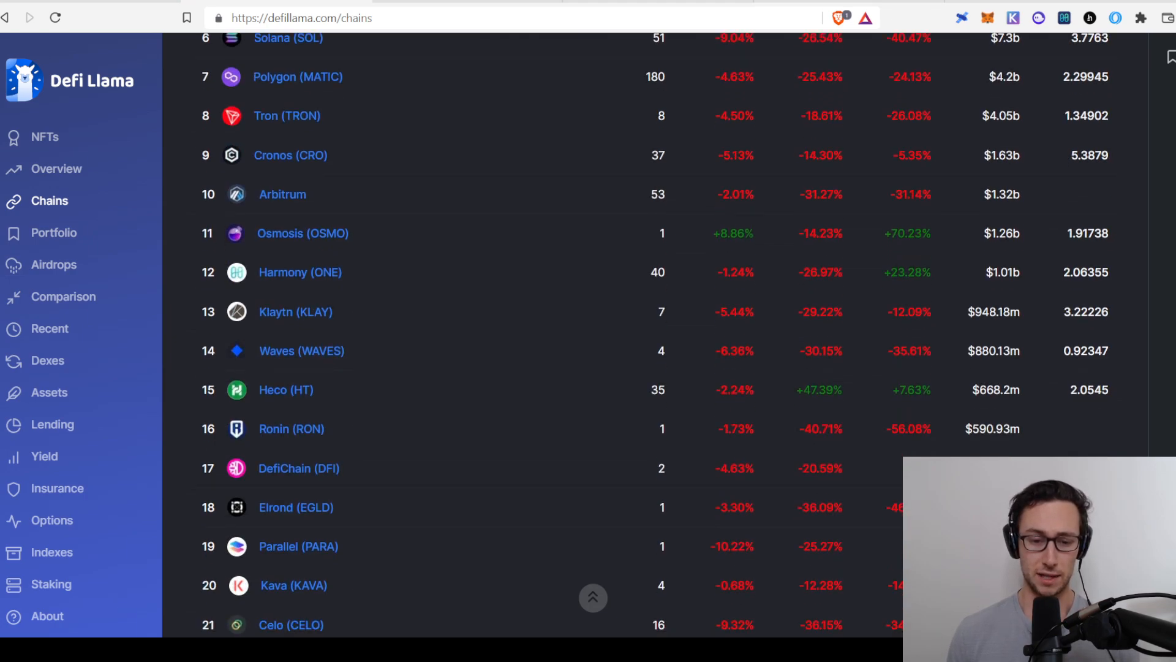
{"action": "scroll", "scroll_direction": "up", "scroll_amount": 3}
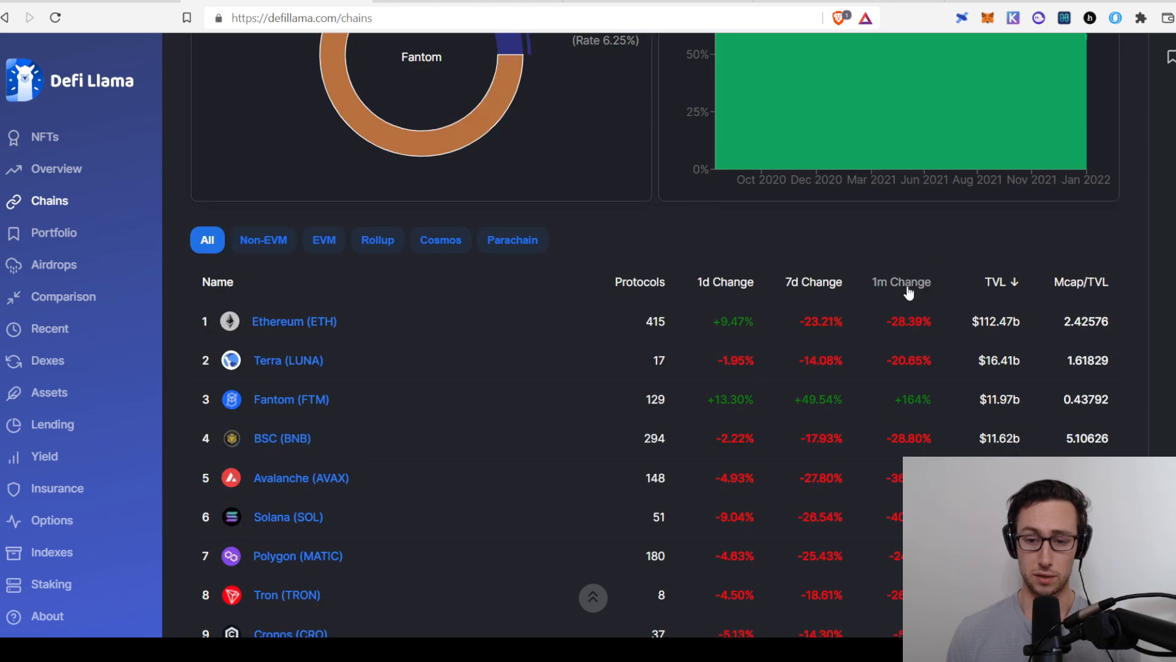
Step: Rank chains by one-month change, putting Metis on top at +60294%
{"action": "left_click", "coordinate": [902, 282]}
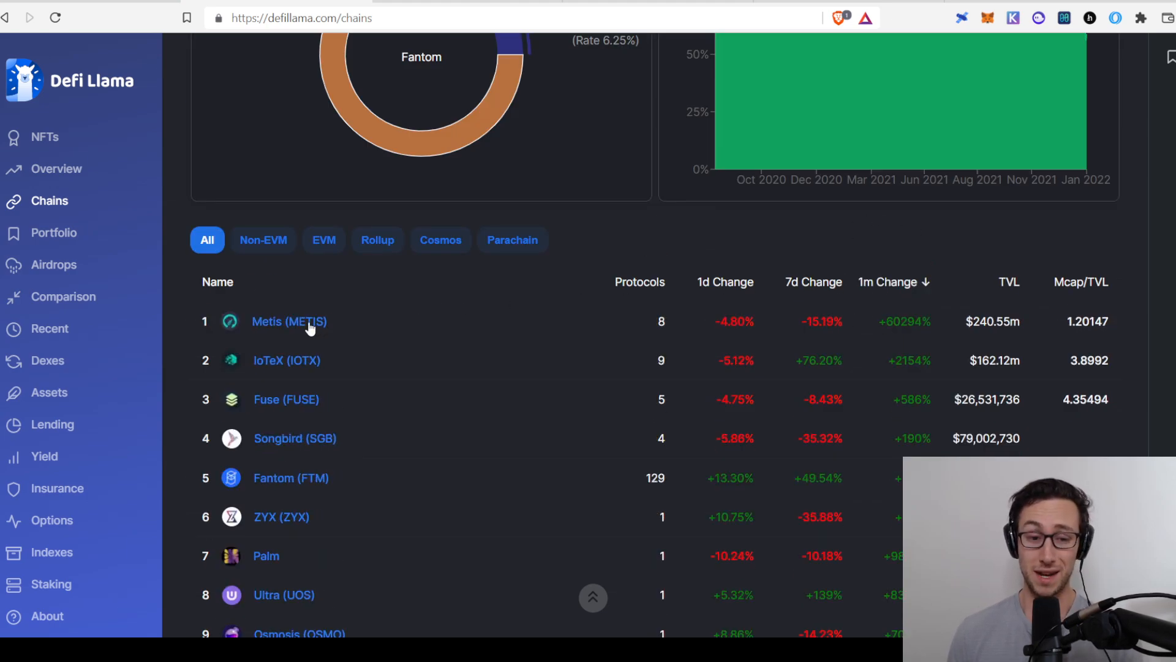
{"action": "mouse_move", "coordinate": [862, 399]}
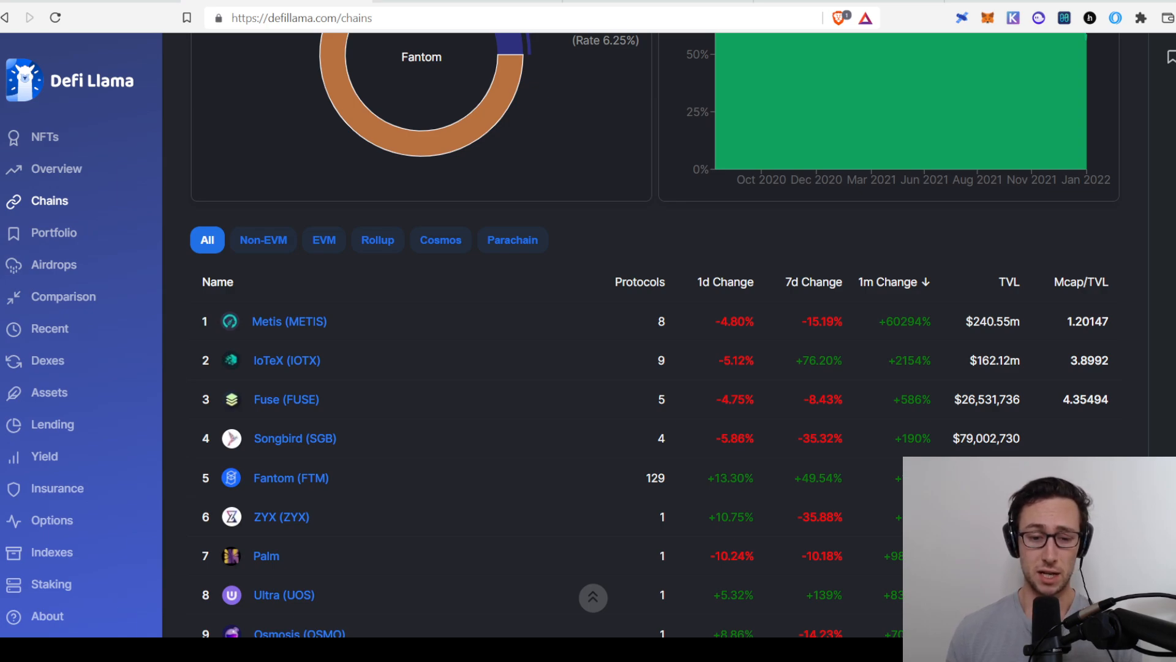
{"action": "mouse_move", "coordinate": [566, 512]}
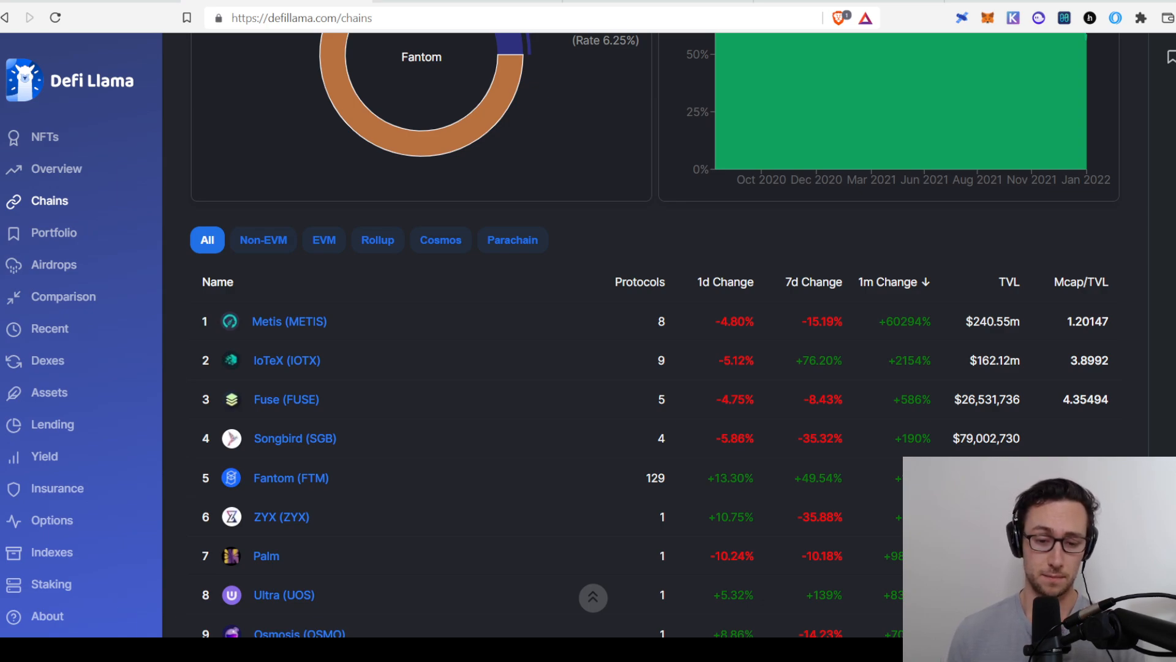
{"action": "mouse_move", "coordinate": [663, 381]}
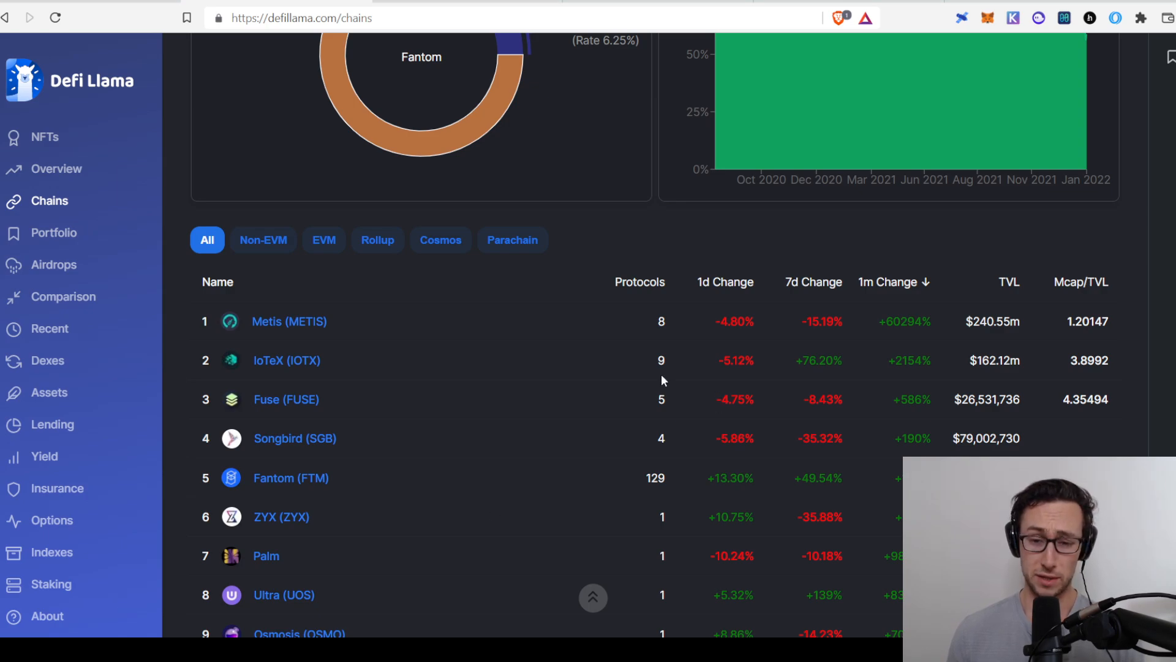
{"action": "scroll", "scroll_direction": "down", "scroll_amount": 3}
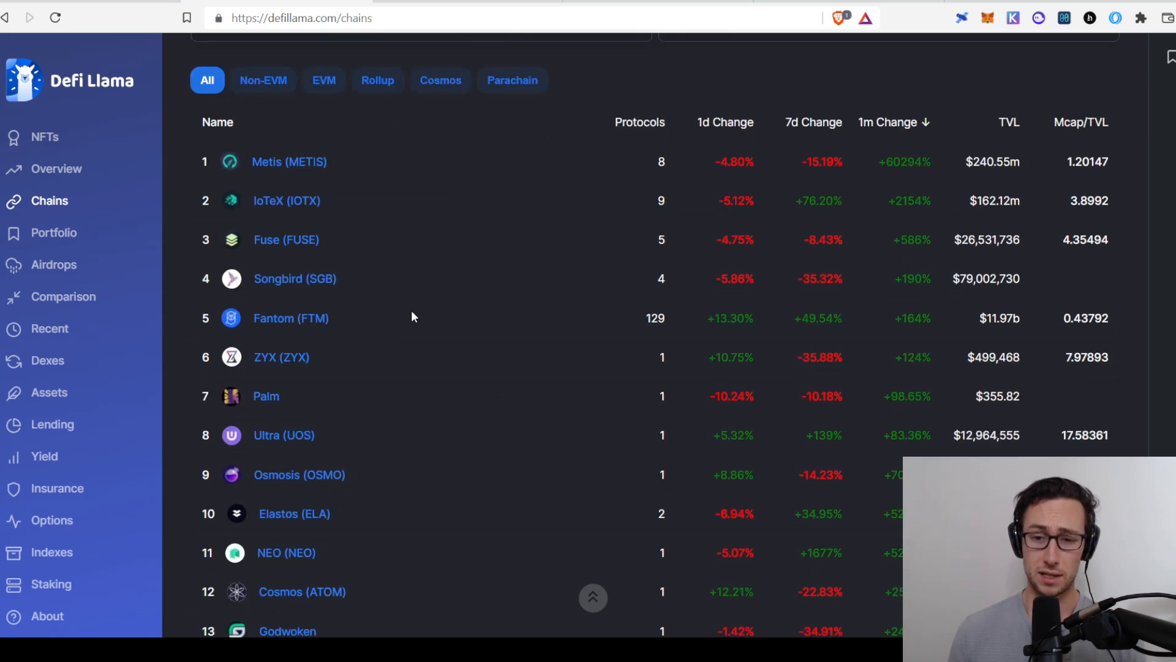
{"action": "mouse_move", "coordinate": [529, 422]}
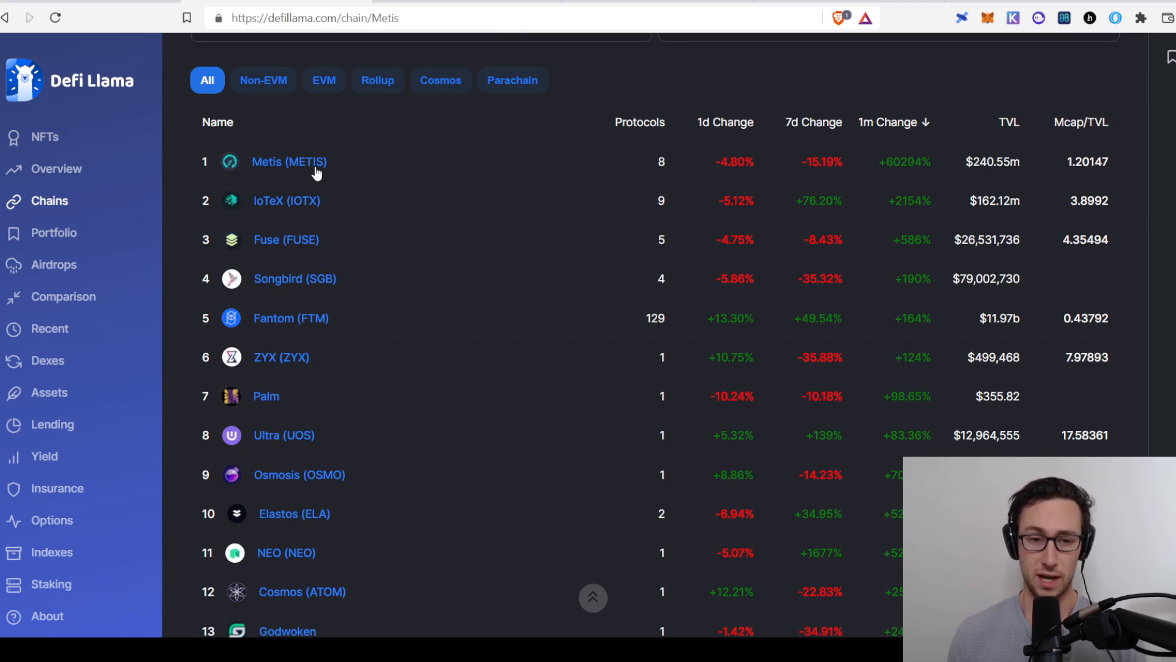
Step: View the Metis chain page: $259.1m TVL and its protocol rankings led by NetSwap
{"action": "left_click", "coordinate": [289, 162]}
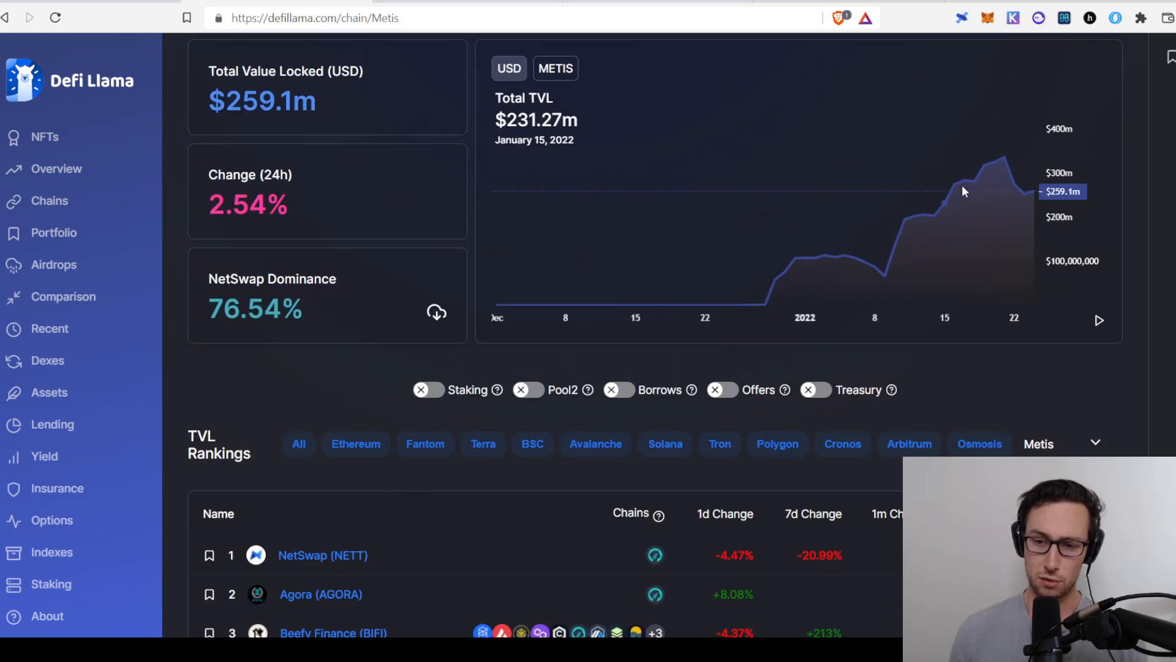
{"action": "mouse_move", "coordinate": [781, 275]}
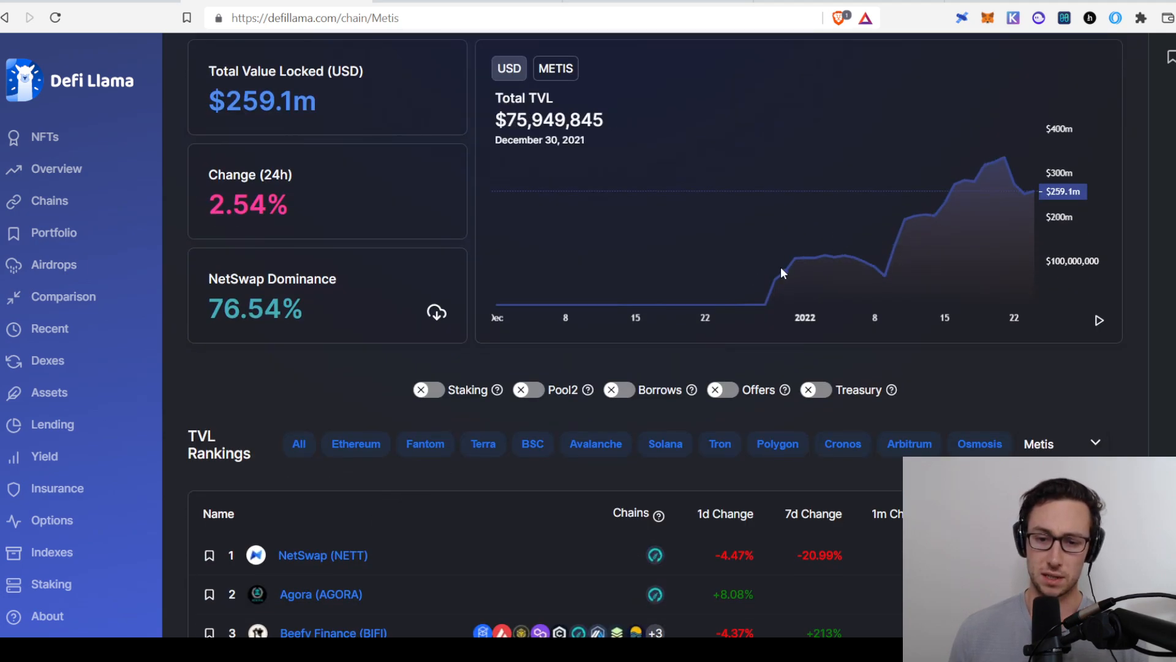
{"action": "mouse_move", "coordinate": [1012, 168]}
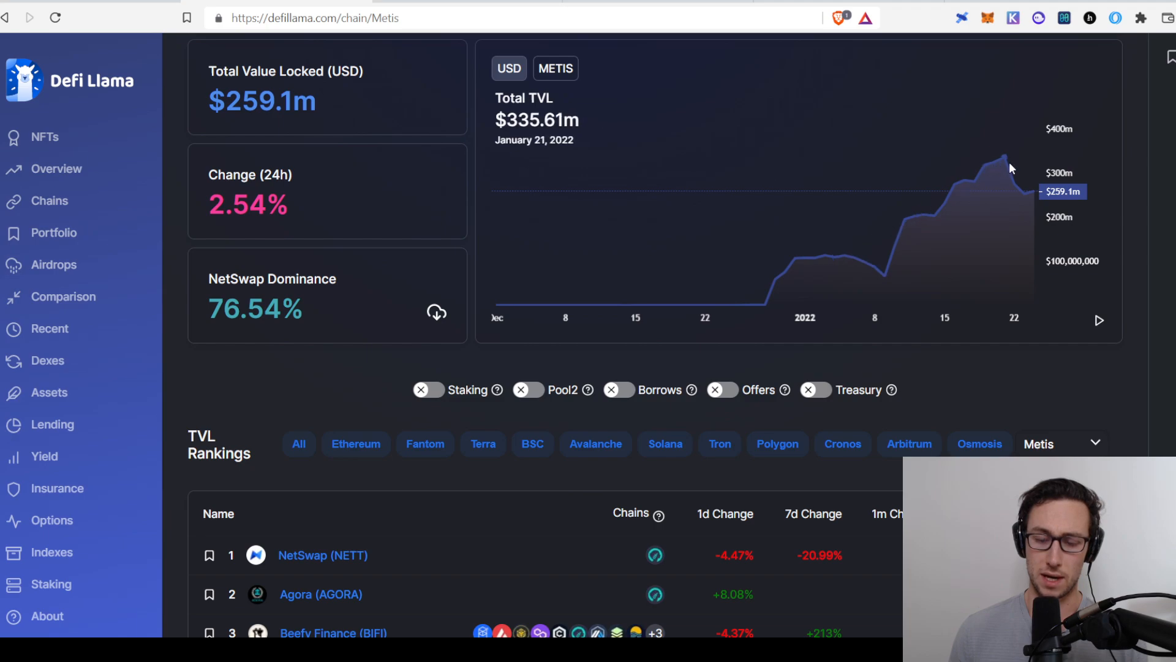
{"action": "scroll", "scroll_direction": "down", "scroll_amount": 3}
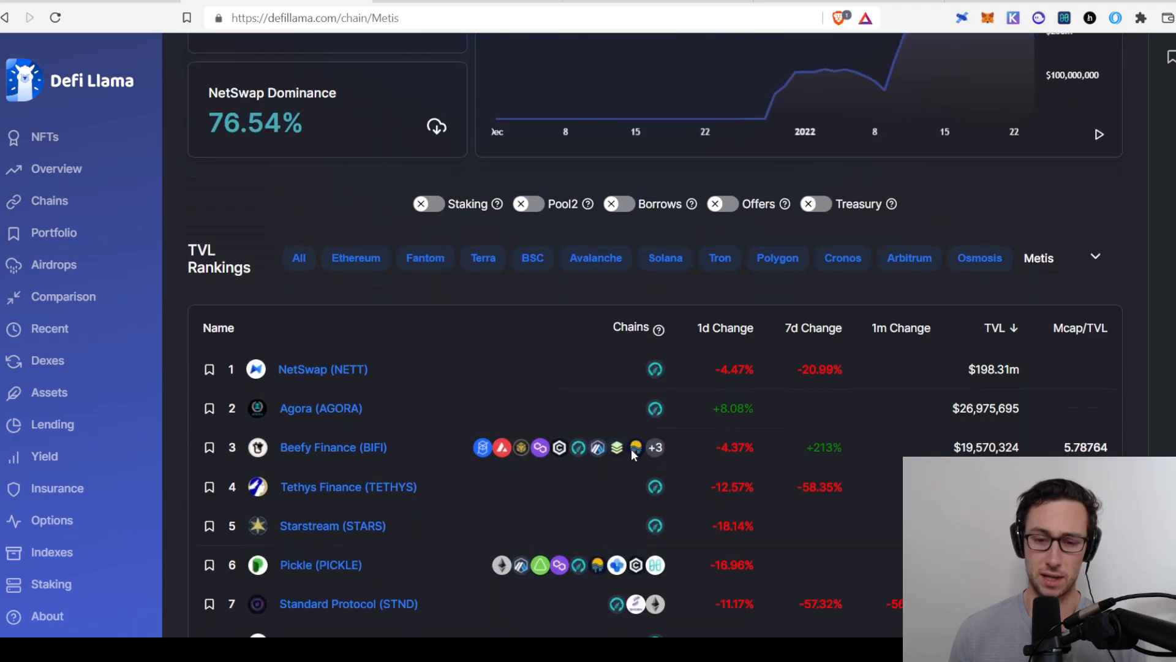
{"action": "scroll", "scroll_direction": "down", "scroll_amount": 3}
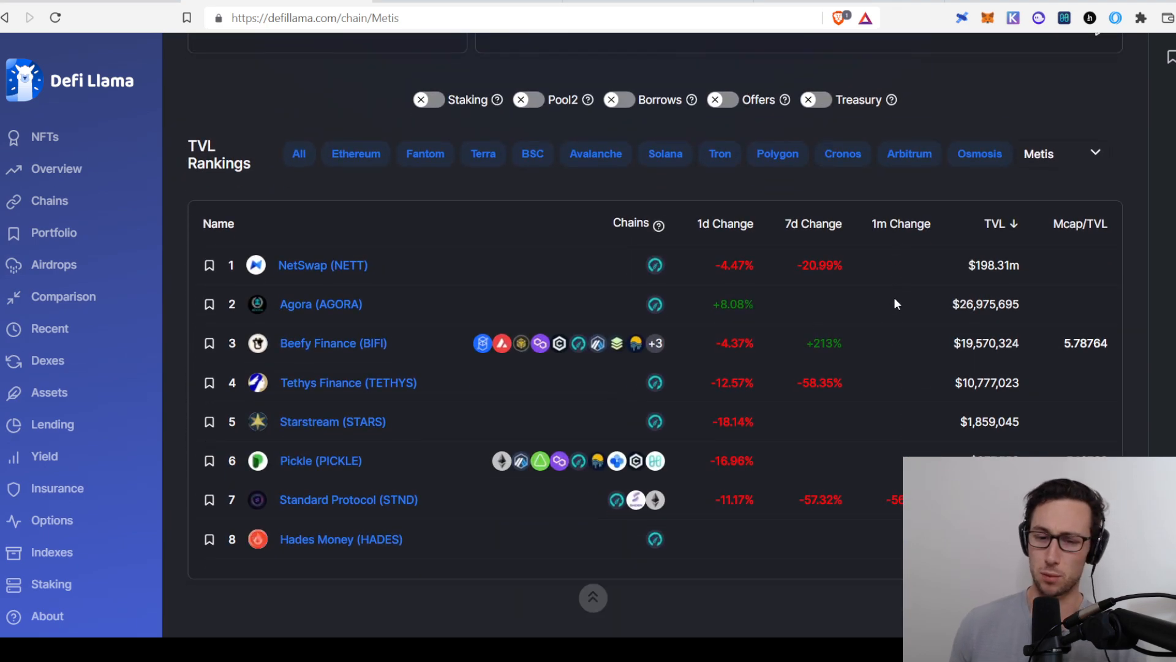
{"action": "mouse_move", "coordinate": [426, 303]}
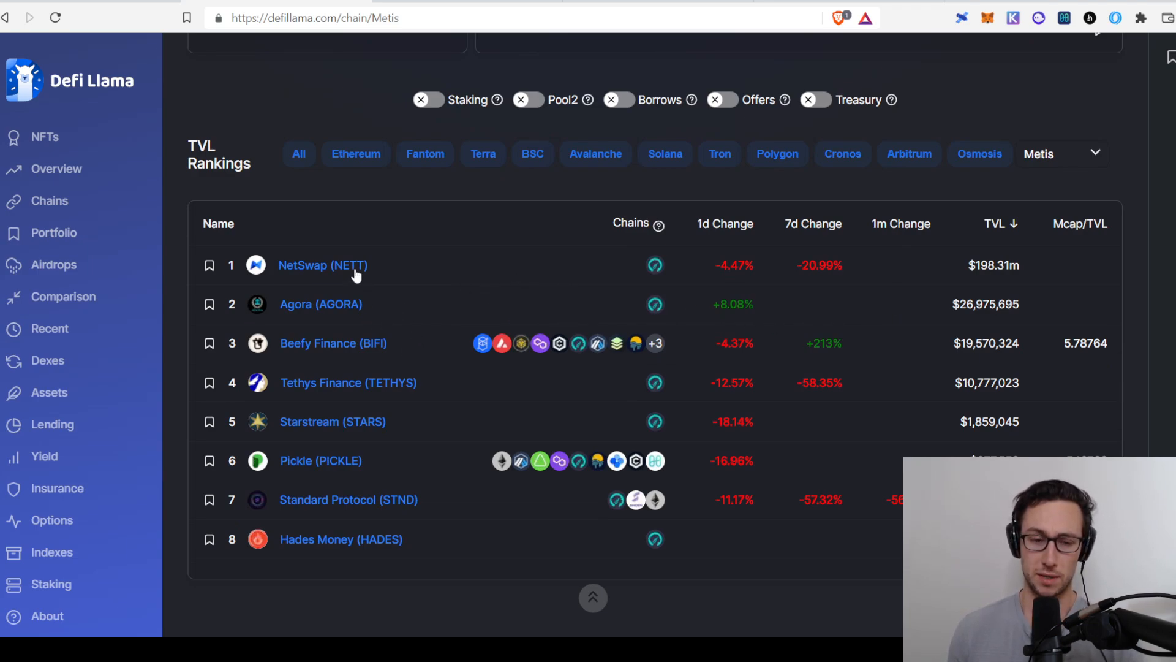
{"action": "mouse_move", "coordinate": [339, 262]}
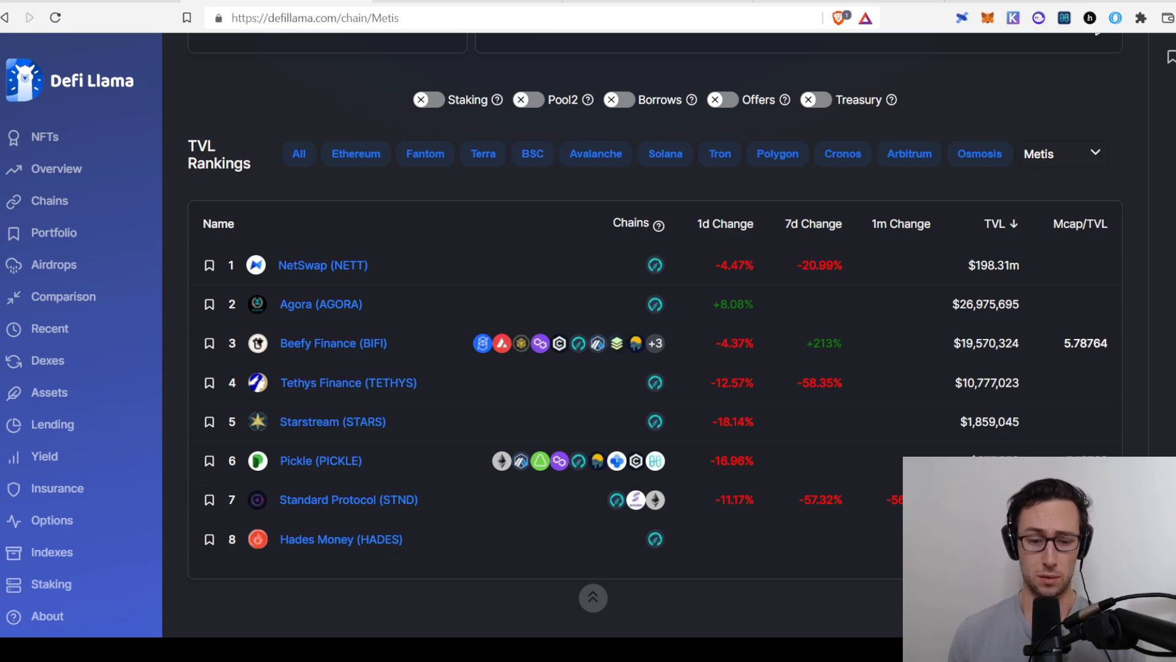
{"action": "mouse_move", "coordinate": [488, 562]}
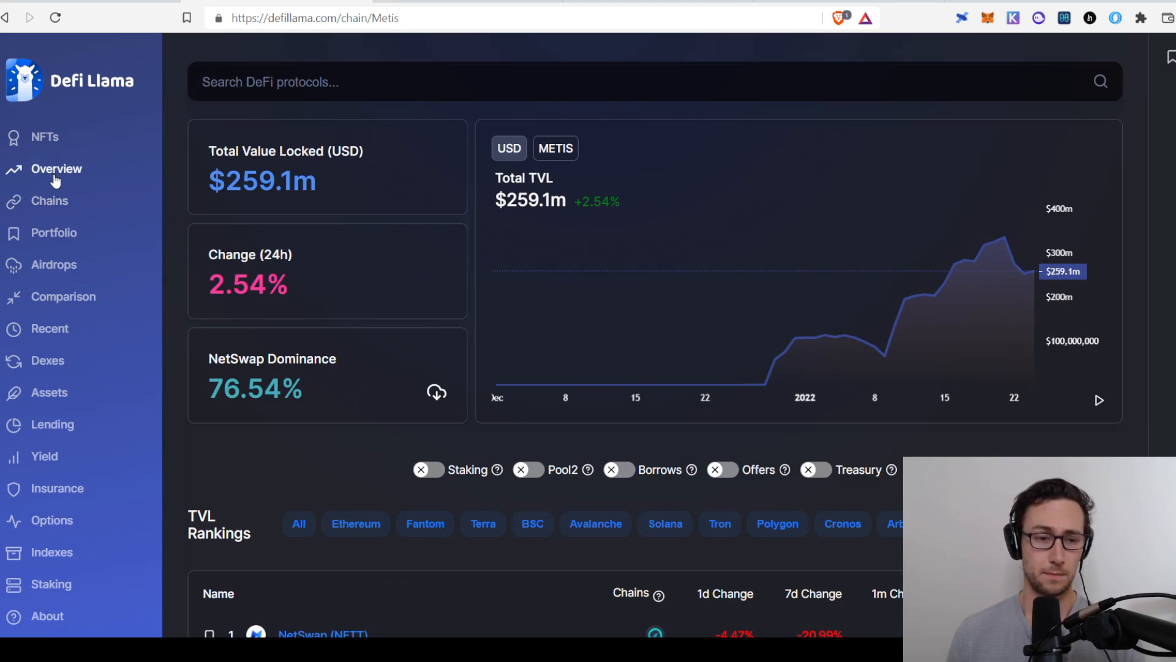
Step: Return to the DeFi overview's protocol TVL rankings, Curve first at $18.7b
{"action": "left_click", "coordinate": [57, 168]}
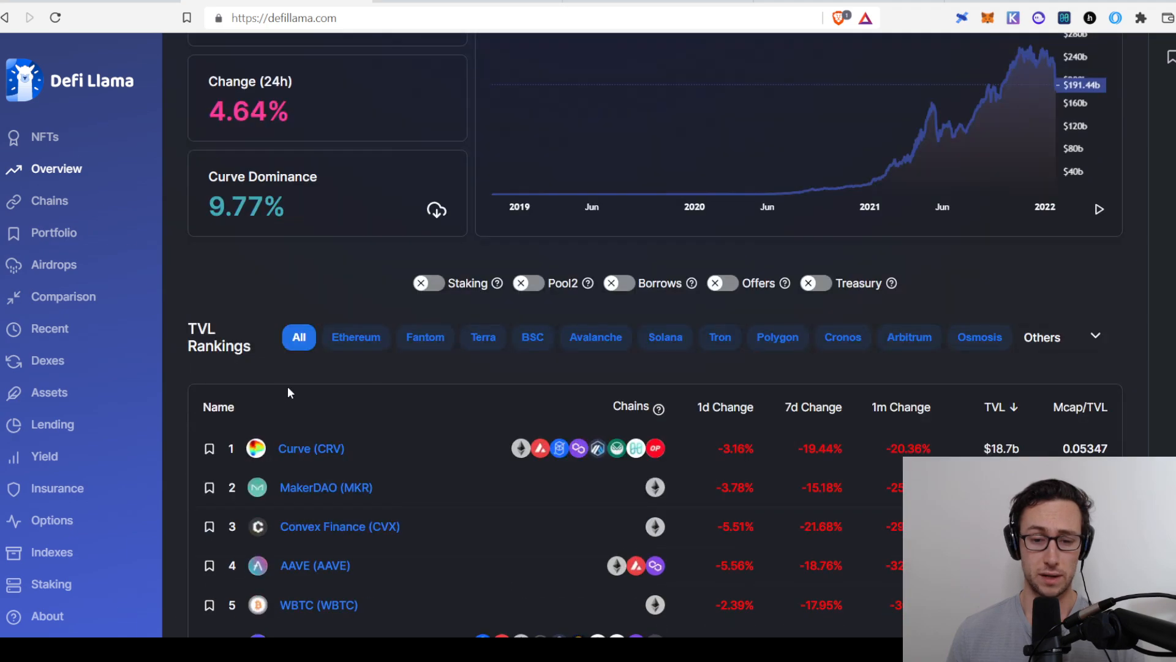
{"action": "scroll", "scroll_direction": "down", "scroll_amount": 3}
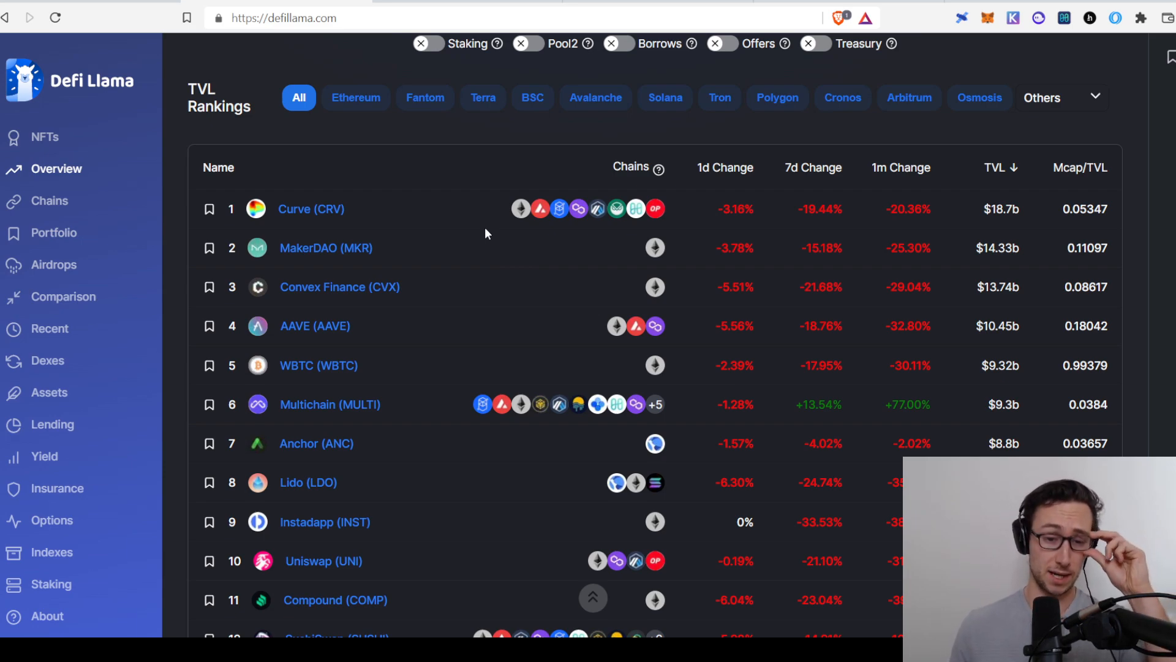
{"action": "mouse_move", "coordinate": [335, 410]}
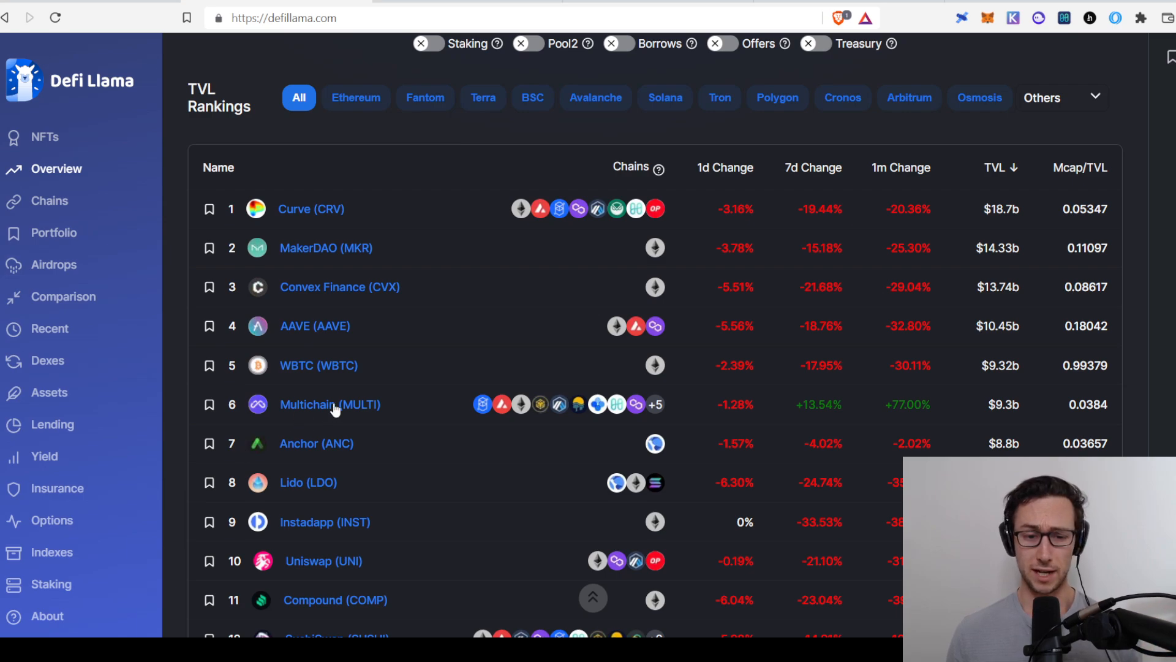
{"action": "scroll", "scroll_direction": "down", "scroll_amount": 3}
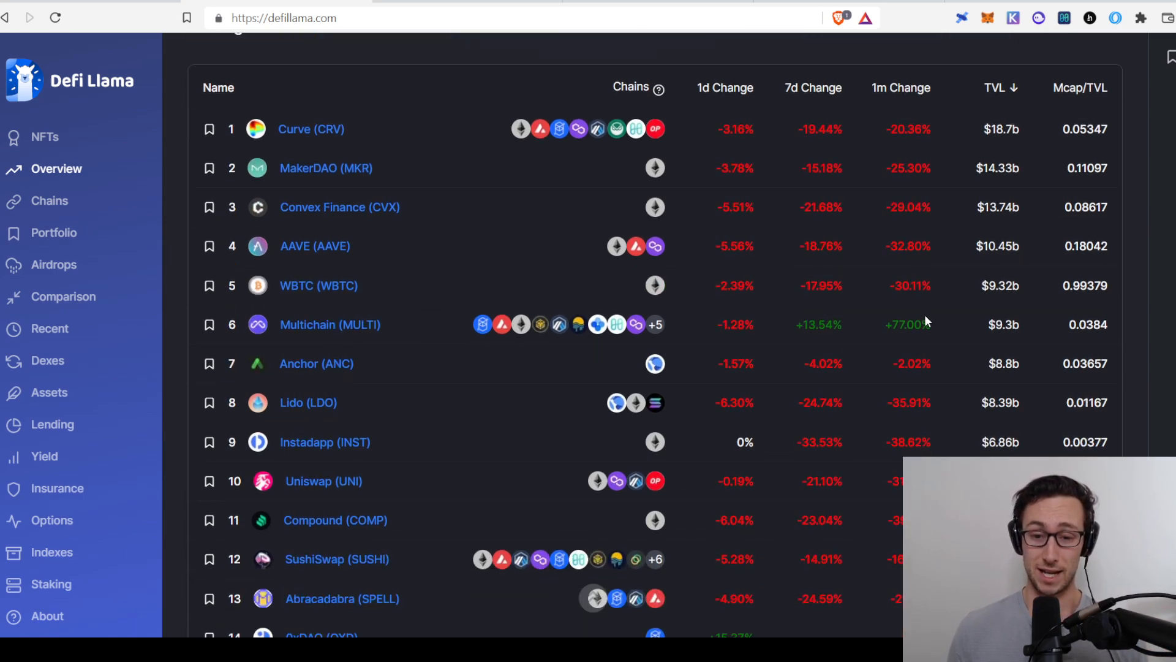
{"action": "mouse_move", "coordinate": [421, 401]}
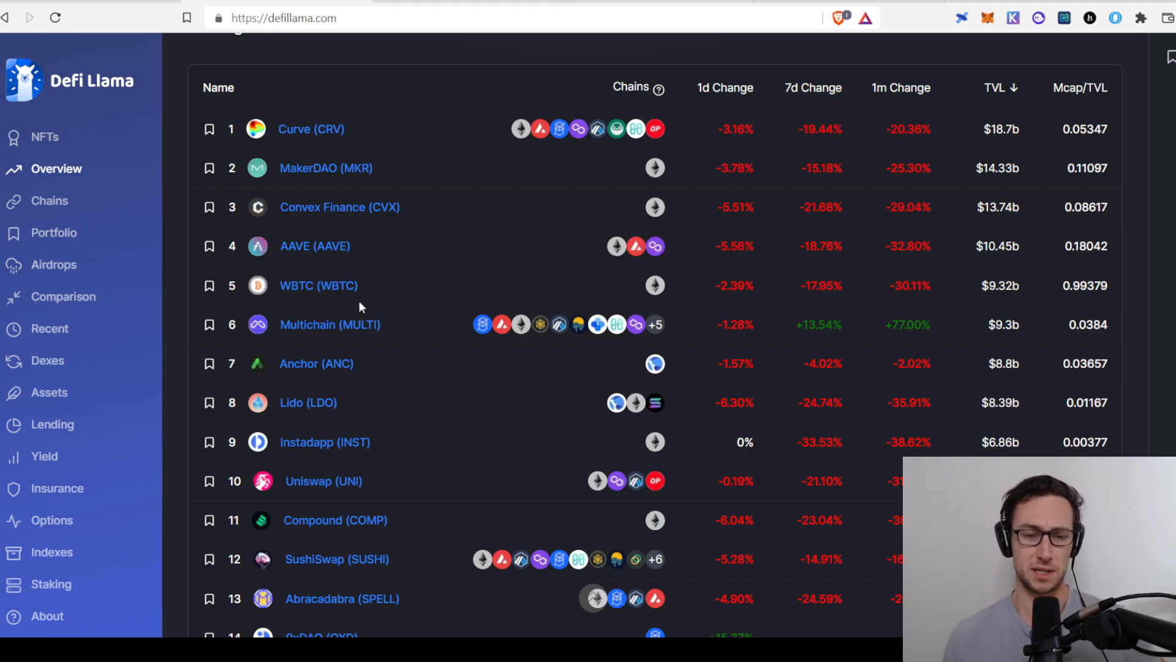
{"action": "mouse_move", "coordinate": [320, 247]}
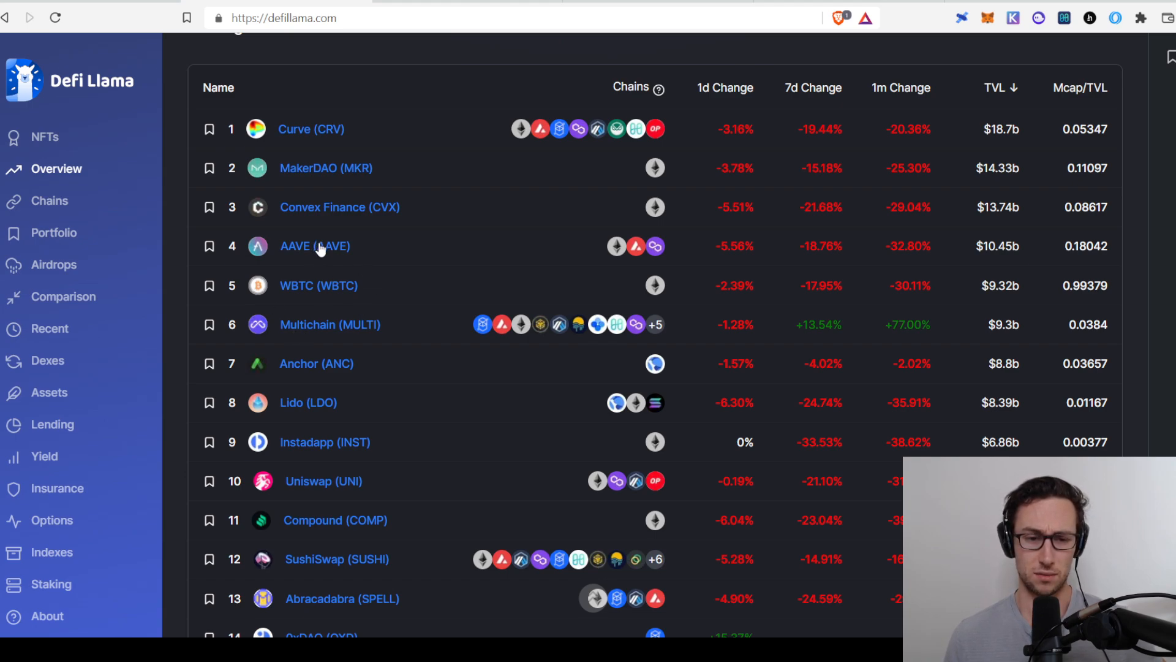
{"action": "mouse_move", "coordinate": [328, 372]}
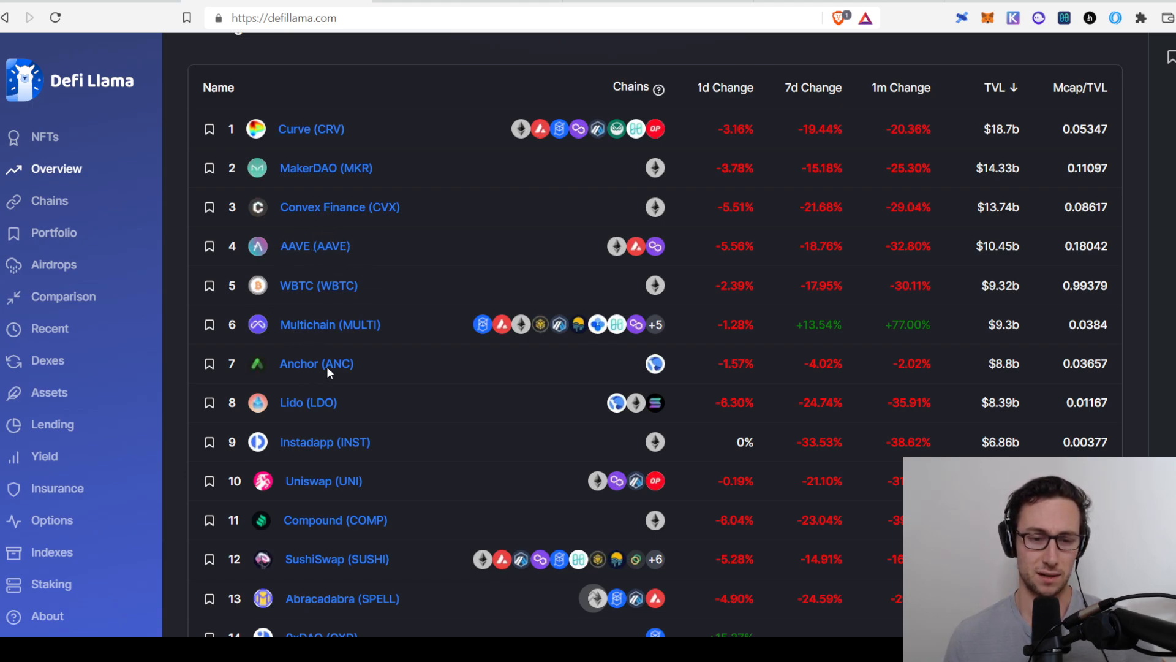
{"action": "mouse_move", "coordinate": [973, 402]}
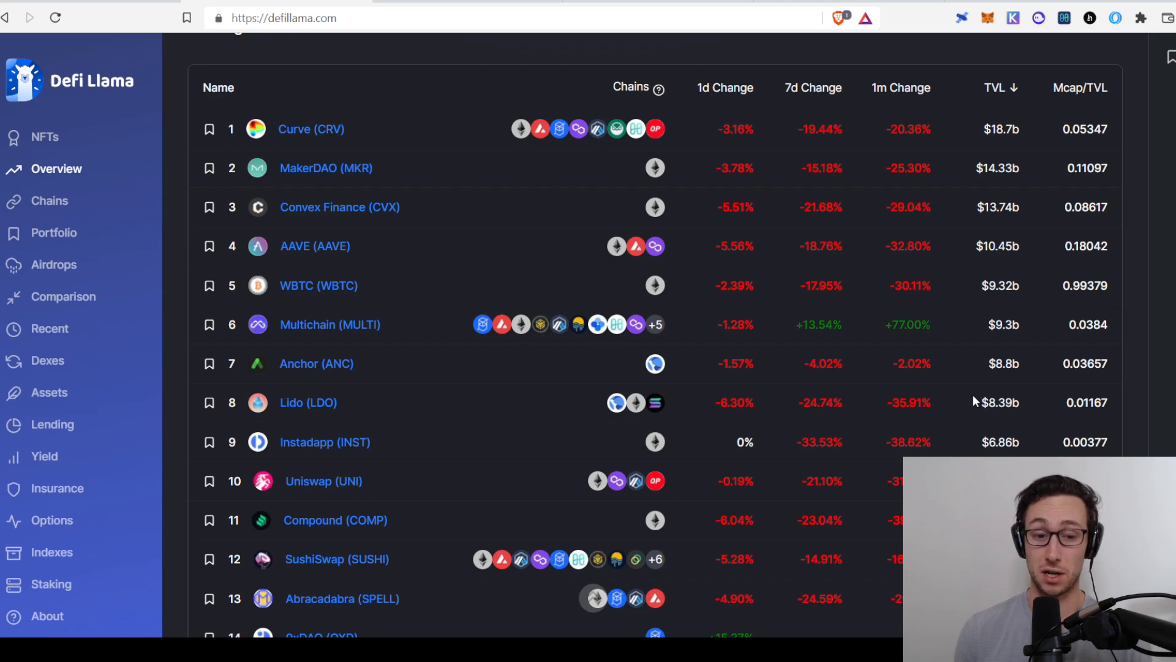
{"action": "scroll", "scroll_direction": "down", "scroll_amount": 3}
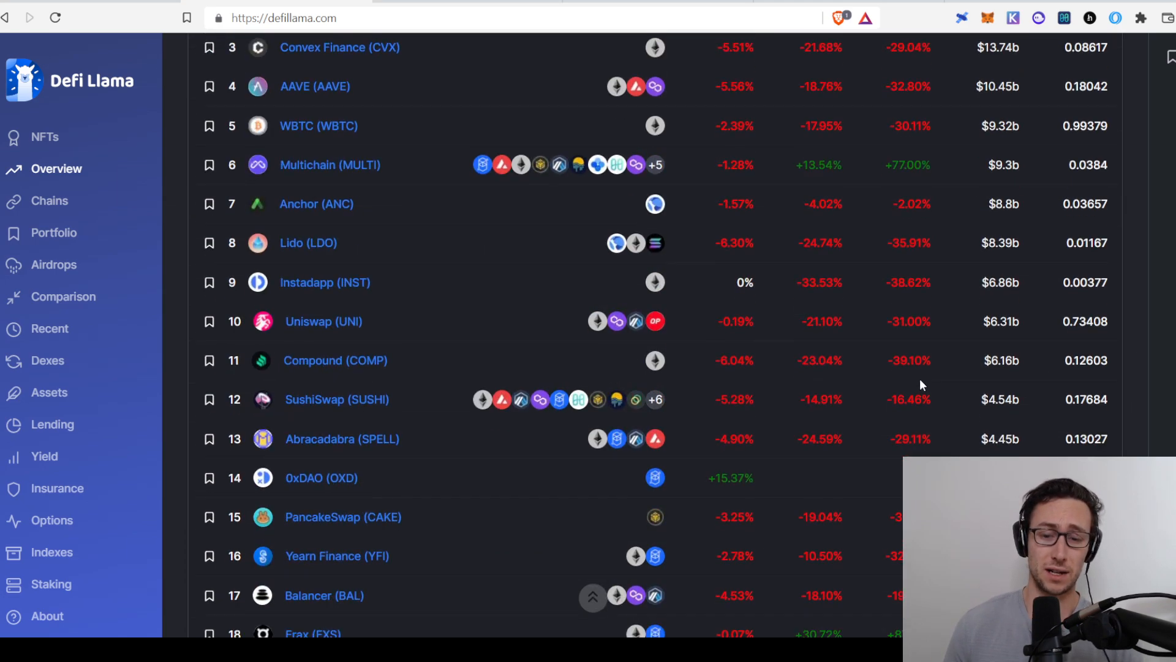
{"action": "scroll", "scroll_direction": "down", "scroll_amount": 3}
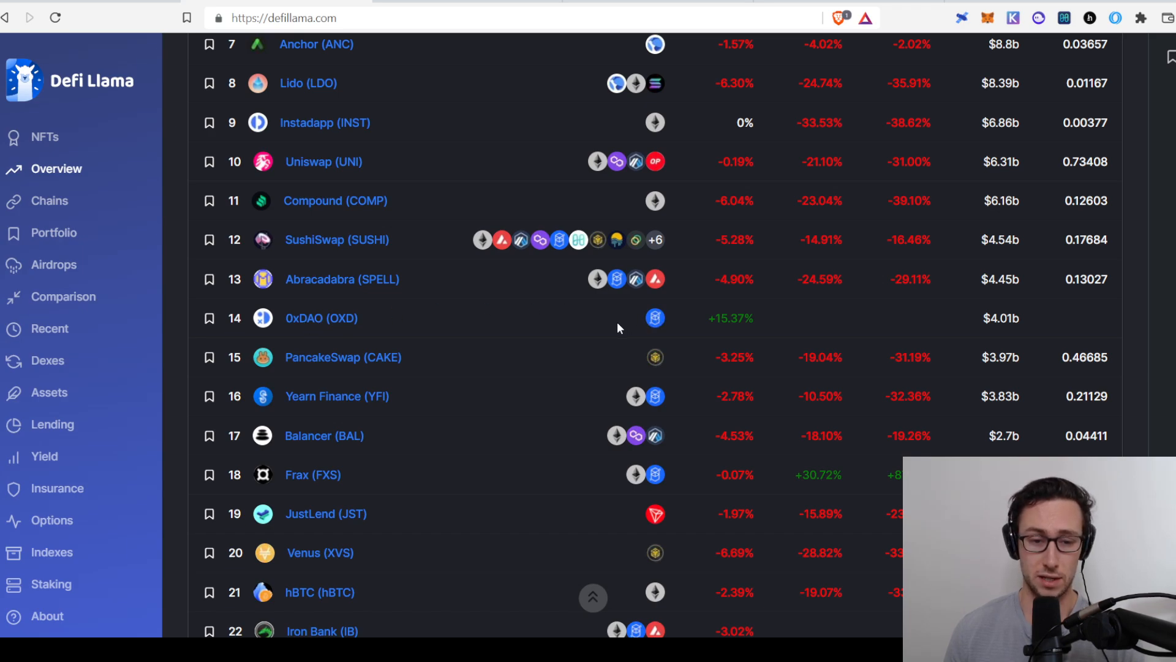
{"action": "mouse_move", "coordinate": [383, 323]}
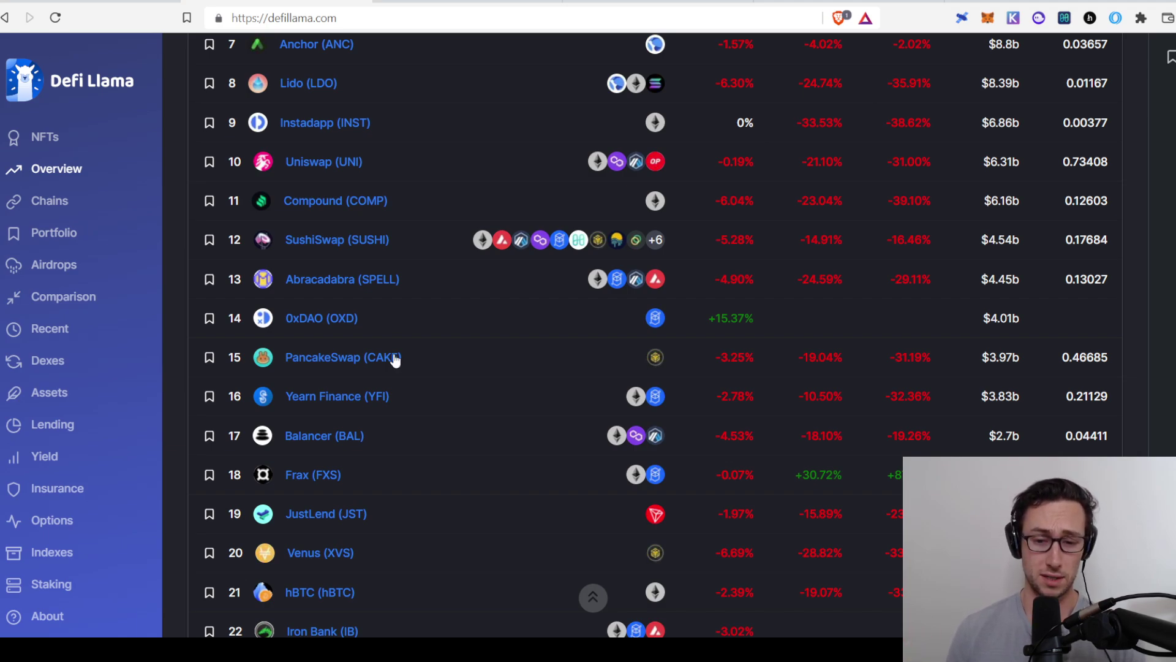
{"action": "scroll", "scroll_direction": "down", "scroll_amount": 3}
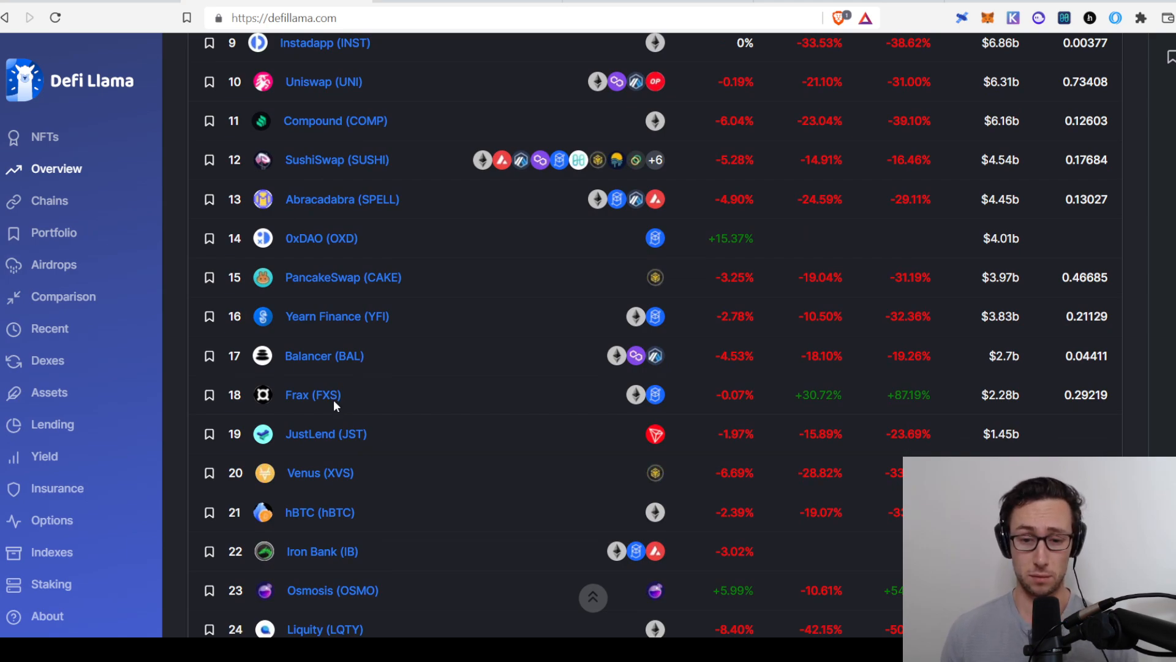
{"action": "mouse_move", "coordinate": [561, 373]}
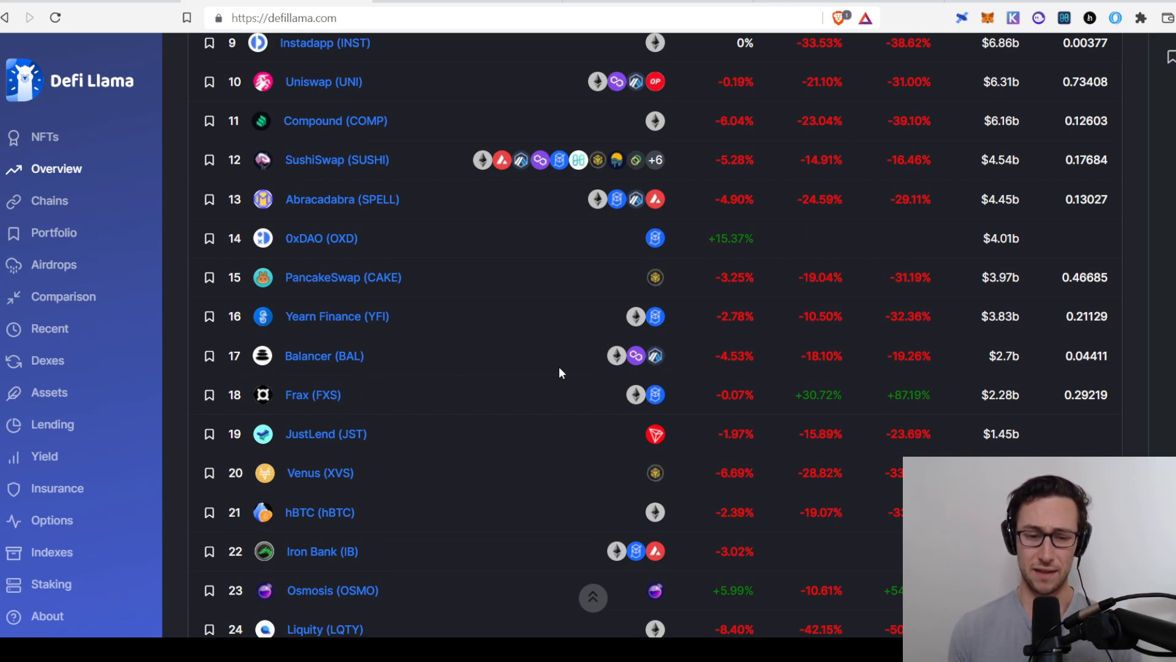
{"action": "mouse_move", "coordinate": [549, 378]}
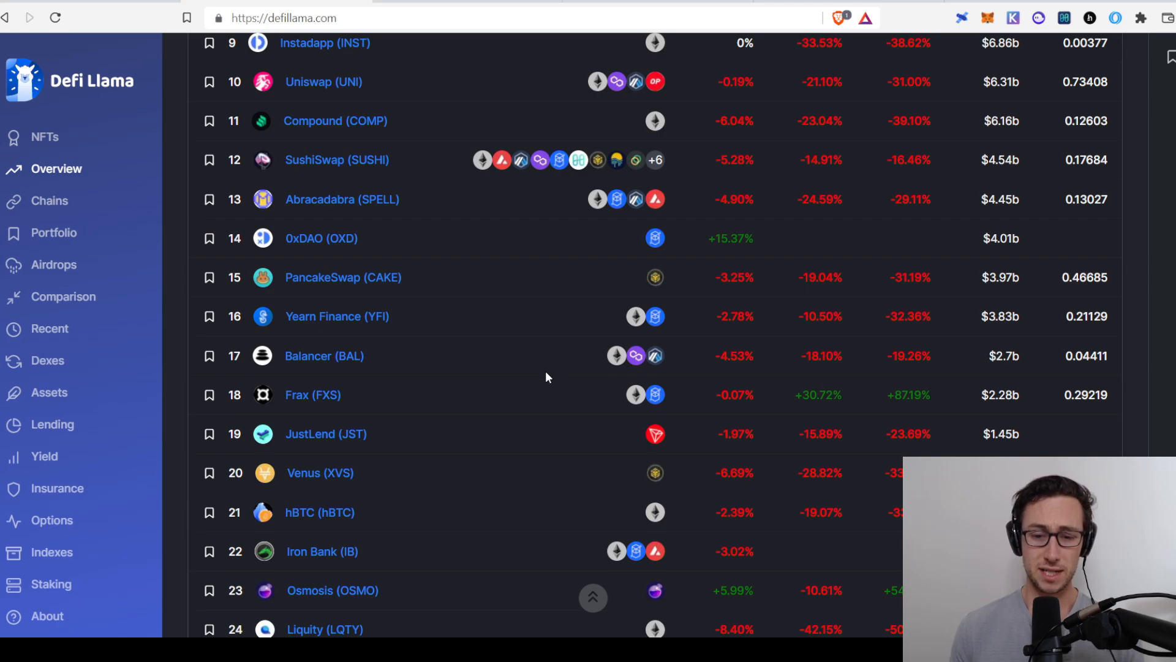
{"action": "mouse_move", "coordinate": [921, 401]}
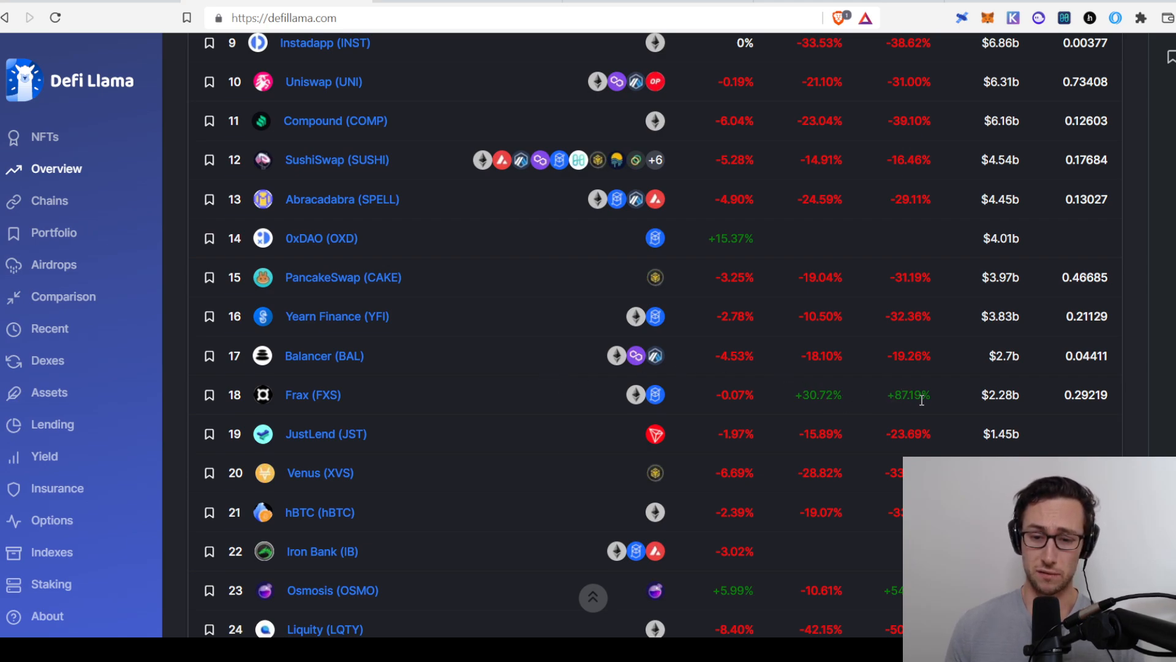
{"action": "mouse_move", "coordinate": [816, 411]}
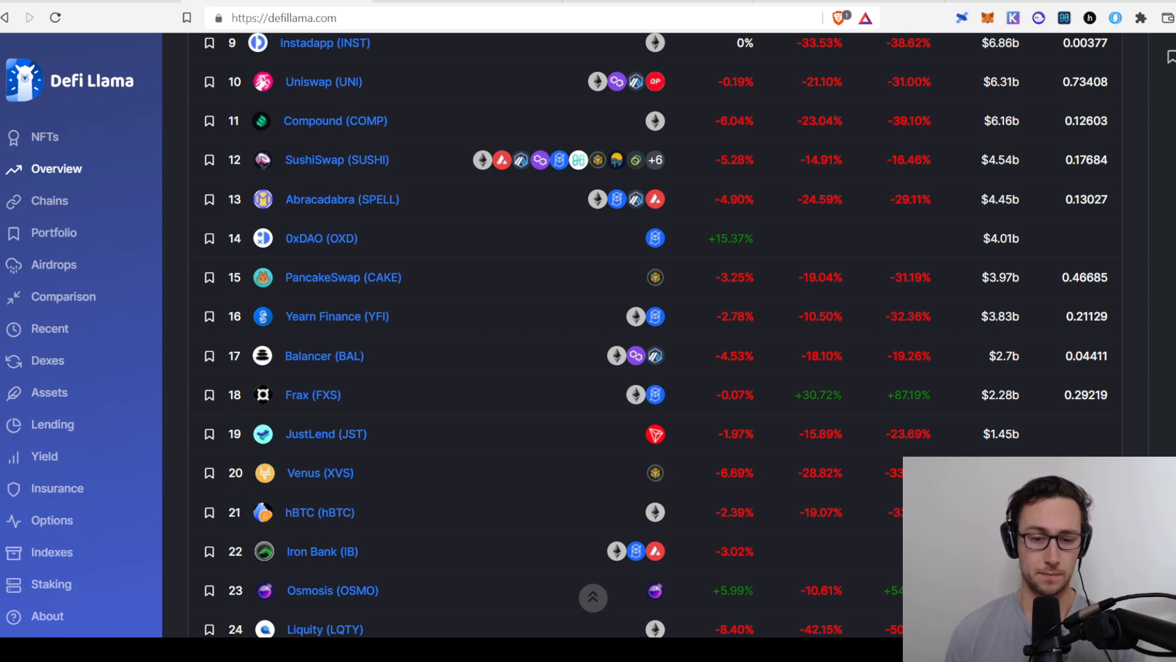
{"action": "scroll", "scroll_direction": "up", "scroll_amount": 3}
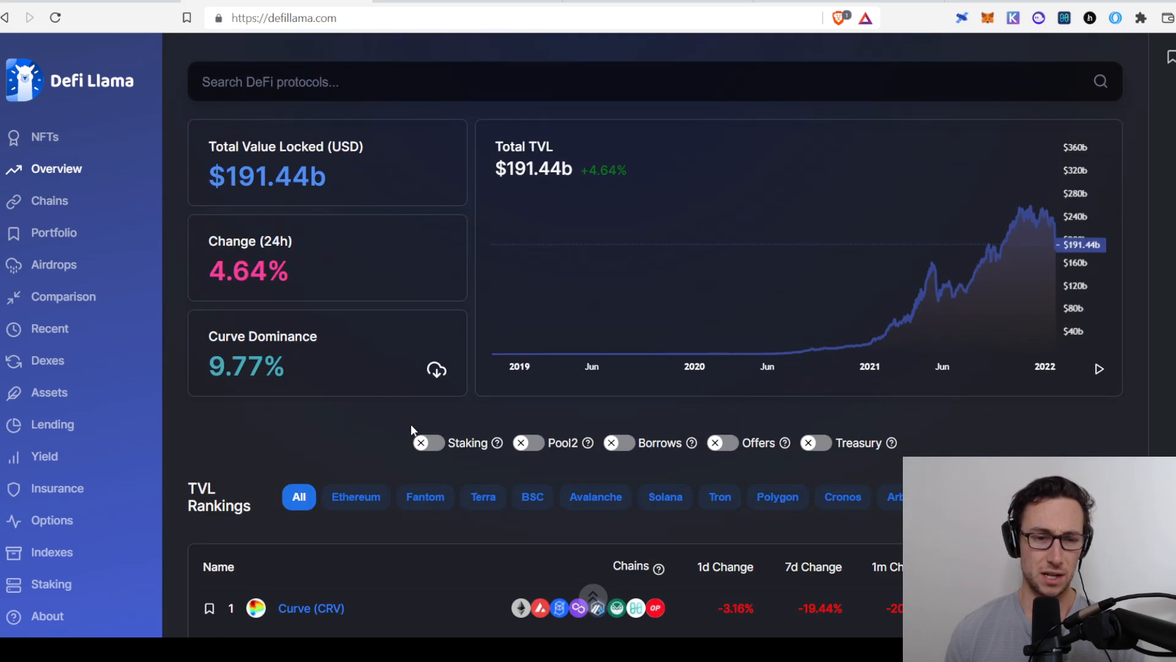
{"action": "mouse_move", "coordinate": [383, 397]}
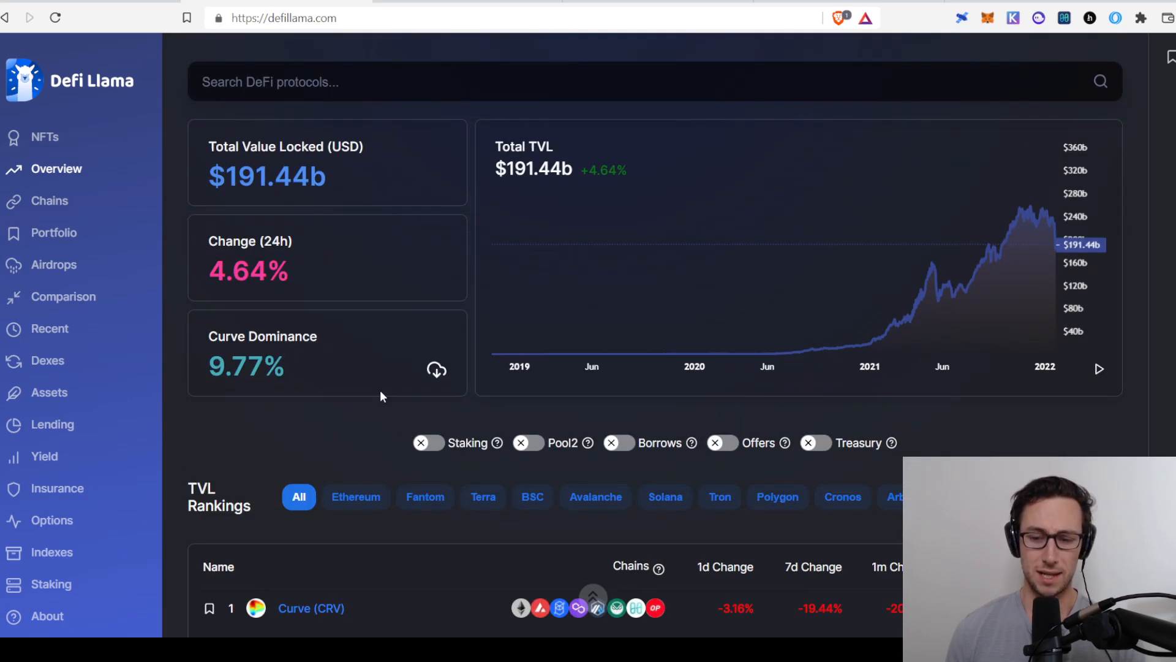
{"action": "scroll", "scroll_direction": "down", "scroll_amount": 3}
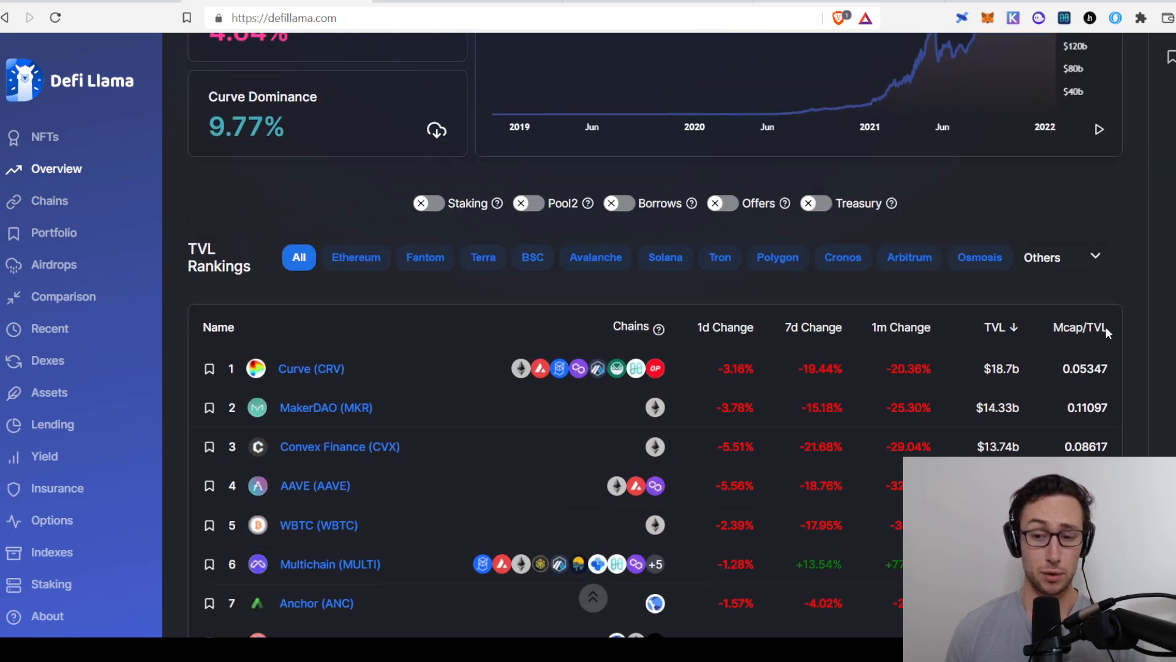
{"action": "scroll", "scroll_direction": "down", "scroll_amount": 3}
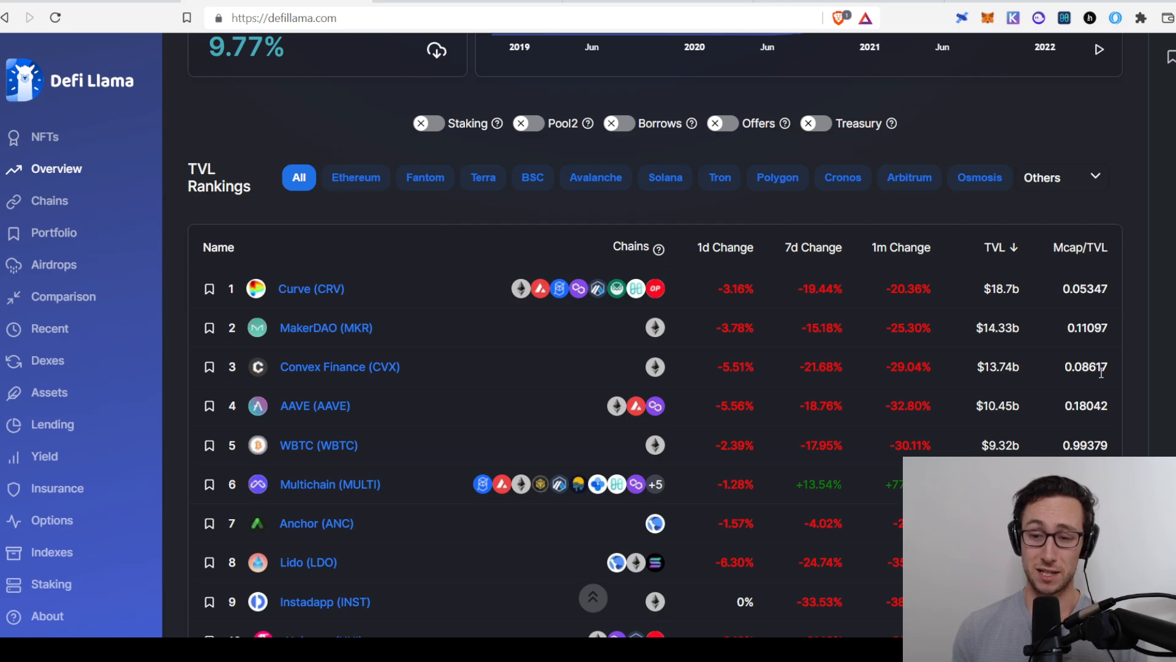
{"action": "mouse_move", "coordinate": [362, 383]}
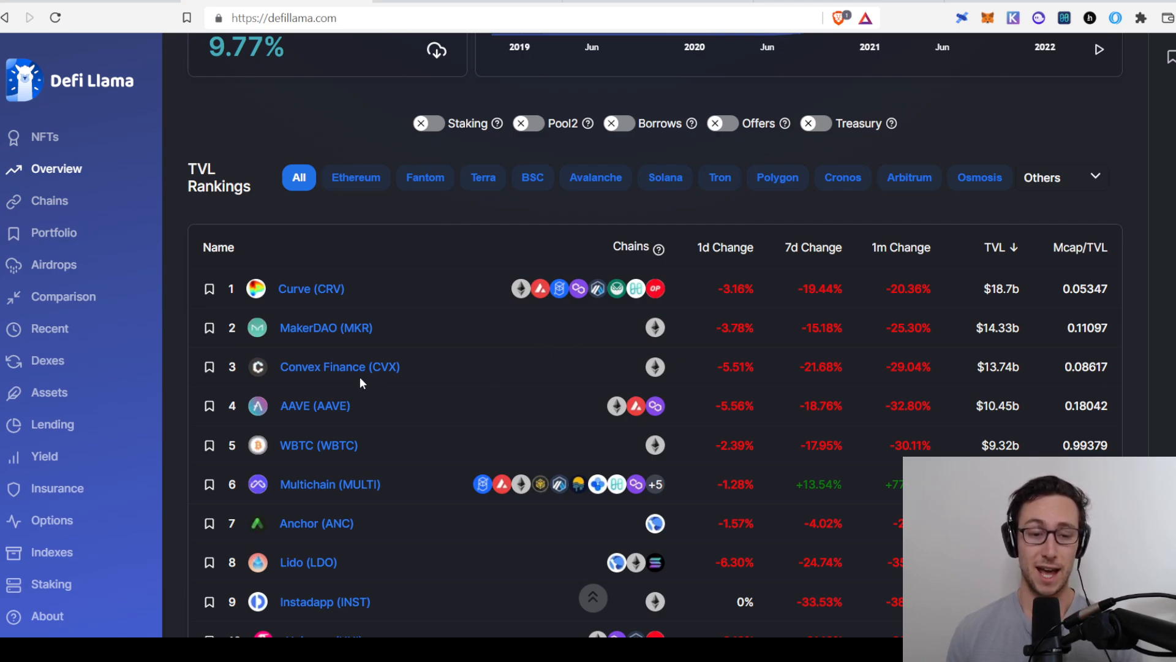
{"action": "mouse_move", "coordinate": [402, 400]}
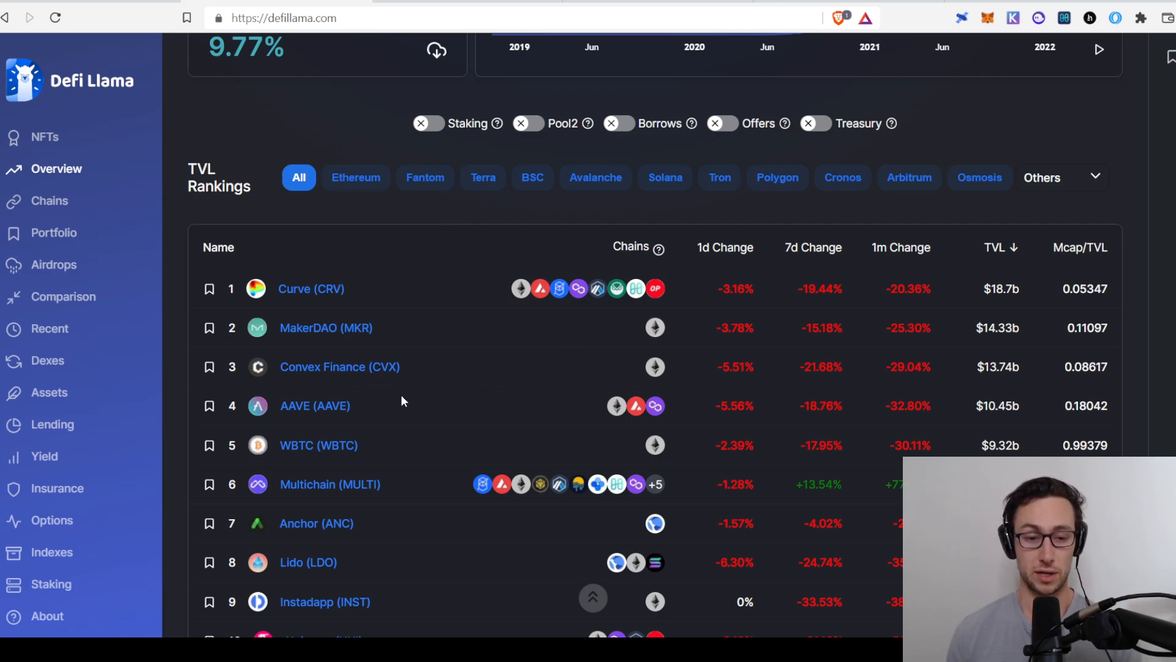
{"action": "scroll", "scroll_direction": "down", "scroll_amount": 3}
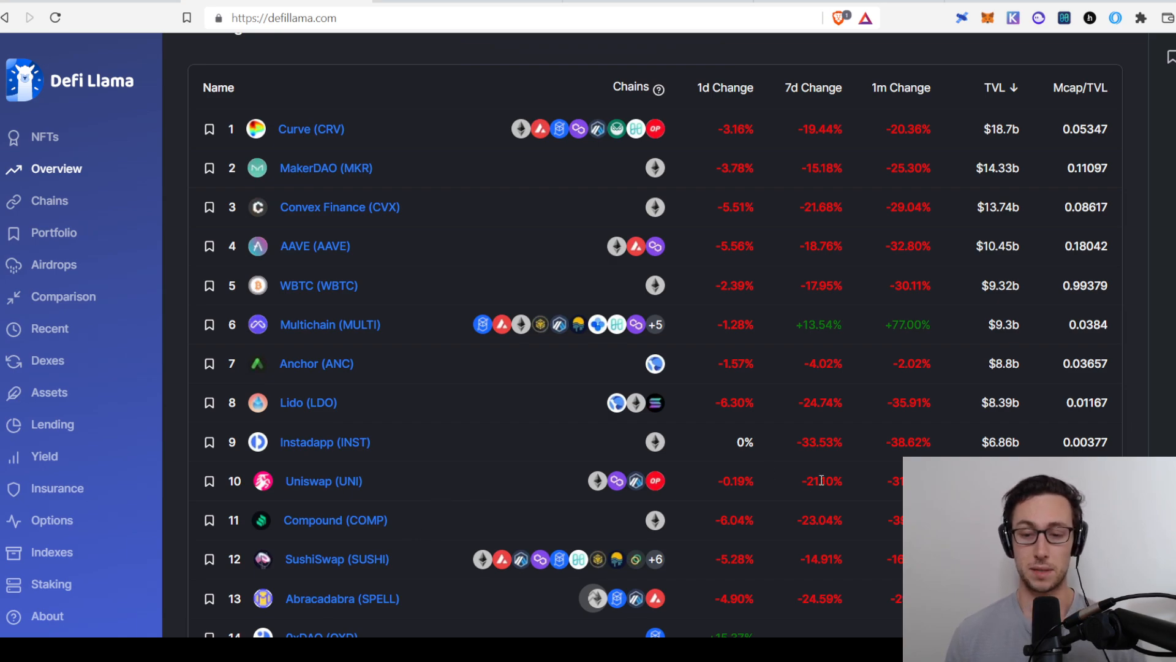
{"action": "mouse_move", "coordinate": [446, 529]}
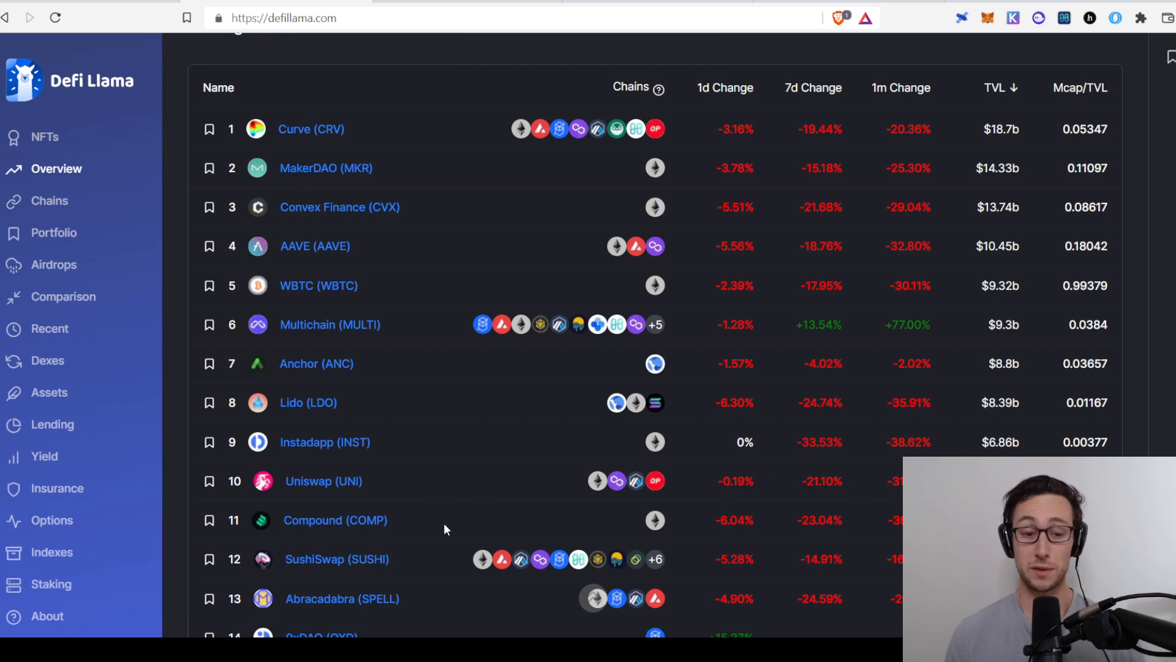
{"action": "mouse_move", "coordinate": [613, 519]}
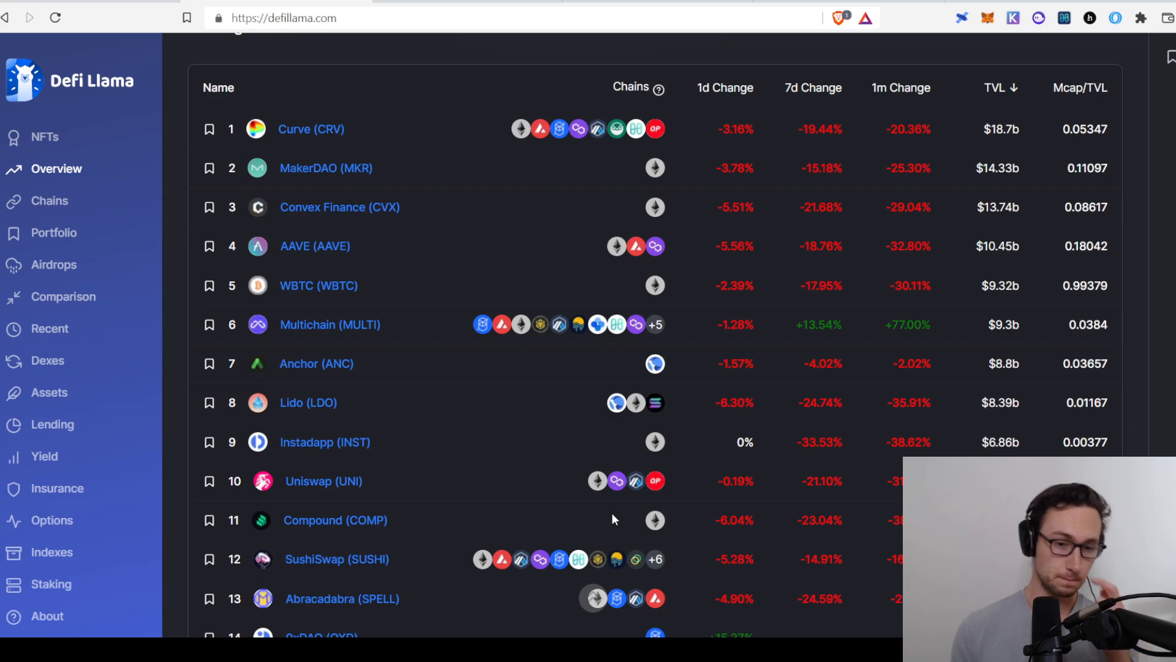
{"action": "mouse_move", "coordinate": [348, 174]}
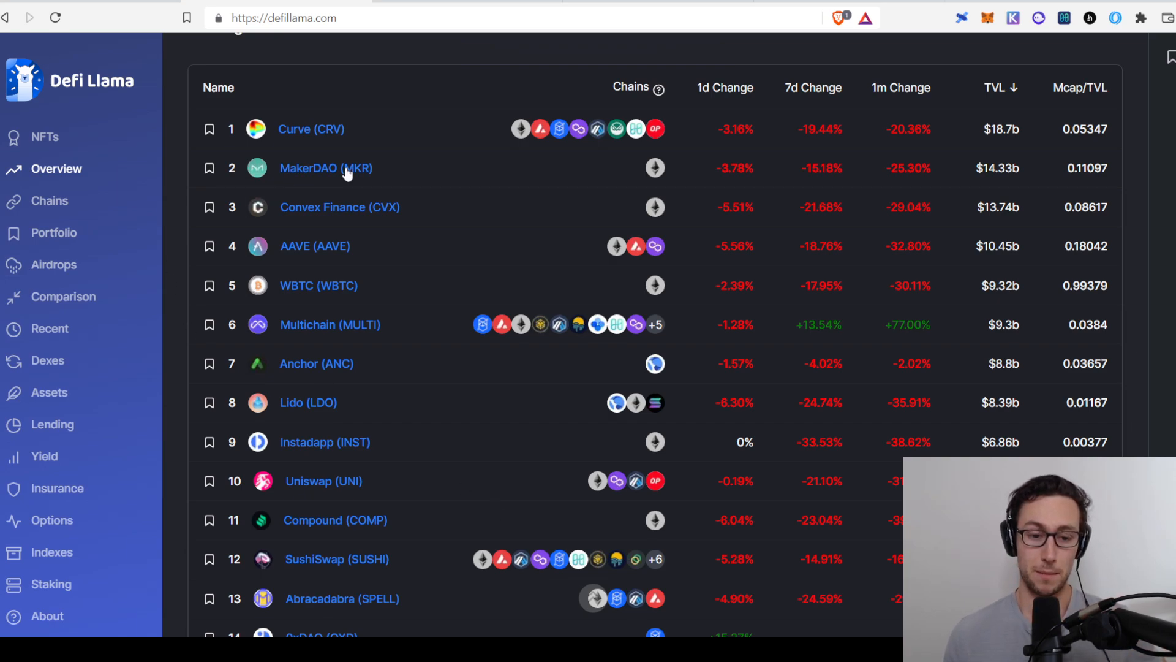
{"action": "scroll", "scroll_direction": "down", "scroll_amount": 3}
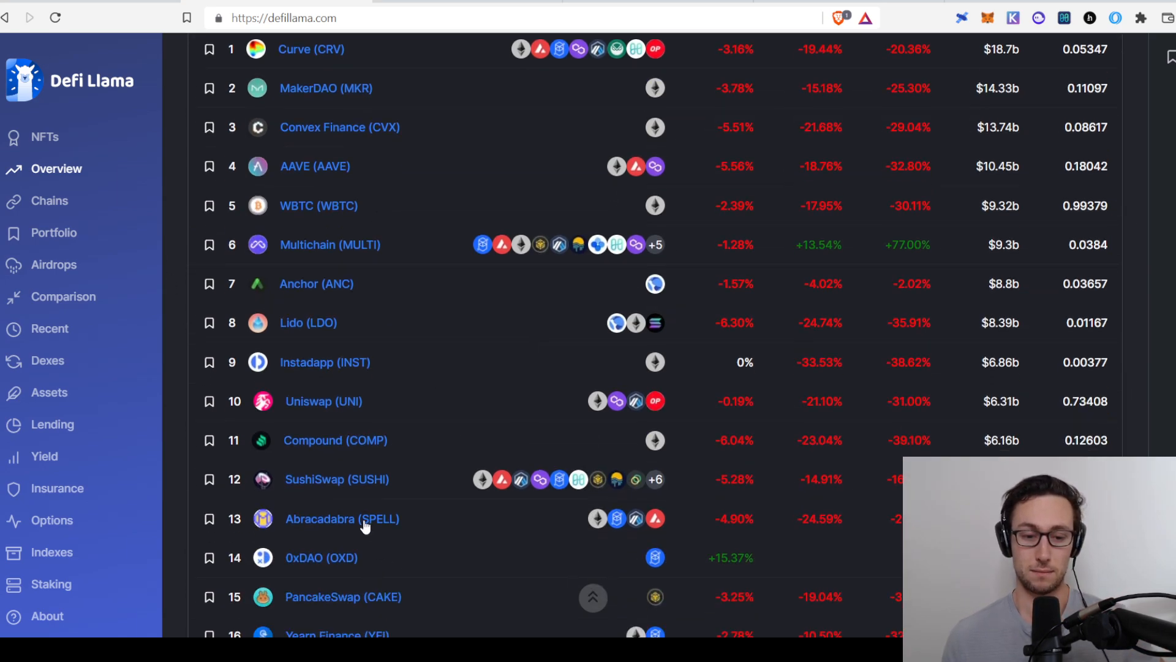
{"action": "mouse_move", "coordinate": [445, 505]}
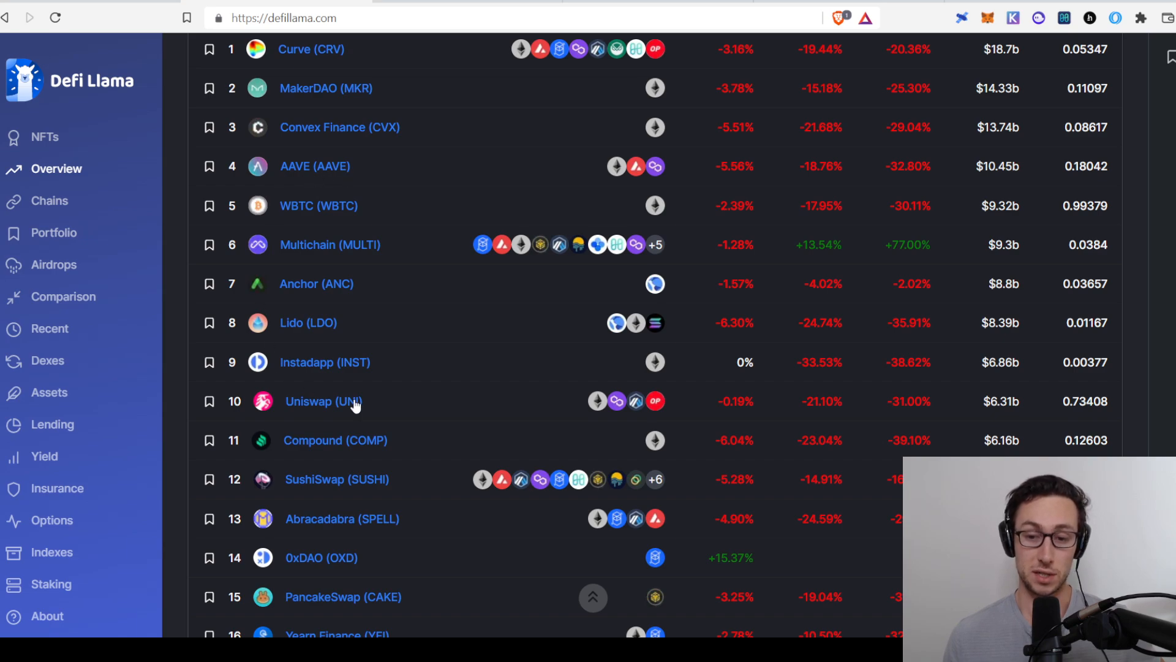
{"action": "mouse_move", "coordinate": [358, 409]}
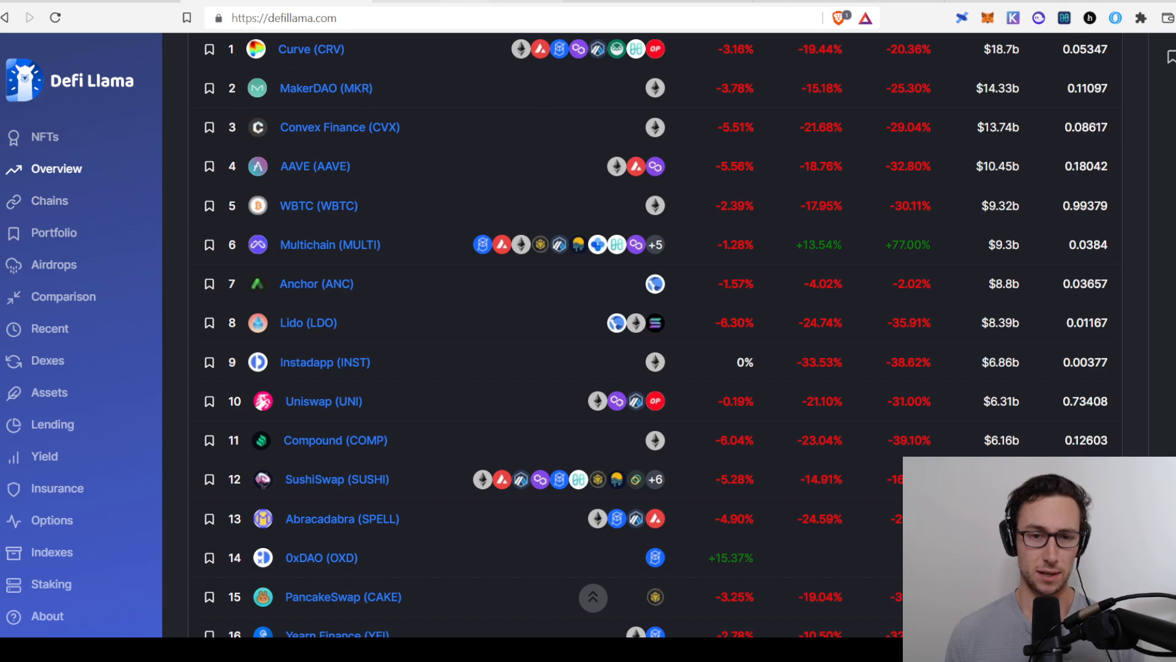
Step: Navigate to tokenterminal.com and its 90-day top protocol revenue chart
{"action": "type", "text": "tokenterminal.com"}
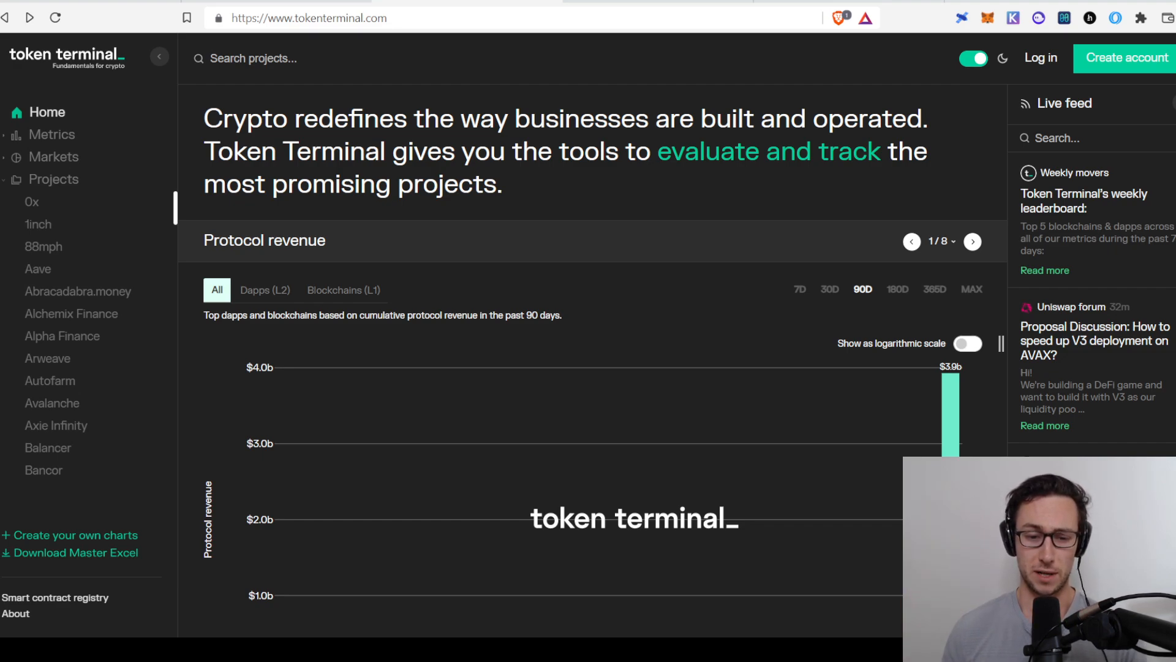
{"action": "mouse_move", "coordinate": [652, 250]}
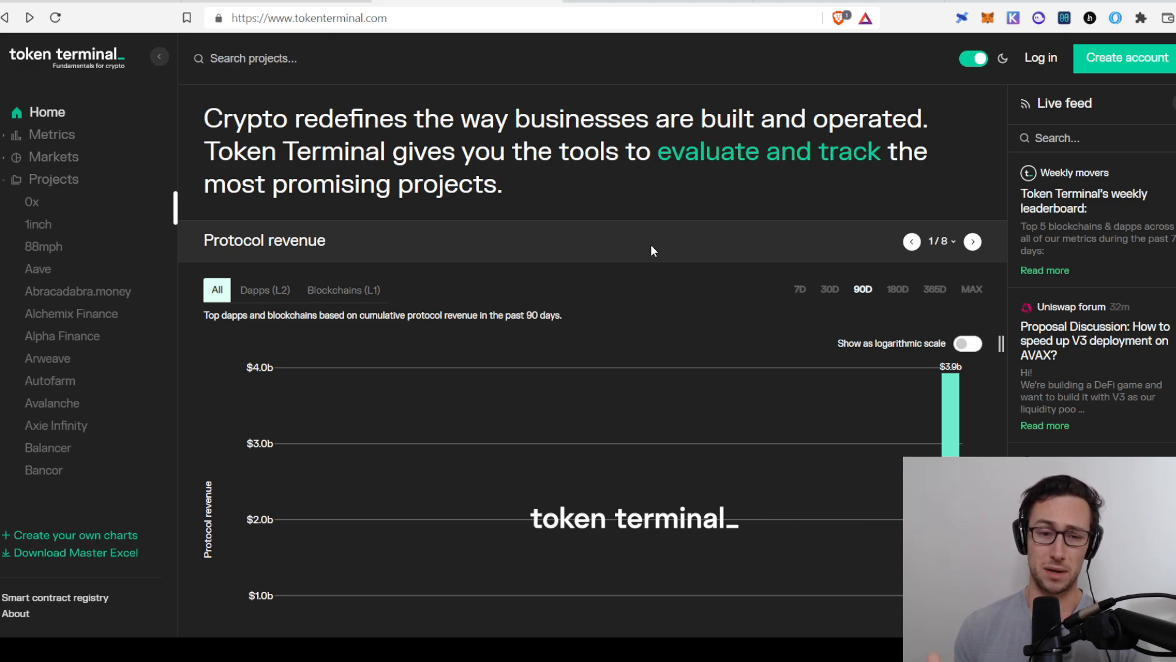
Step: Bring the dapps-only protocol revenue chart into view, led by Axie Infinity at $309m
{"action": "scroll", "scroll_direction": "down", "scroll_amount": 3}
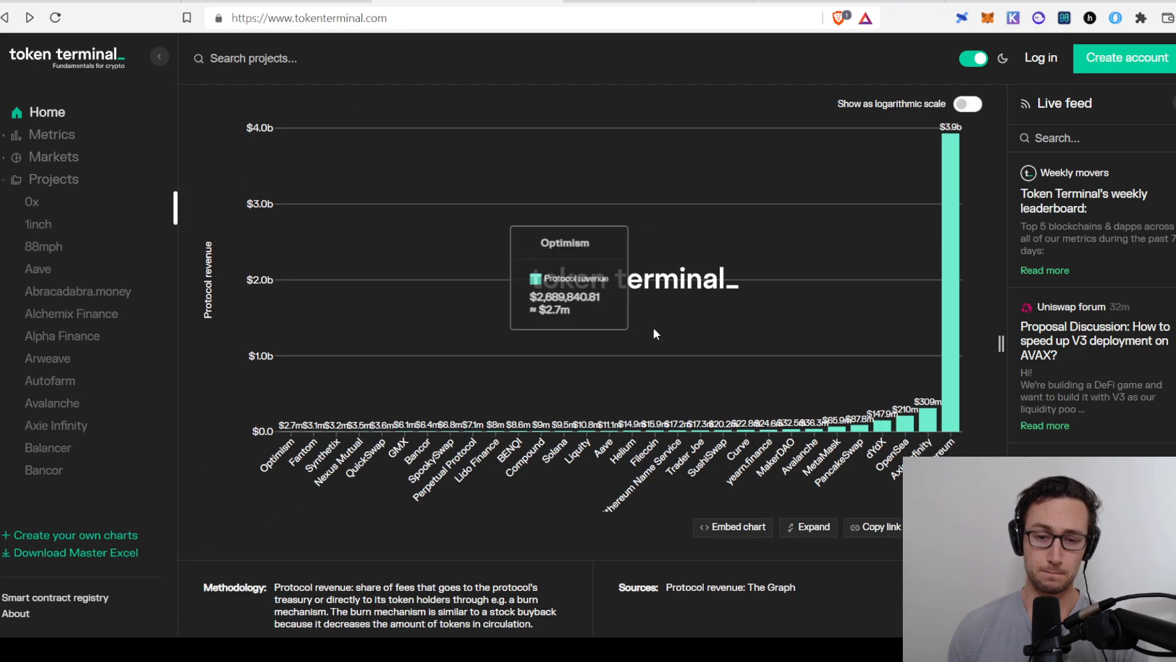
{"action": "mouse_move", "coordinate": [910, 429]}
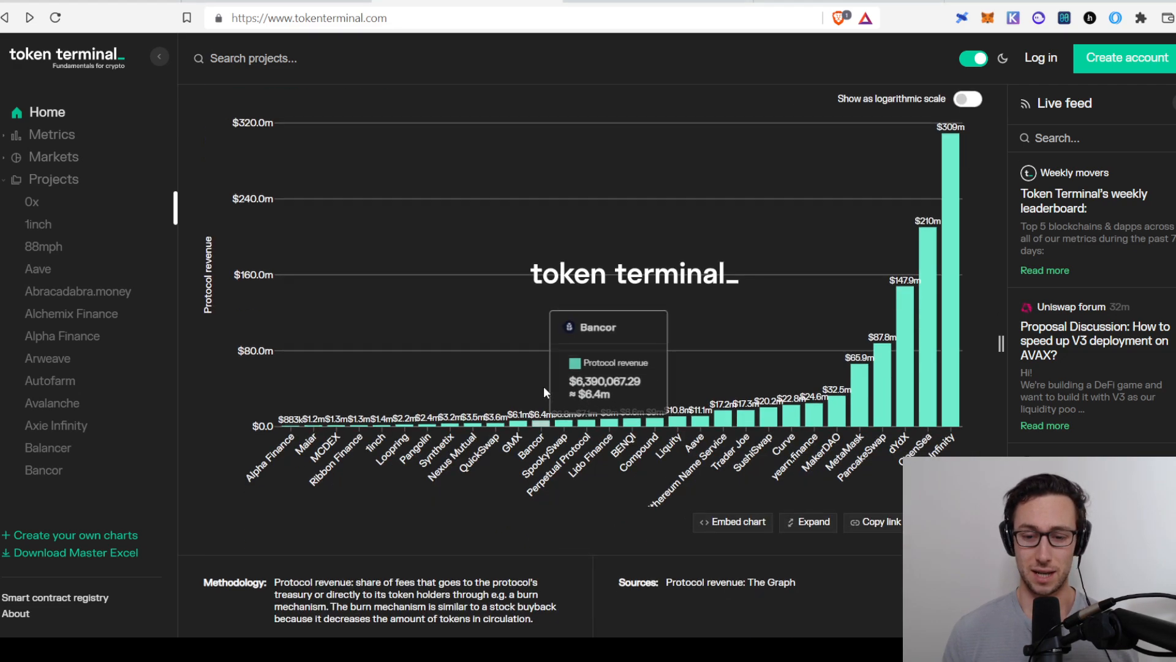
{"action": "scroll", "scroll_direction": "down", "scroll_amount": 3}
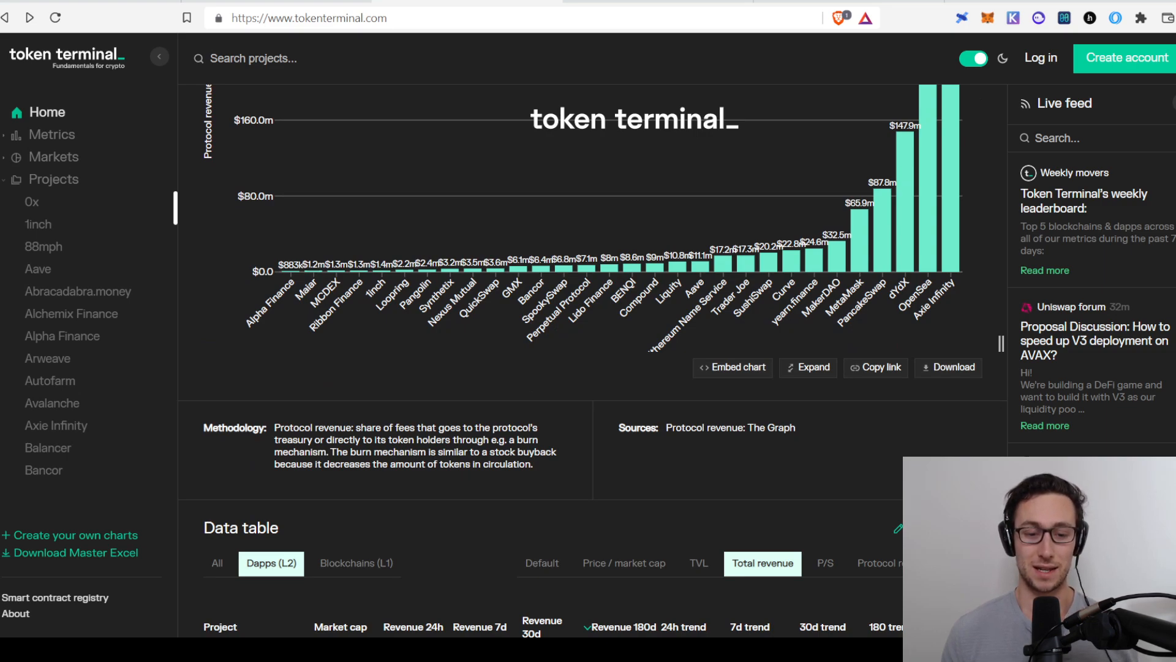
{"action": "mouse_move", "coordinate": [995, 316]}
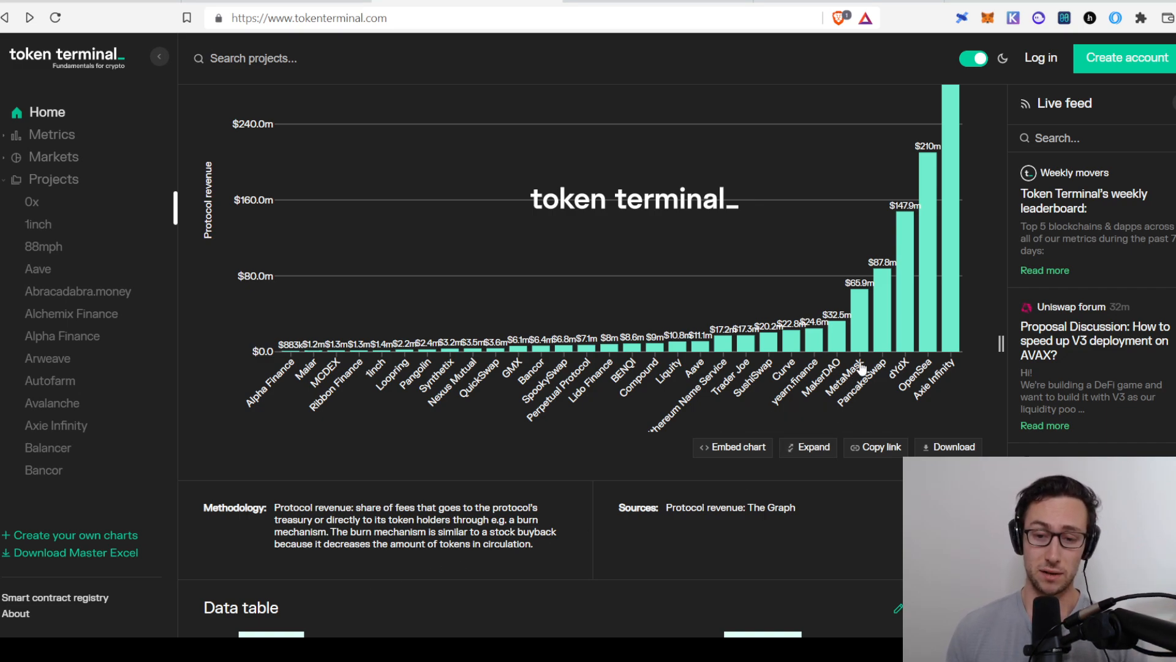
{"action": "mouse_move", "coordinate": [892, 310]}
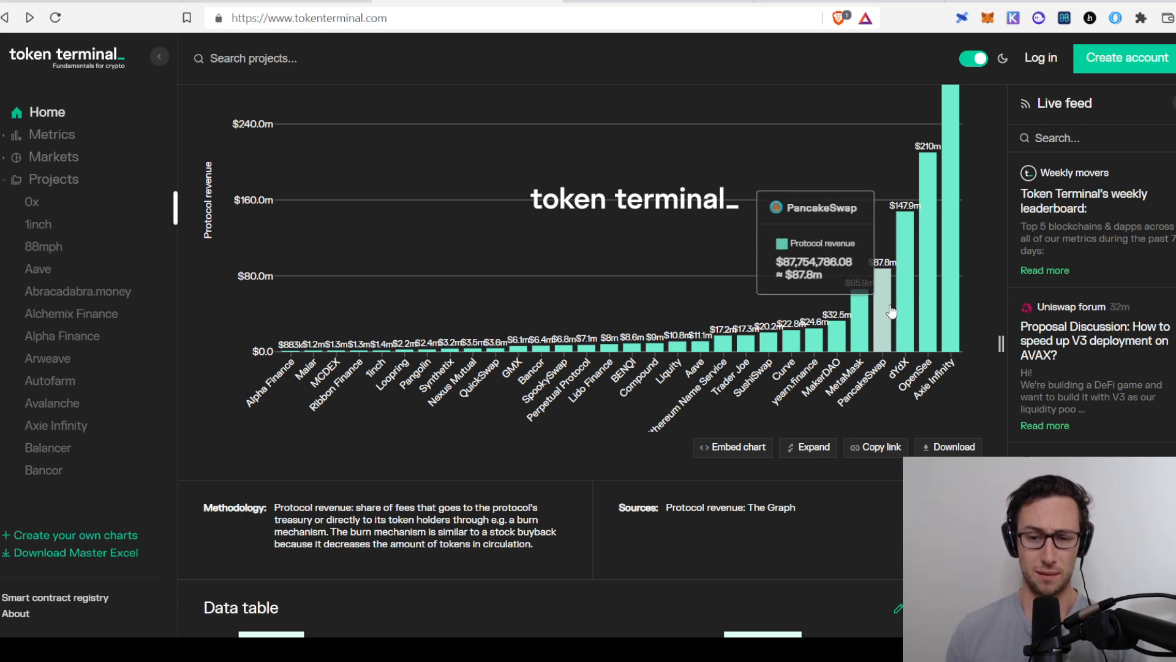
{"action": "mouse_move", "coordinate": [887, 294]}
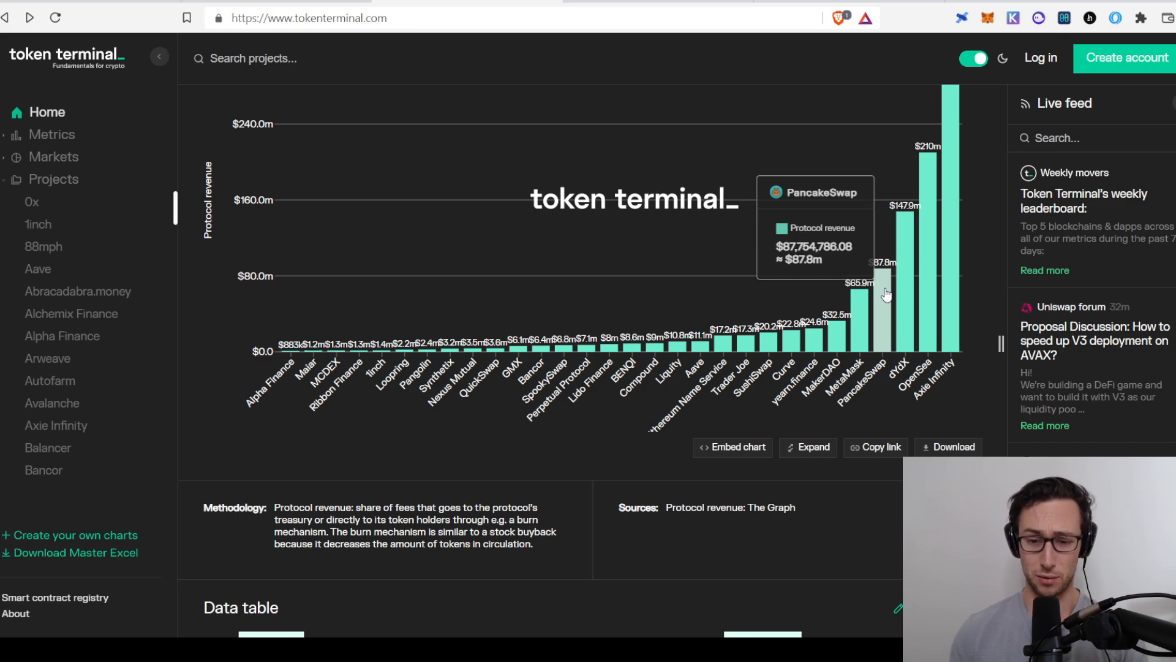
{"action": "mouse_move", "coordinate": [791, 351]}
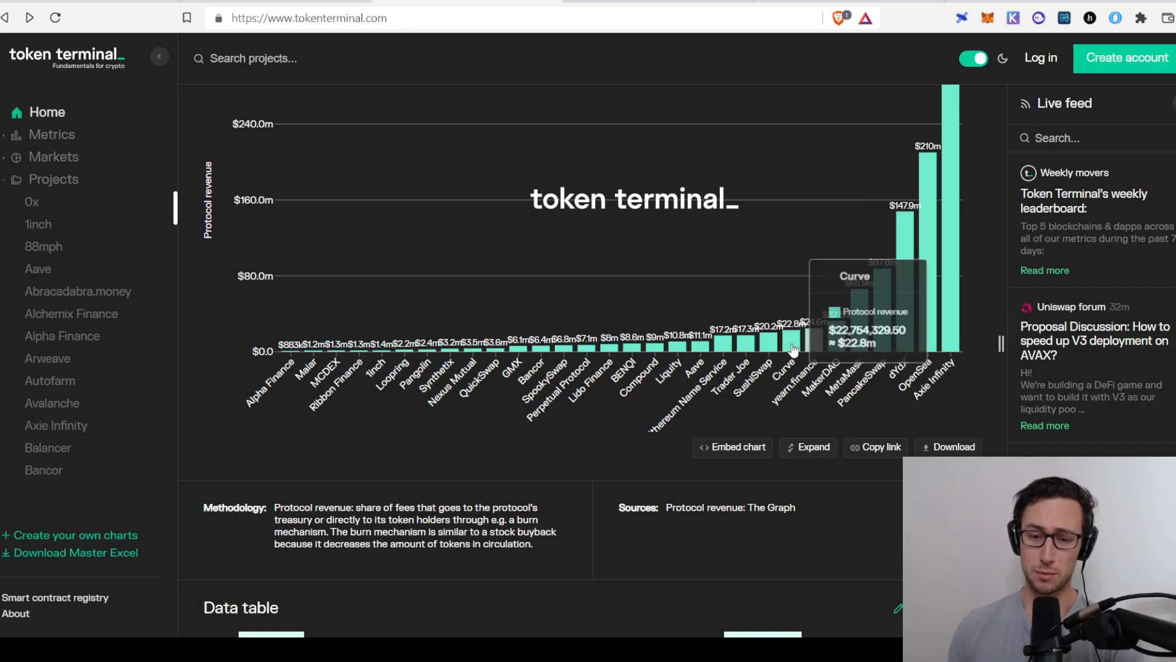
{"action": "mouse_move", "coordinate": [794, 351]}
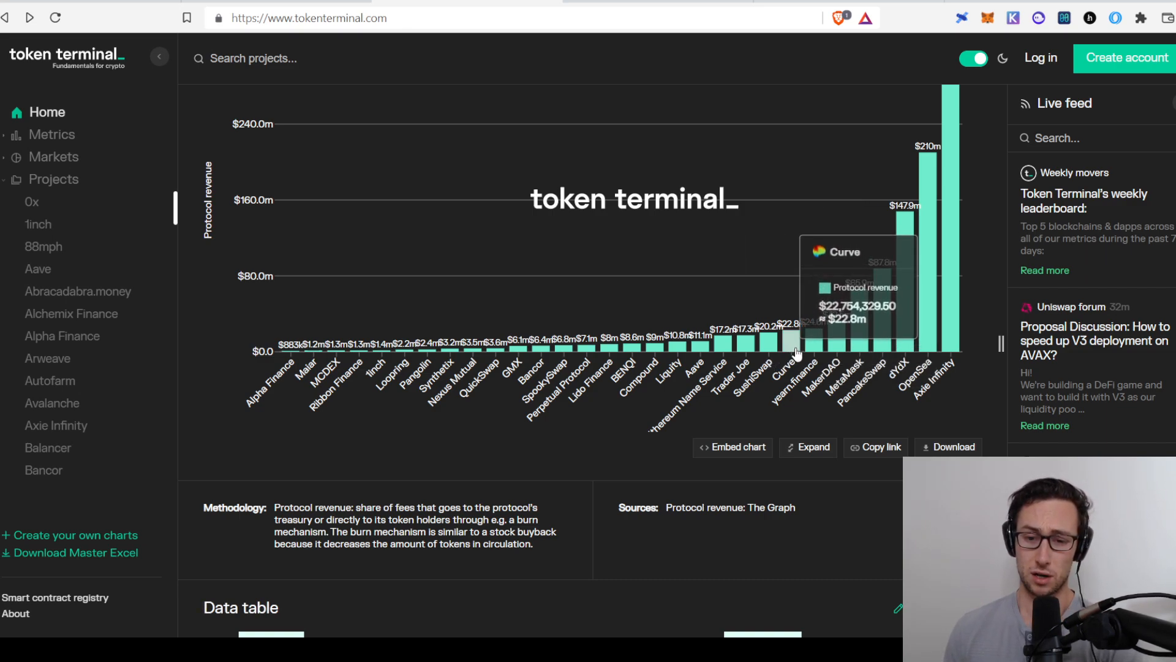
{"action": "mouse_move", "coordinate": [723, 321]}
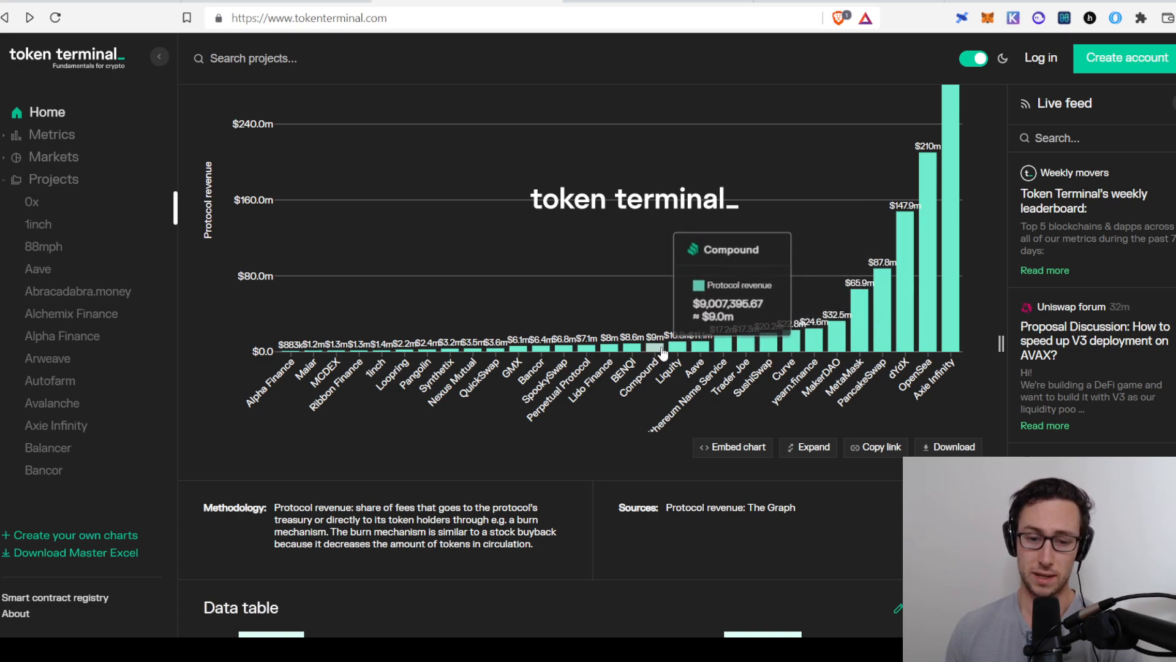
{"action": "mouse_move", "coordinate": [790, 340]}
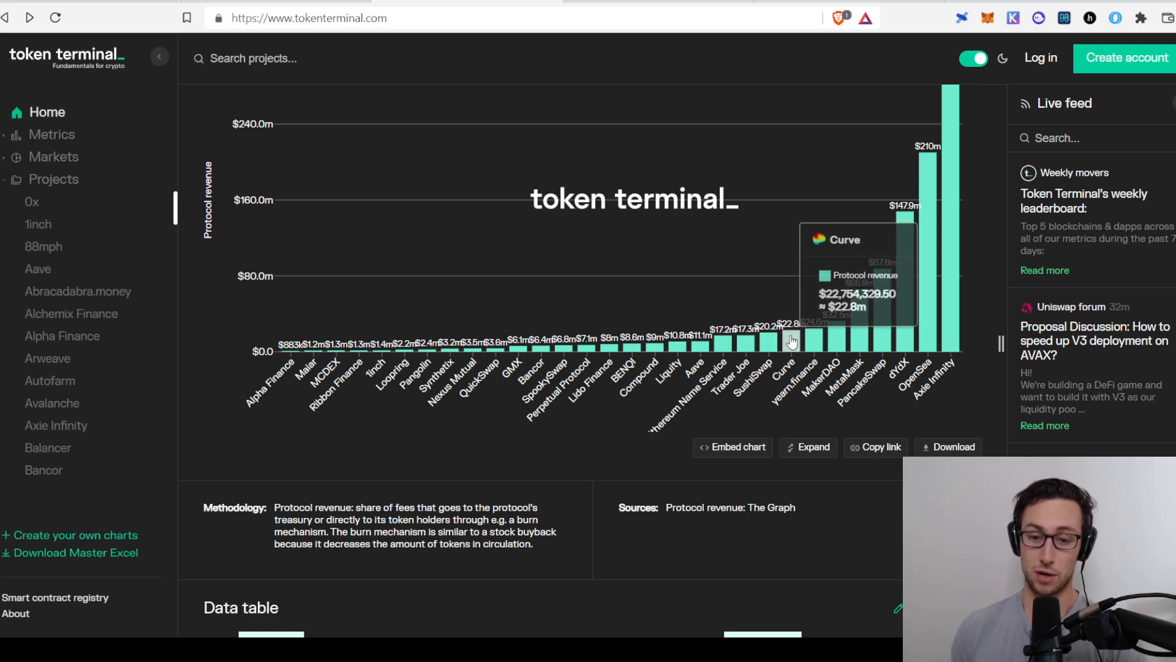
{"action": "mouse_move", "coordinate": [818, 343]}
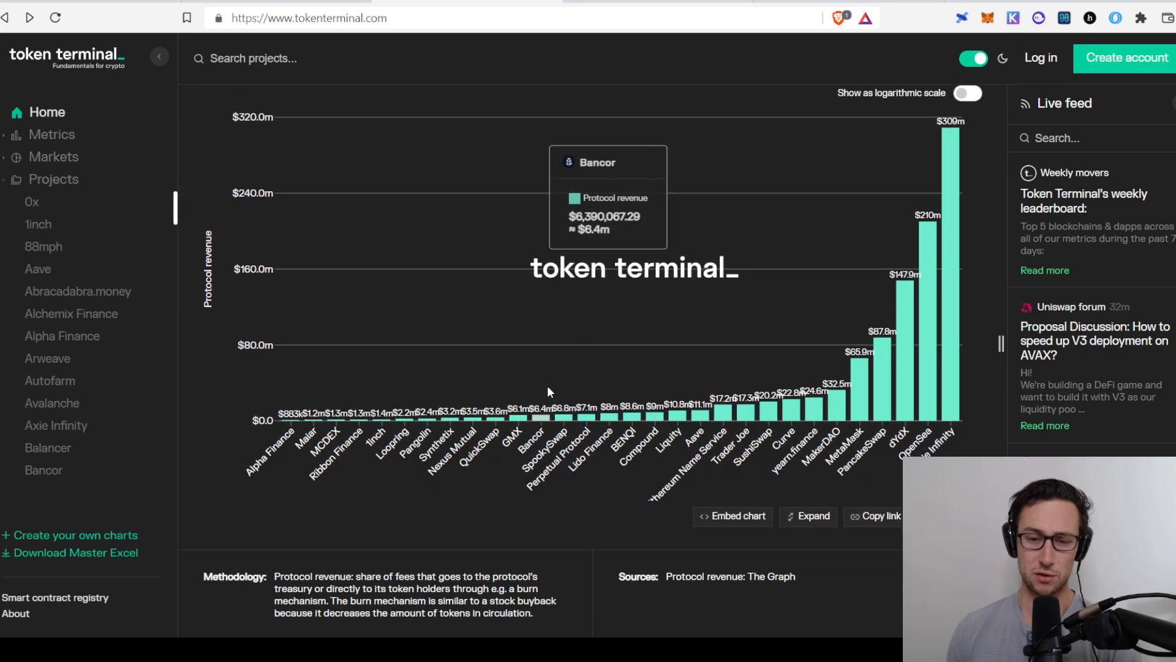
Step: Reach the dapps total revenue data table, led by OpenSea at $1.37b
{"action": "scroll", "scroll_direction": "down", "scroll_amount": 3}
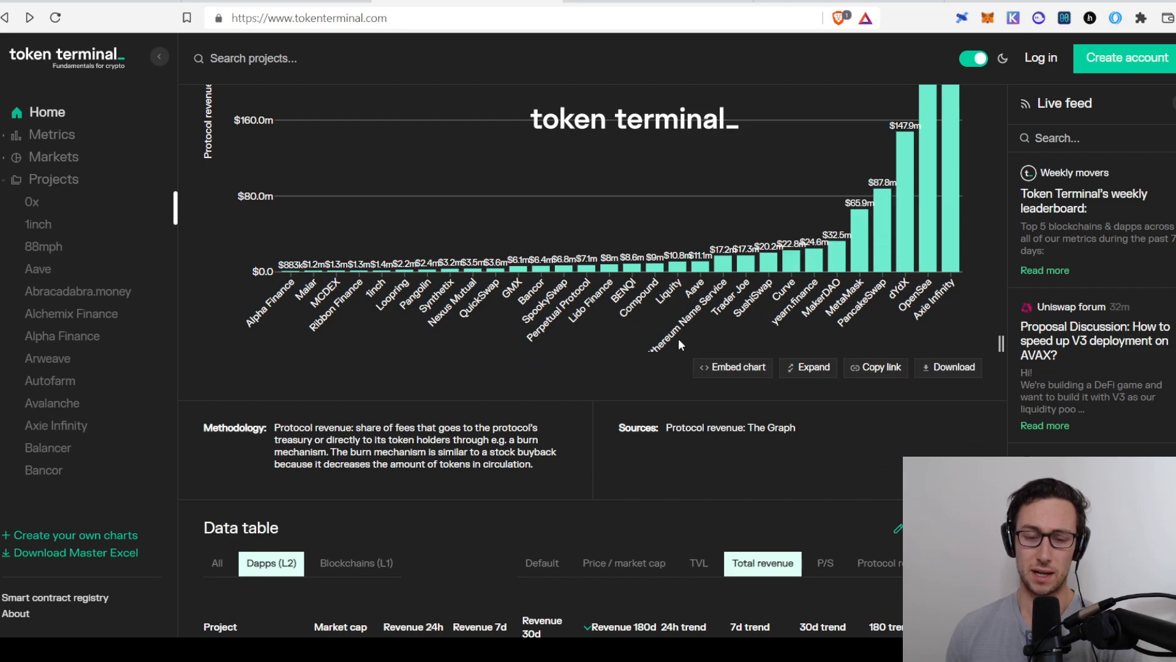
{"action": "scroll", "scroll_direction": "down", "scroll_amount": 3}
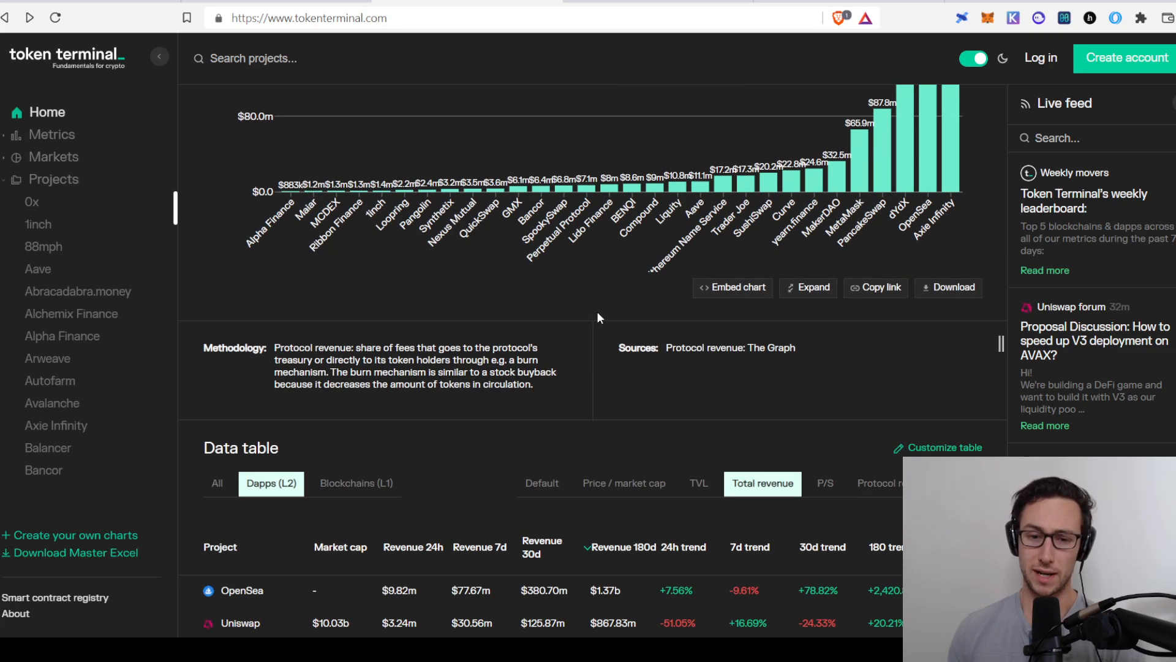
{"action": "scroll", "scroll_direction": "down", "scroll_amount": 3}
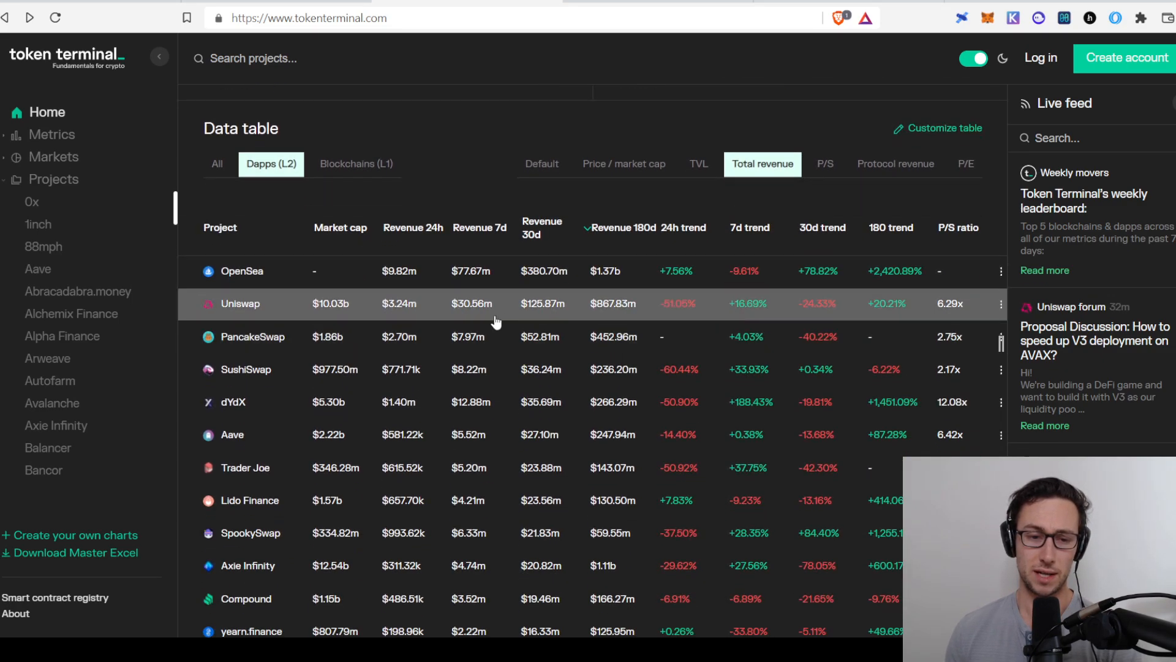
{"action": "mouse_move", "coordinate": [309, 309]}
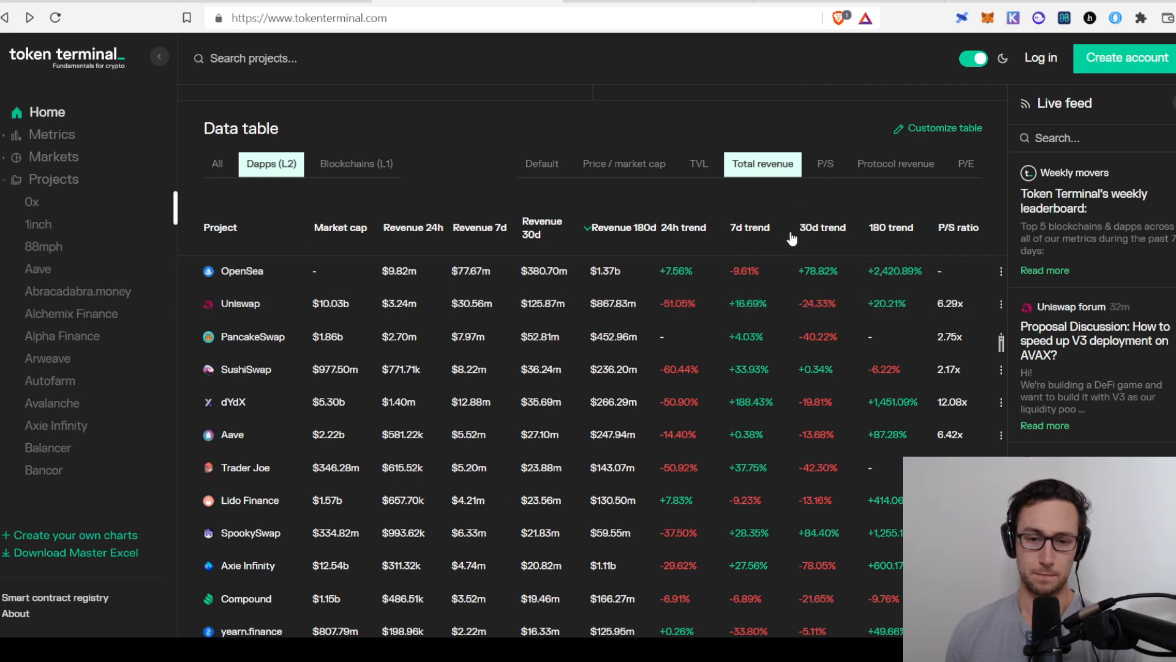
{"action": "mouse_move", "coordinate": [766, 174]}
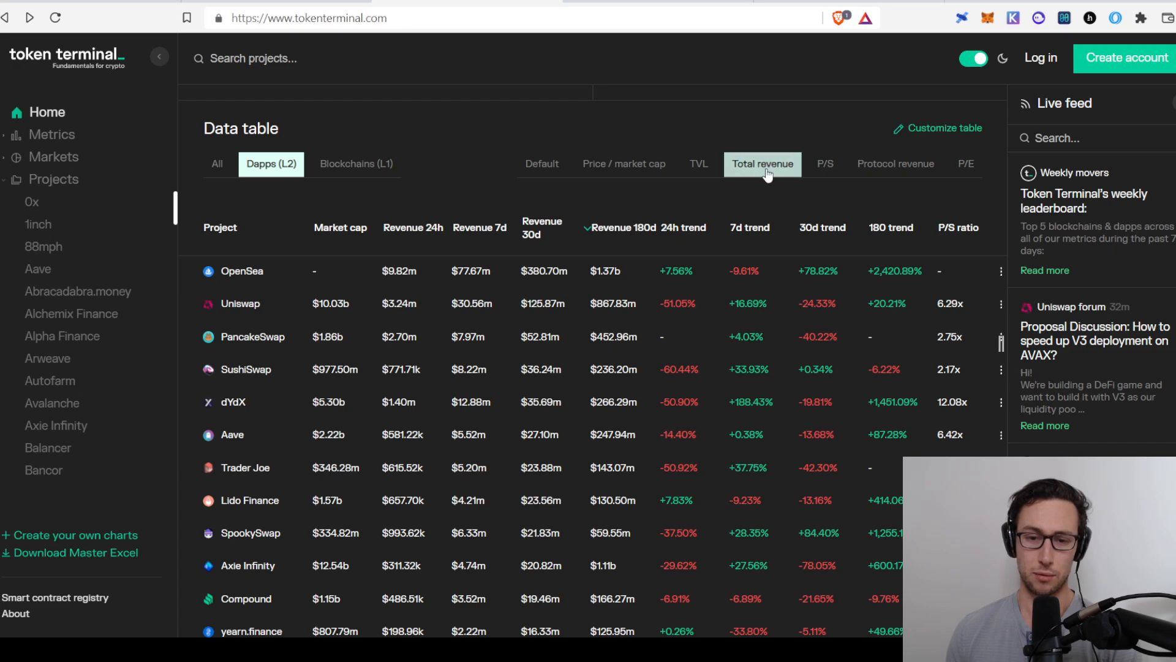
{"action": "mouse_move", "coordinate": [877, 131]}
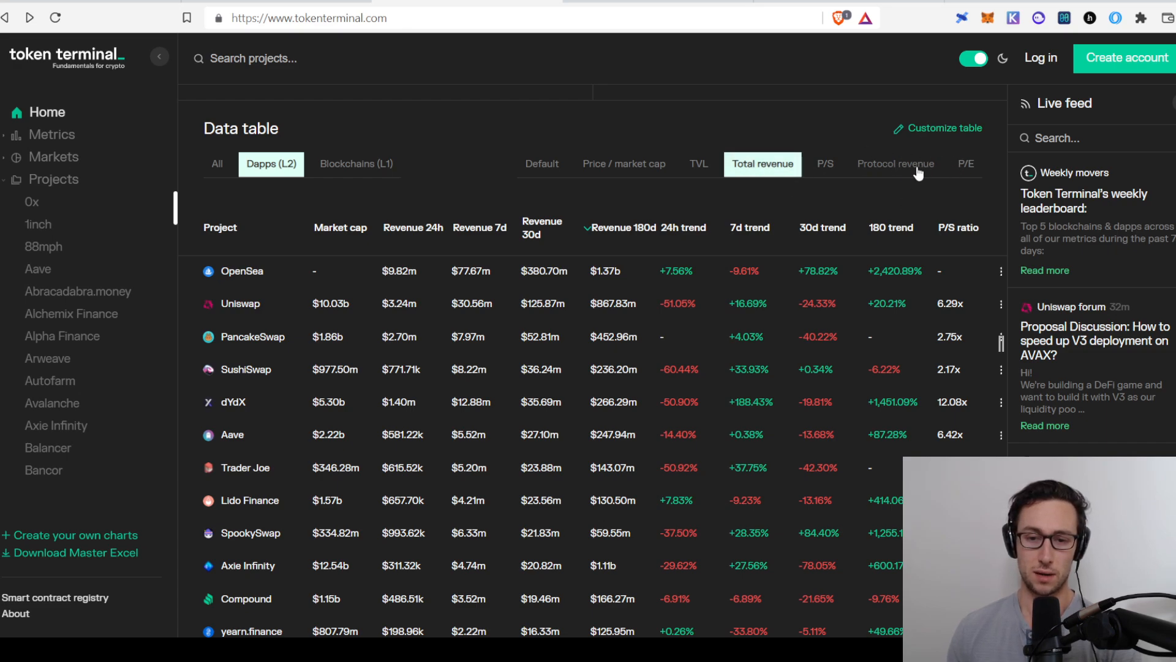
Step: Show protocol revenue in the dapps table, OpenSea leading at $424.88m over 180 days
{"action": "left_click", "coordinate": [896, 165]}
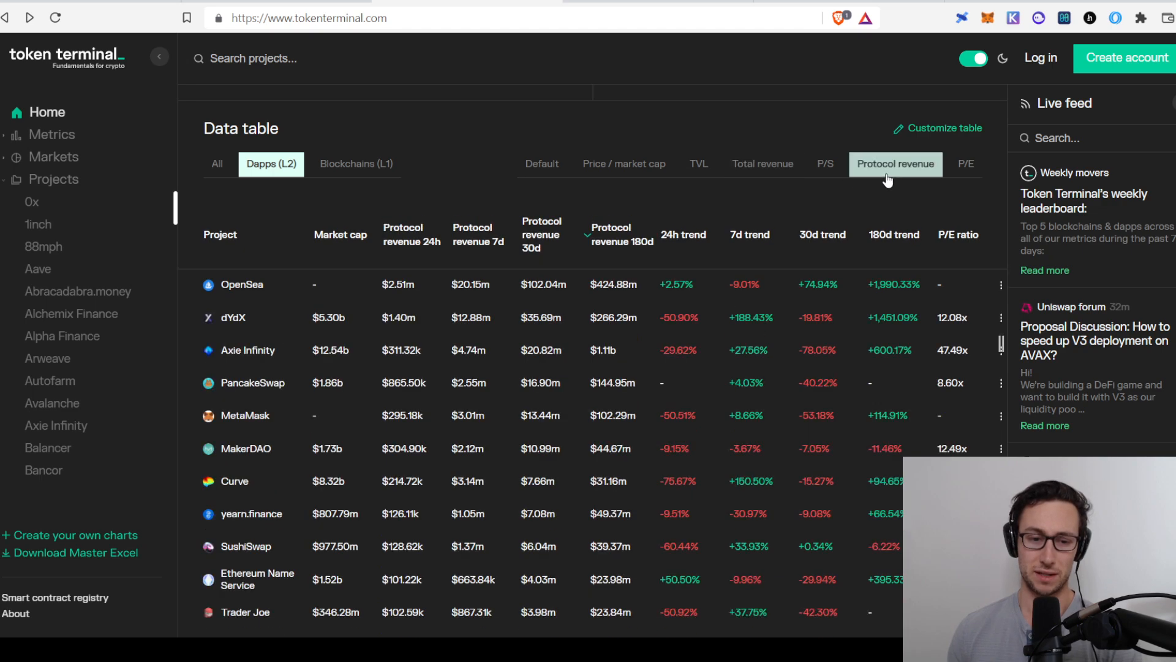
{"action": "mouse_move", "coordinate": [754, 130]}
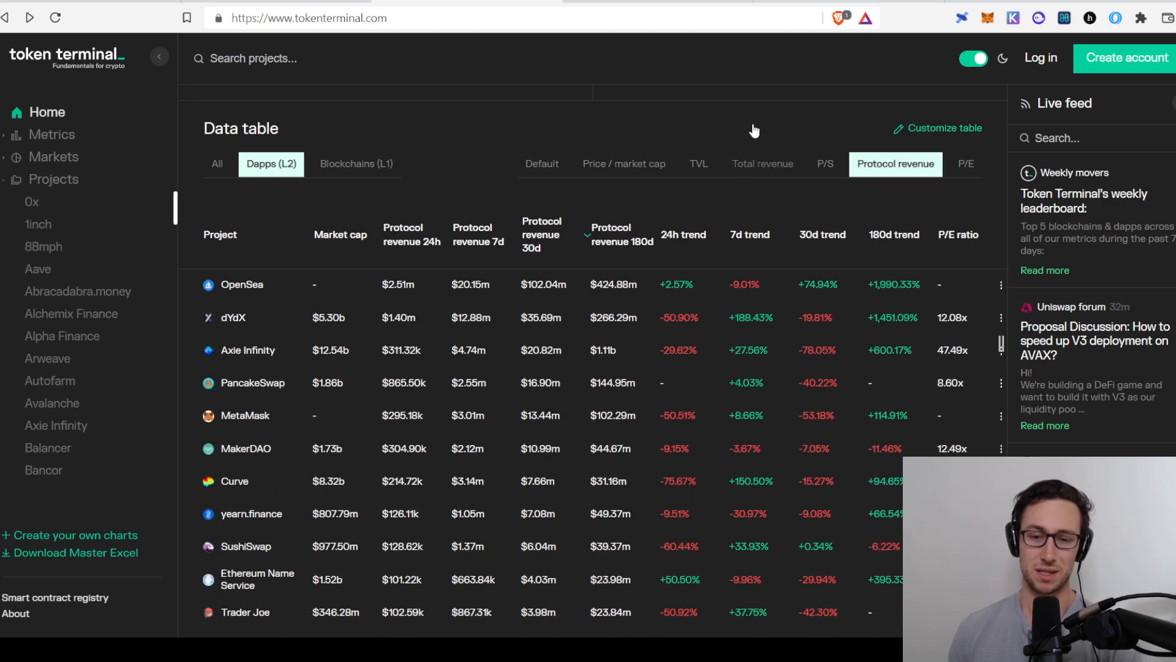
{"action": "left_click", "coordinate": [762, 164]}
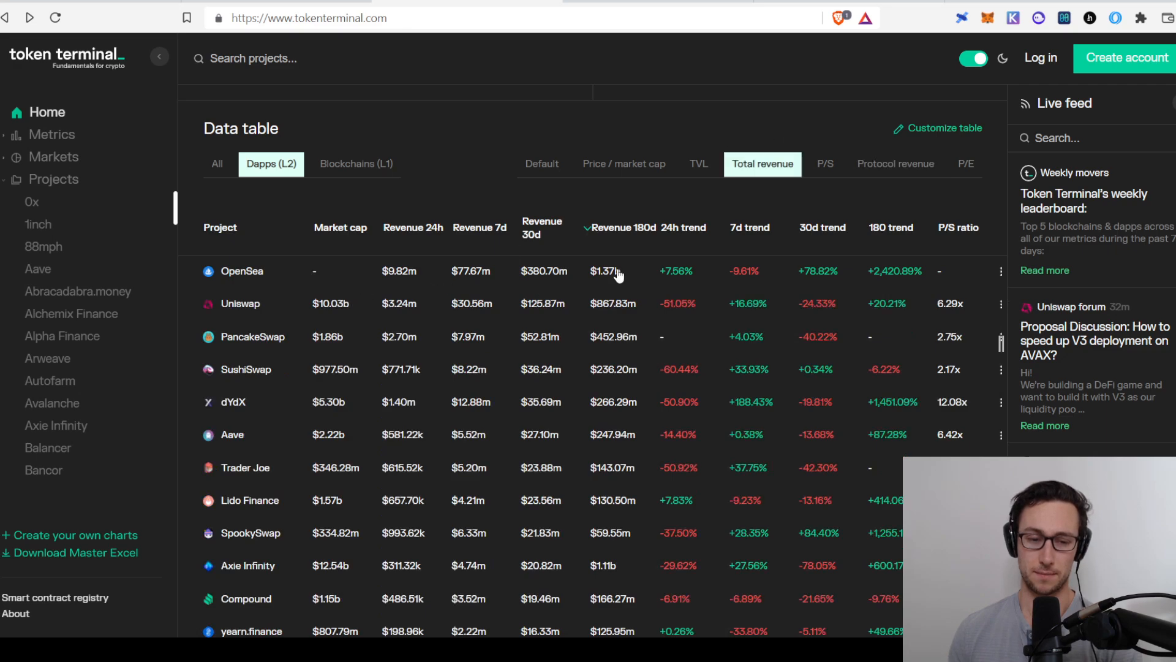
{"action": "mouse_move", "coordinate": [682, 267]}
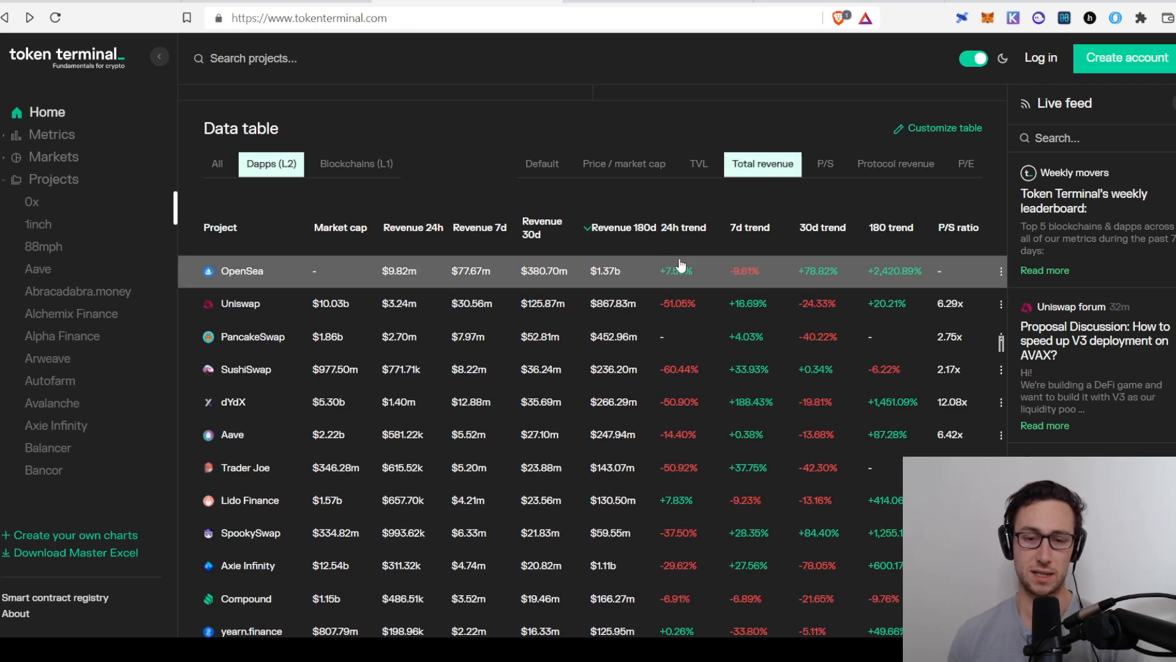
{"action": "mouse_move", "coordinate": [887, 201]}
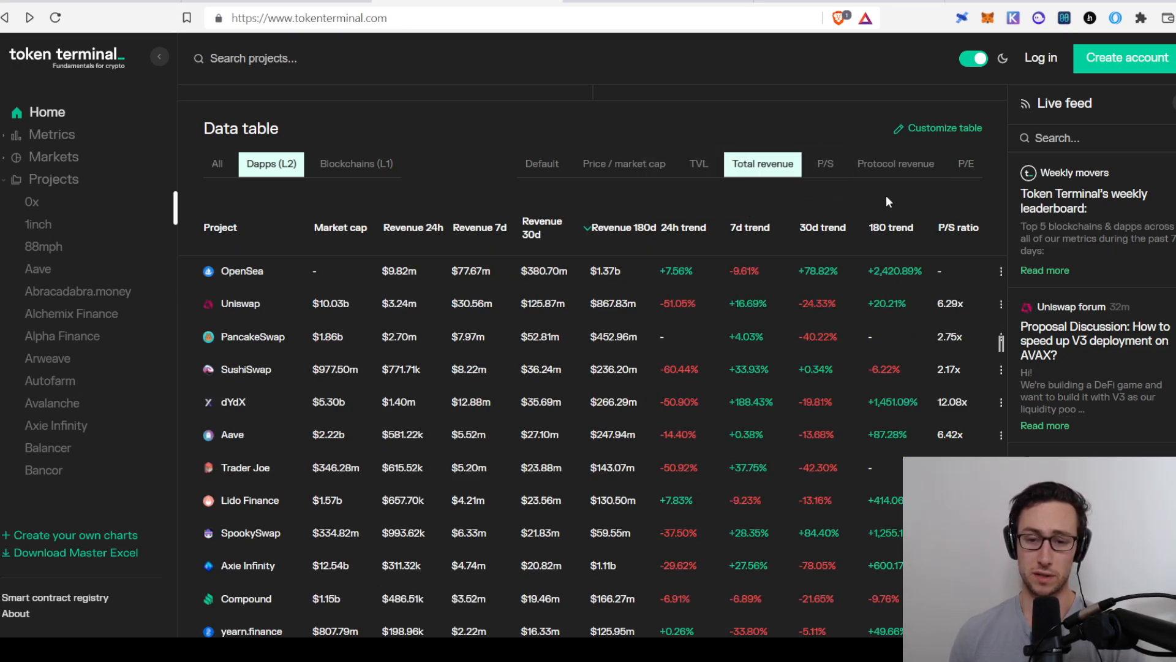
{"action": "mouse_move", "coordinate": [794, 336]}
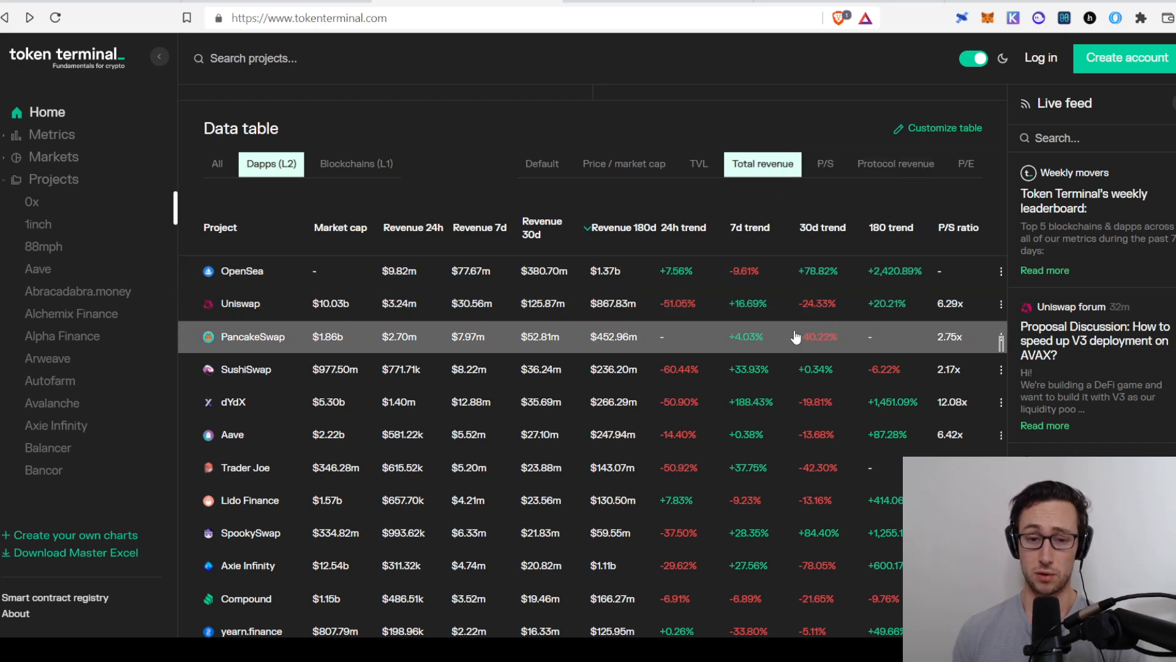
{"action": "mouse_move", "coordinate": [766, 602]}
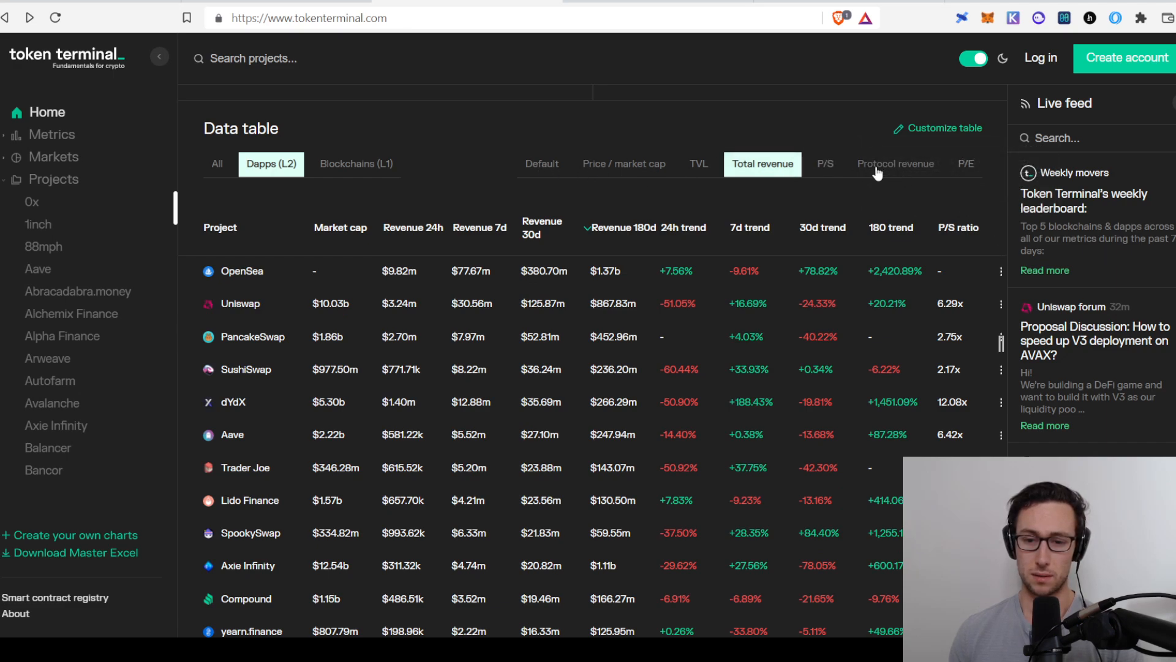
{"action": "left_click", "coordinate": [895, 165]}
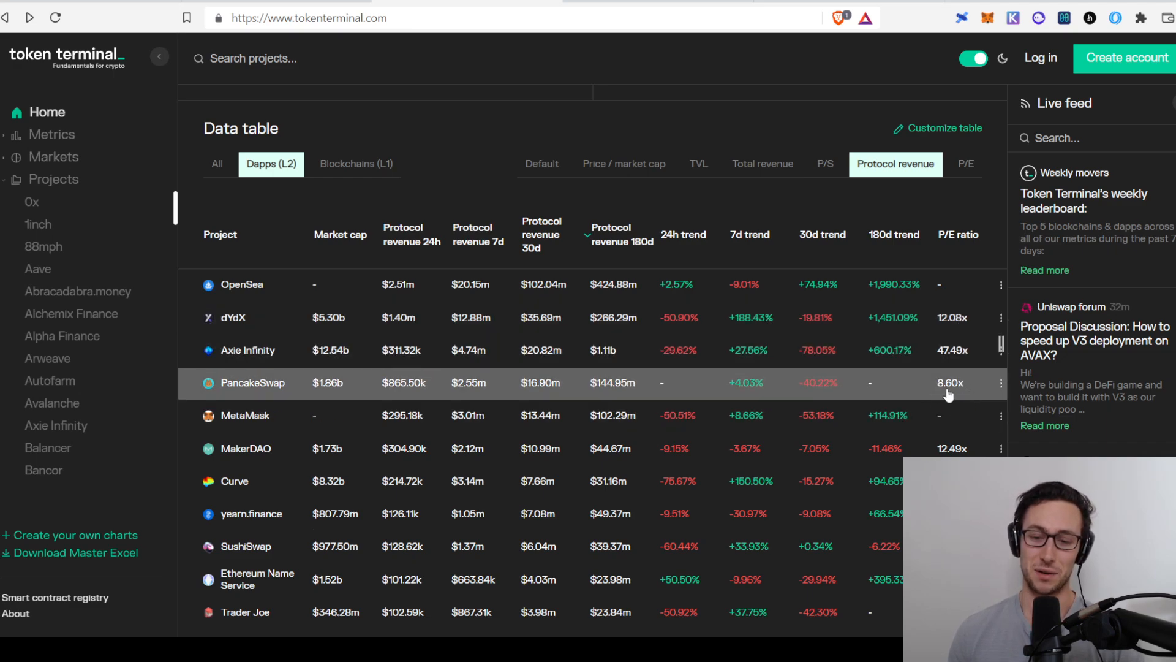
{"action": "scroll", "scroll_direction": "down", "scroll_amount": 3}
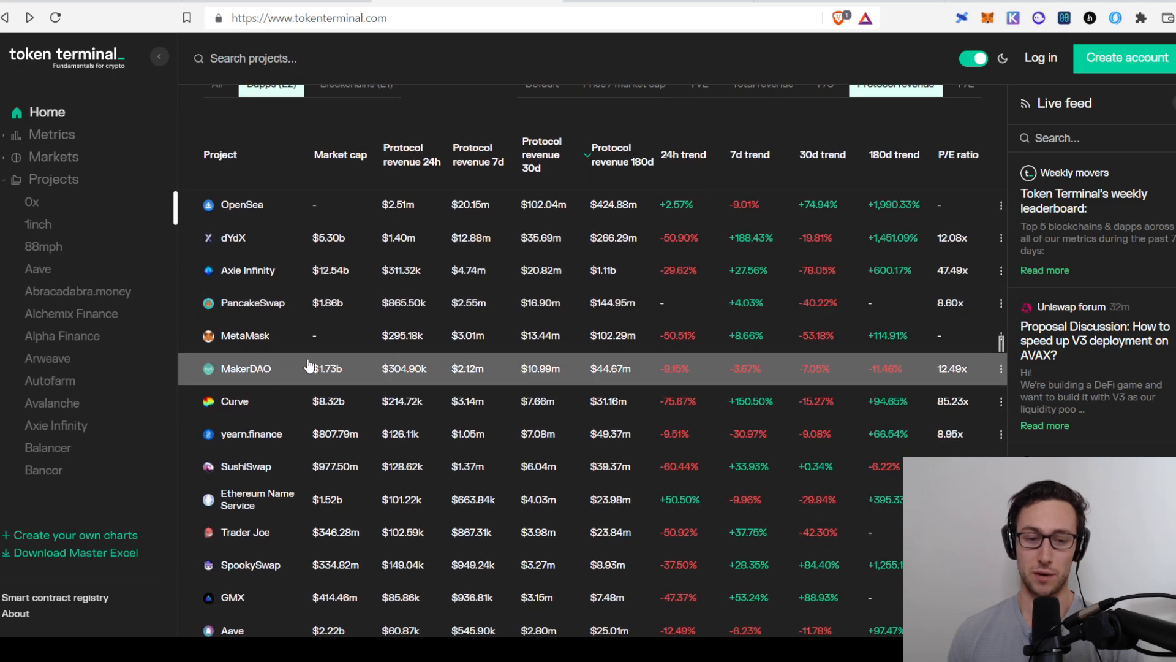
{"action": "mouse_move", "coordinate": [332, 561]}
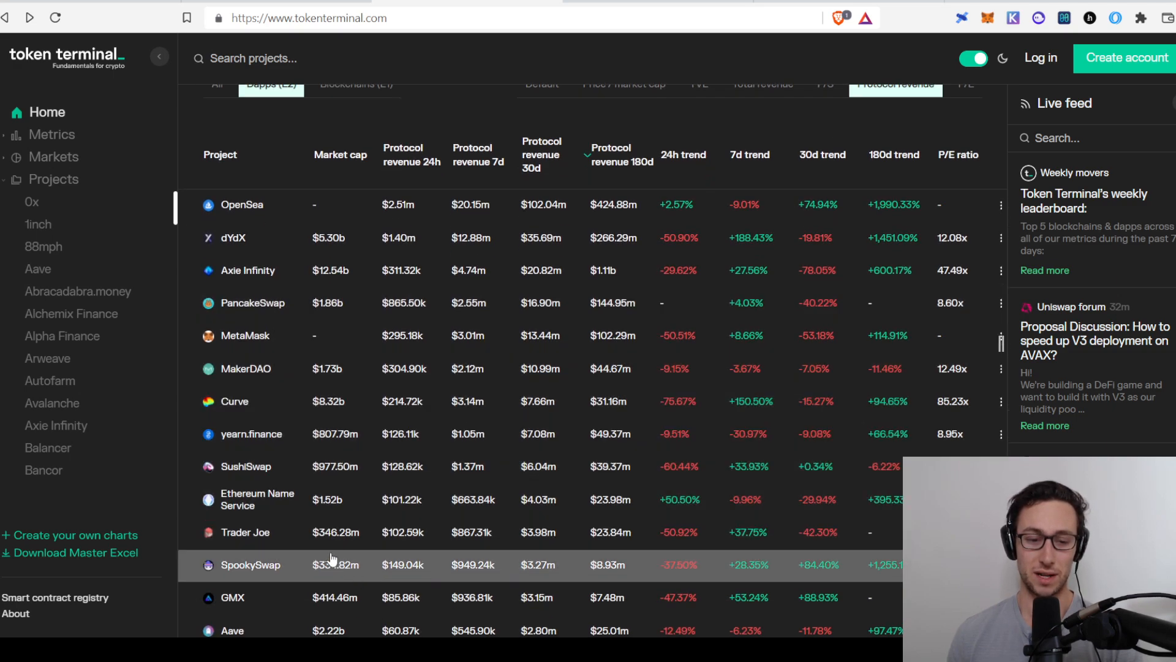
{"action": "mouse_move", "coordinate": [354, 532]}
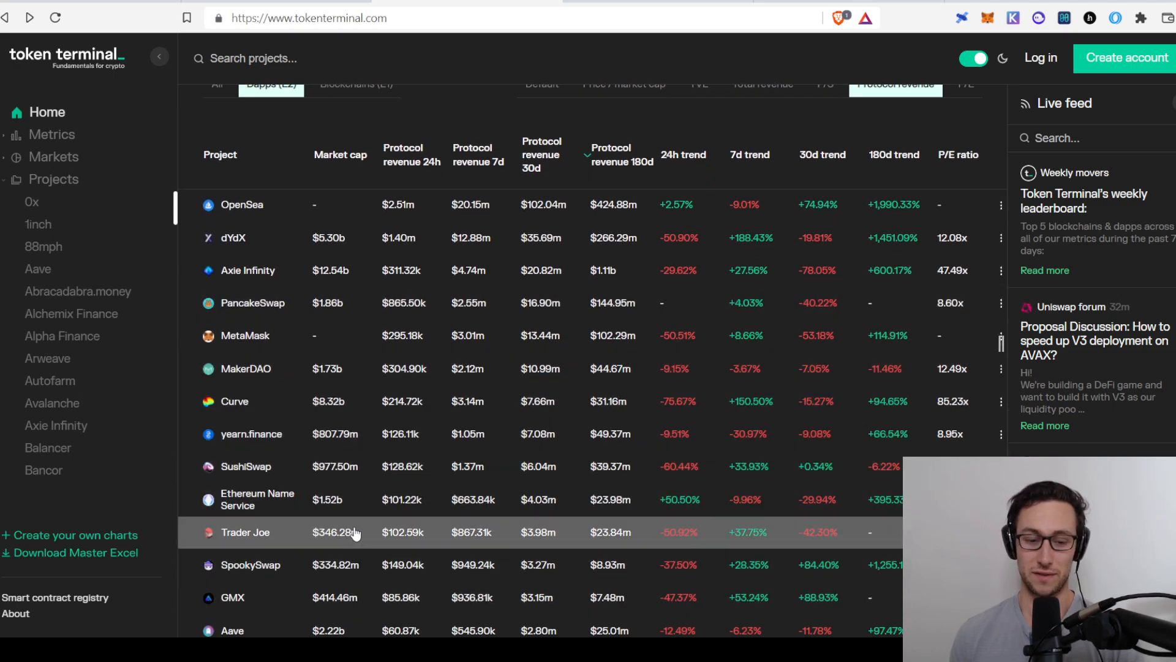
{"action": "scroll", "scroll_direction": "down", "scroll_amount": 3}
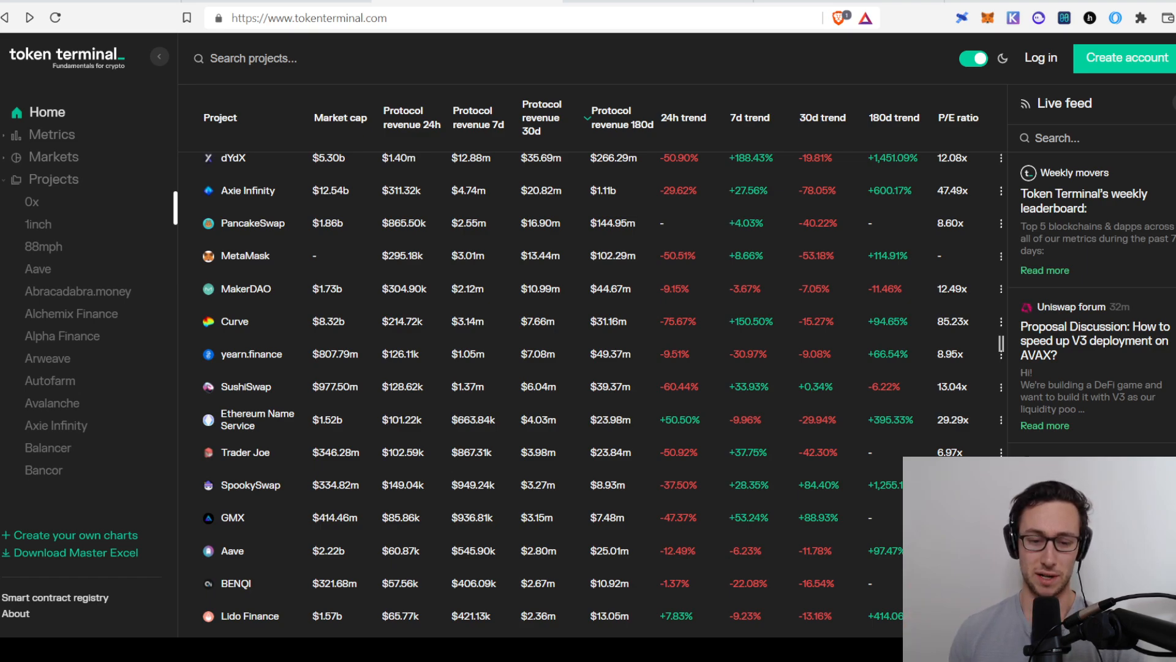
{"action": "scroll", "scroll_direction": "down", "scroll_amount": 3}
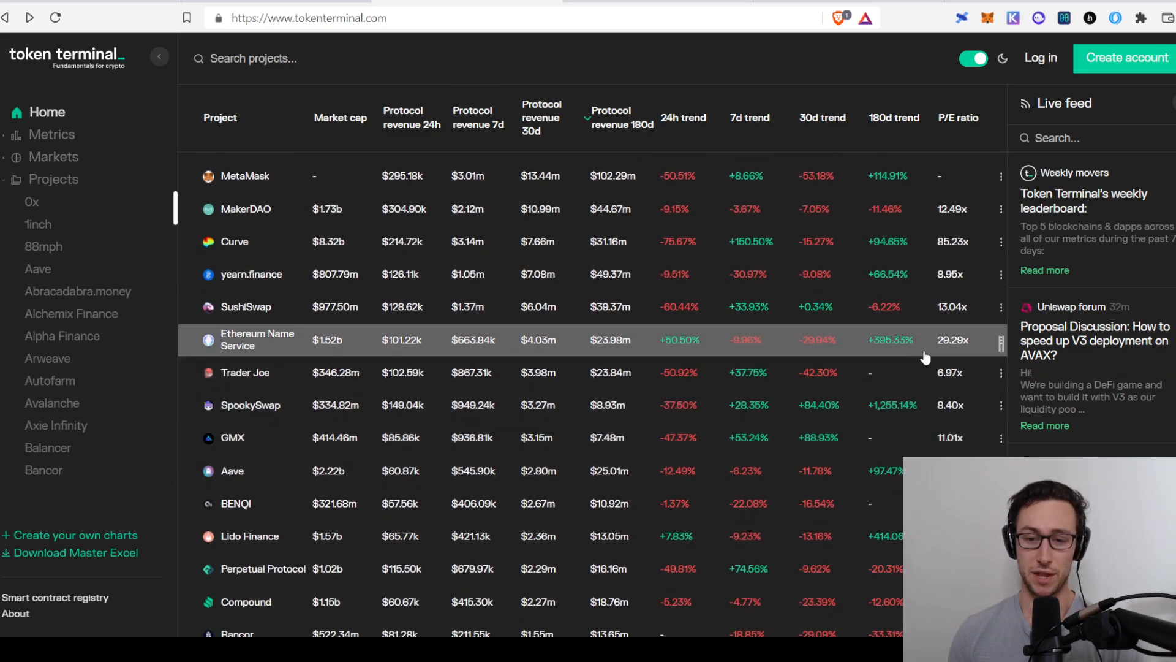
{"action": "mouse_move", "coordinate": [937, 386]}
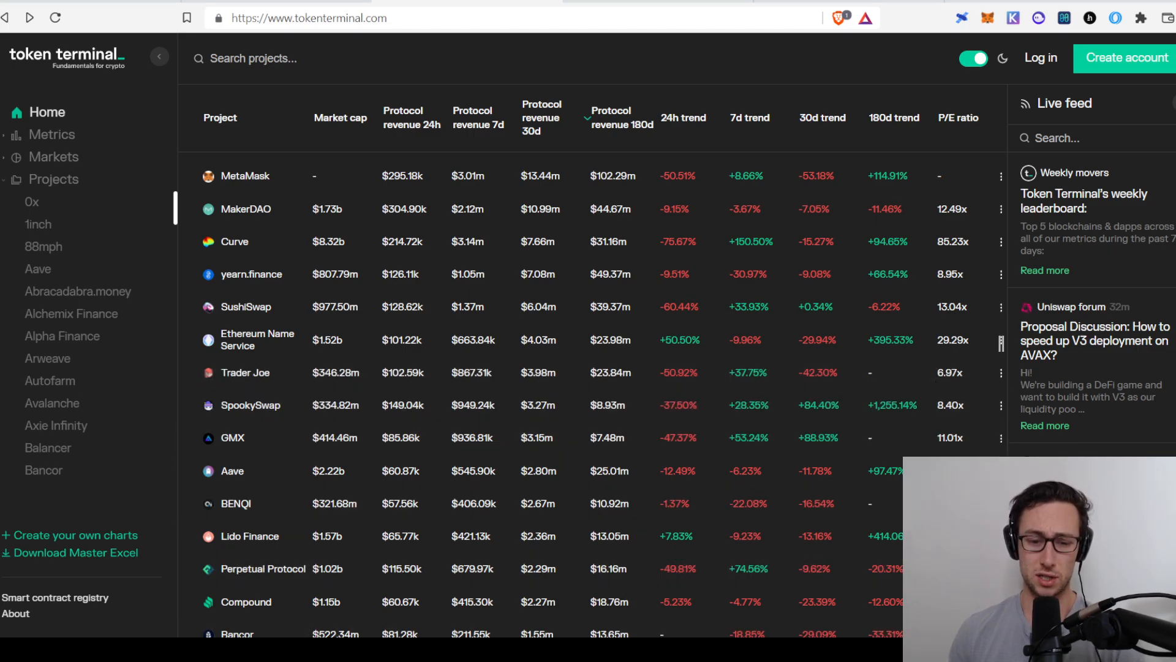
{"action": "scroll", "scroll_direction": "down", "scroll_amount": 3}
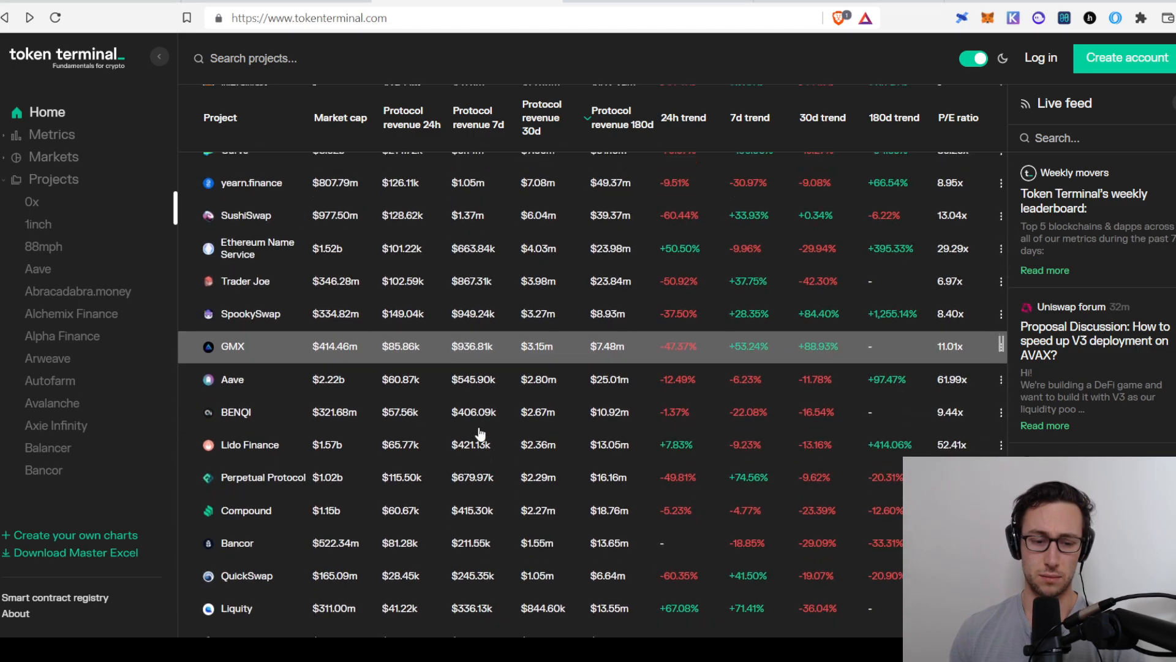
{"action": "scroll", "scroll_direction": "down", "scroll_amount": 3}
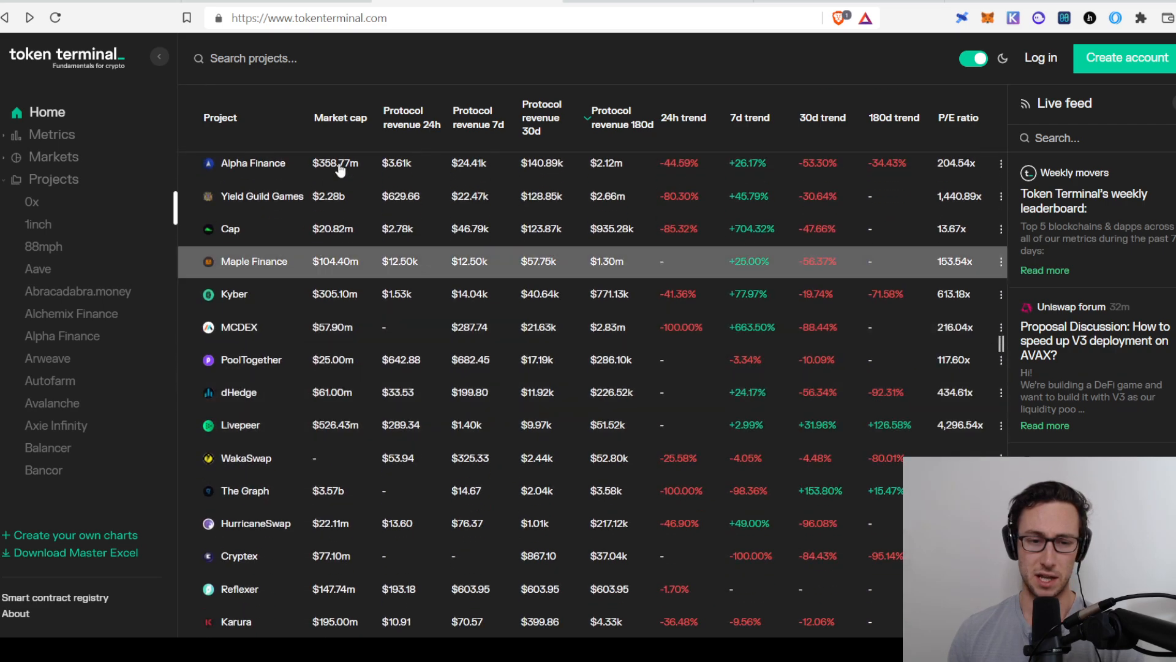
{"action": "scroll", "scroll_direction": "down", "scroll_amount": 3}
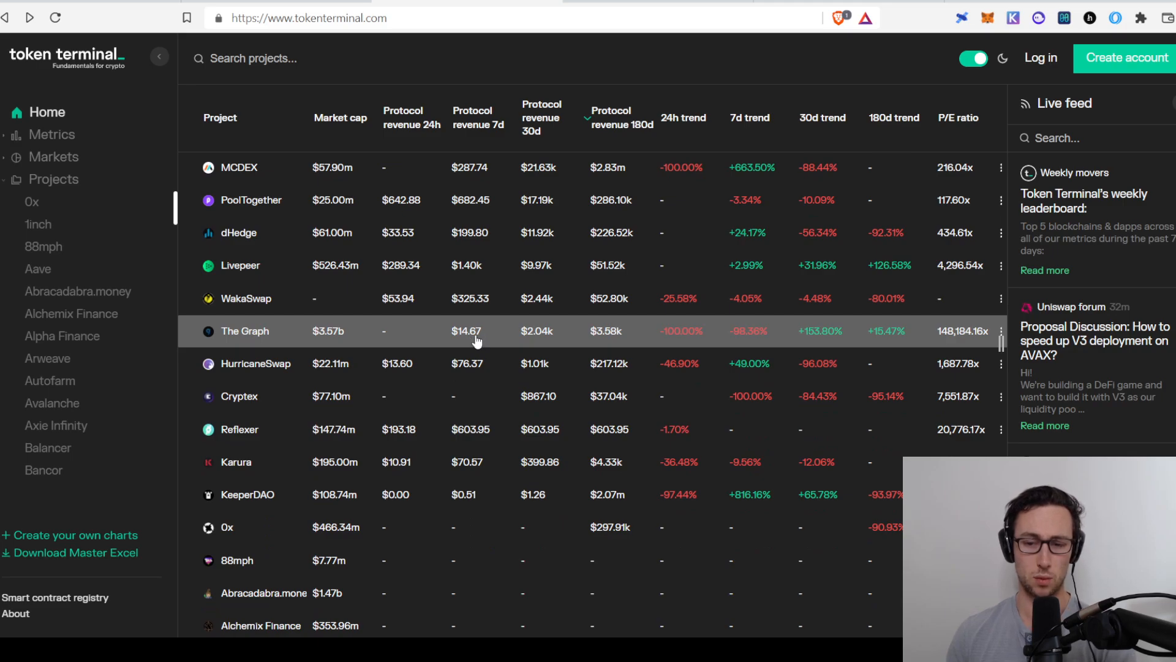
{"action": "scroll", "scroll_direction": "down", "scroll_amount": 3}
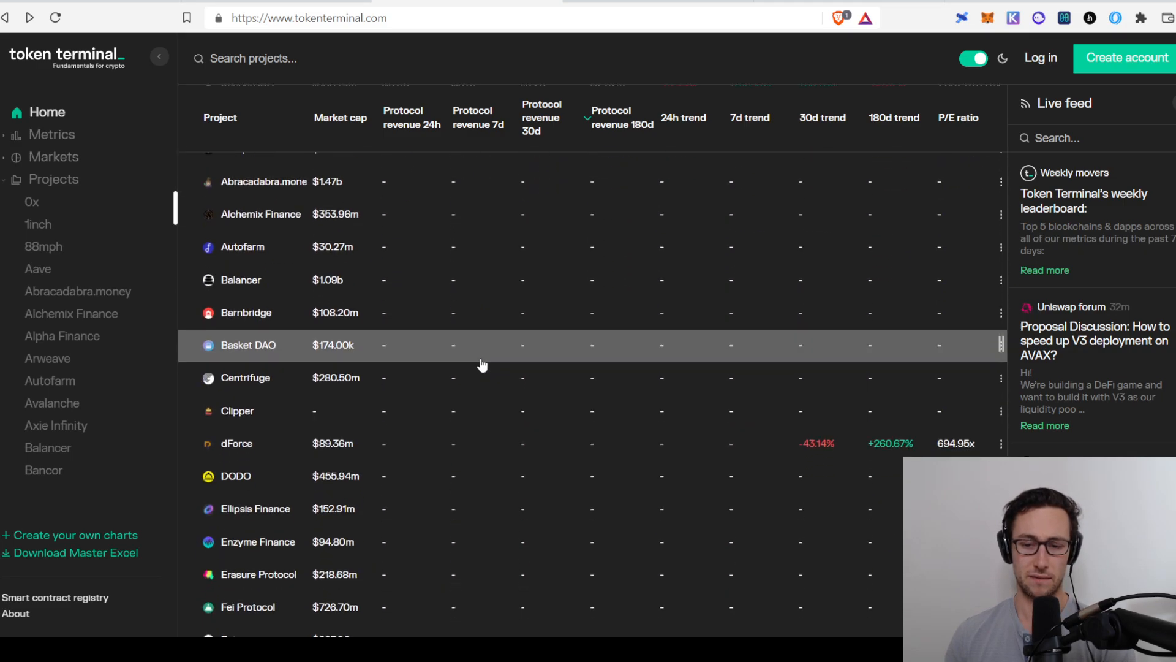
{"action": "scroll", "scroll_direction": "down", "scroll_amount": 3}
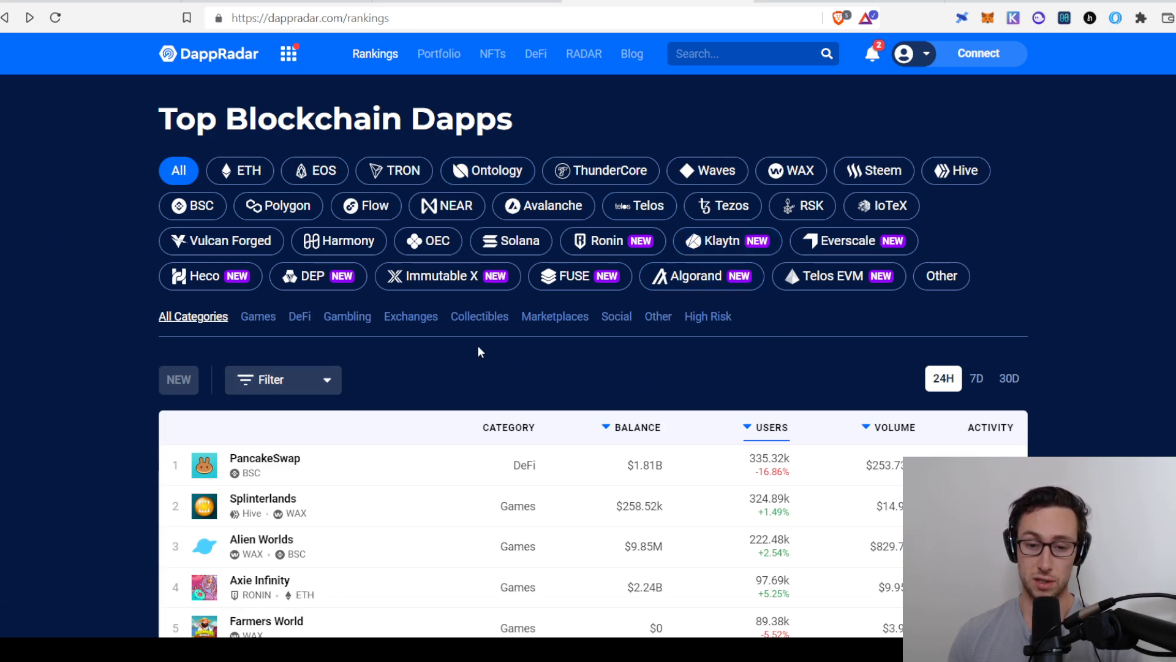
{"action": "mouse_move", "coordinate": [83, 296]}
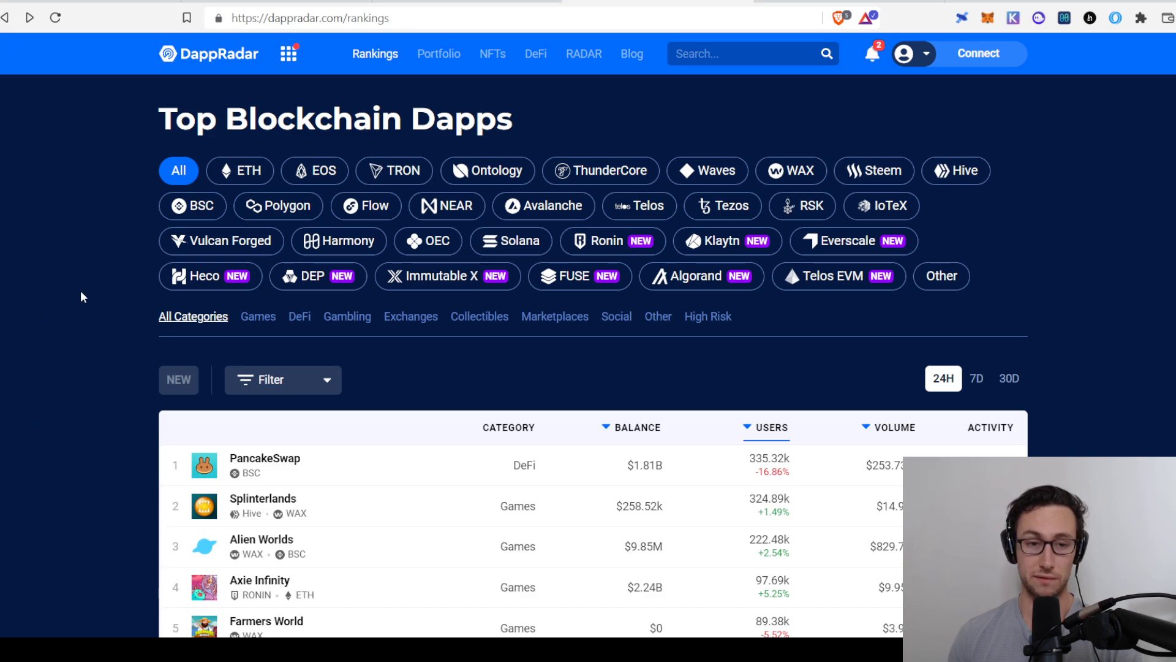
{"action": "mouse_move", "coordinate": [382, 64]}
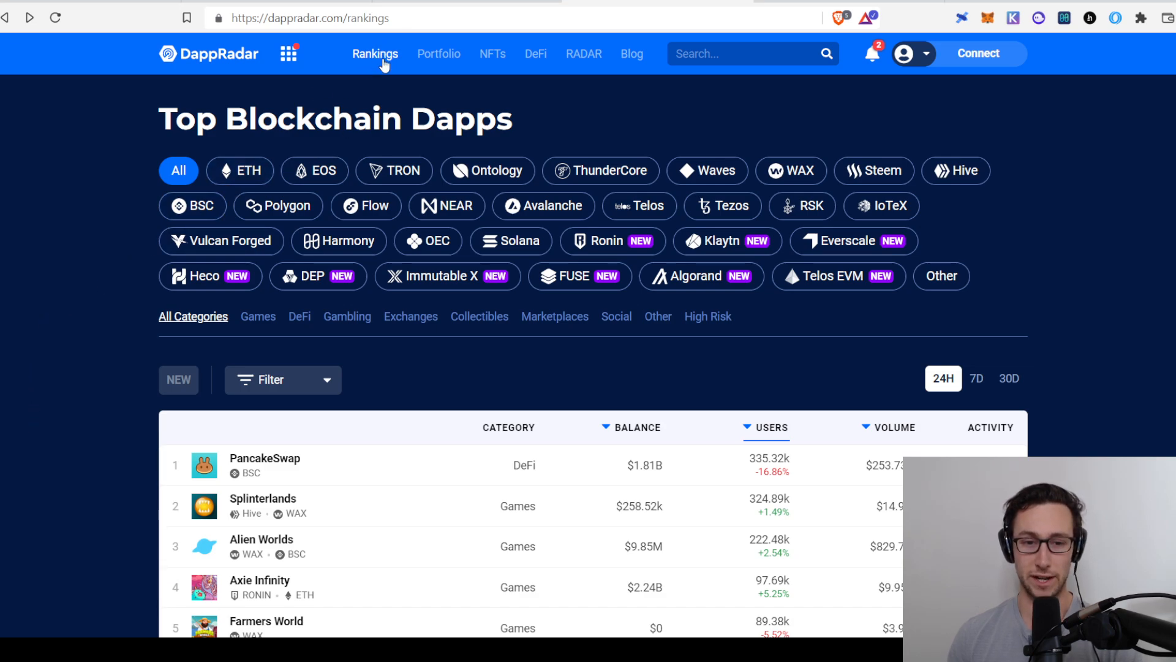
{"action": "mouse_move", "coordinate": [514, 69]}
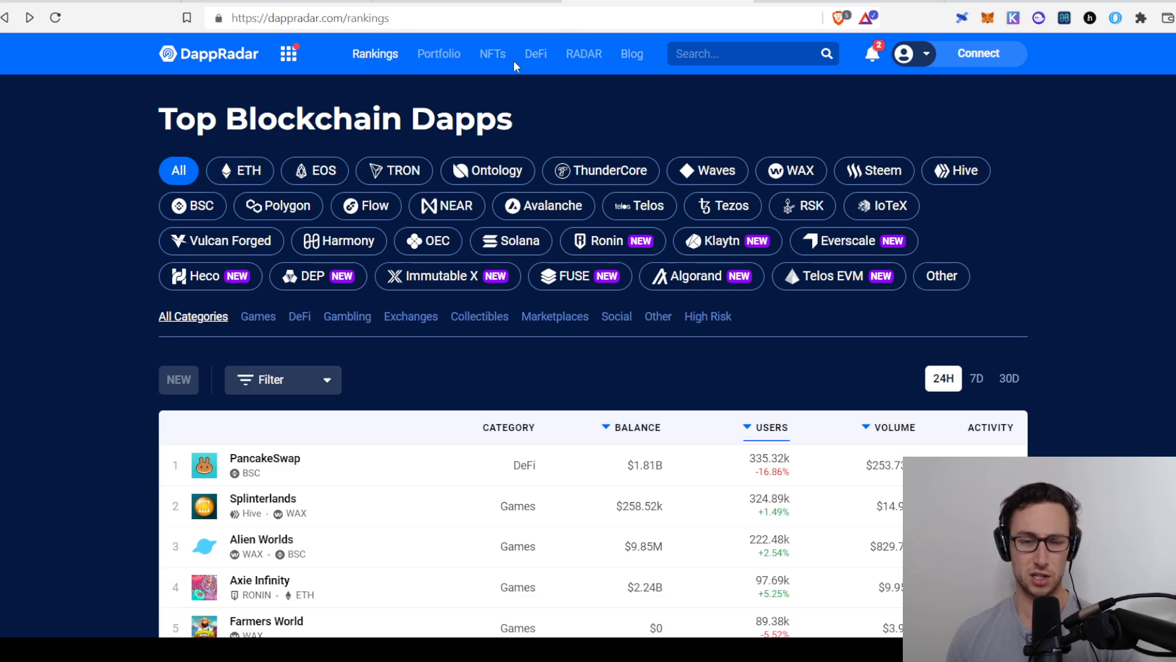
{"action": "mouse_move", "coordinate": [306, 11]}
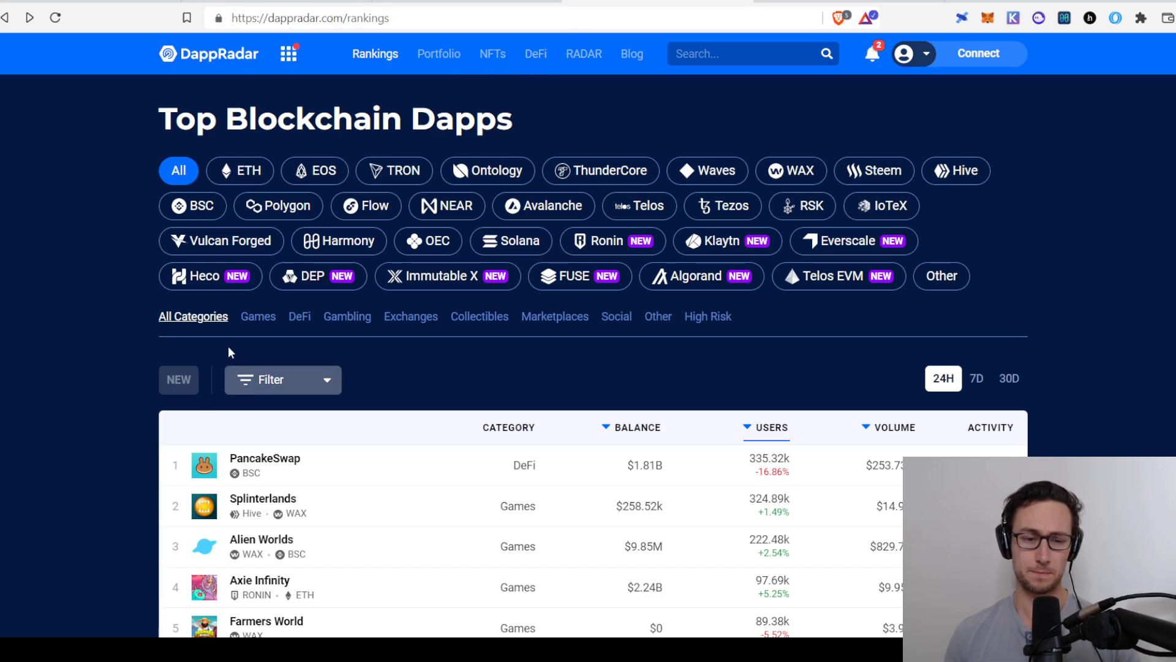
{"action": "scroll", "scroll_direction": "down", "scroll_amount": 3}
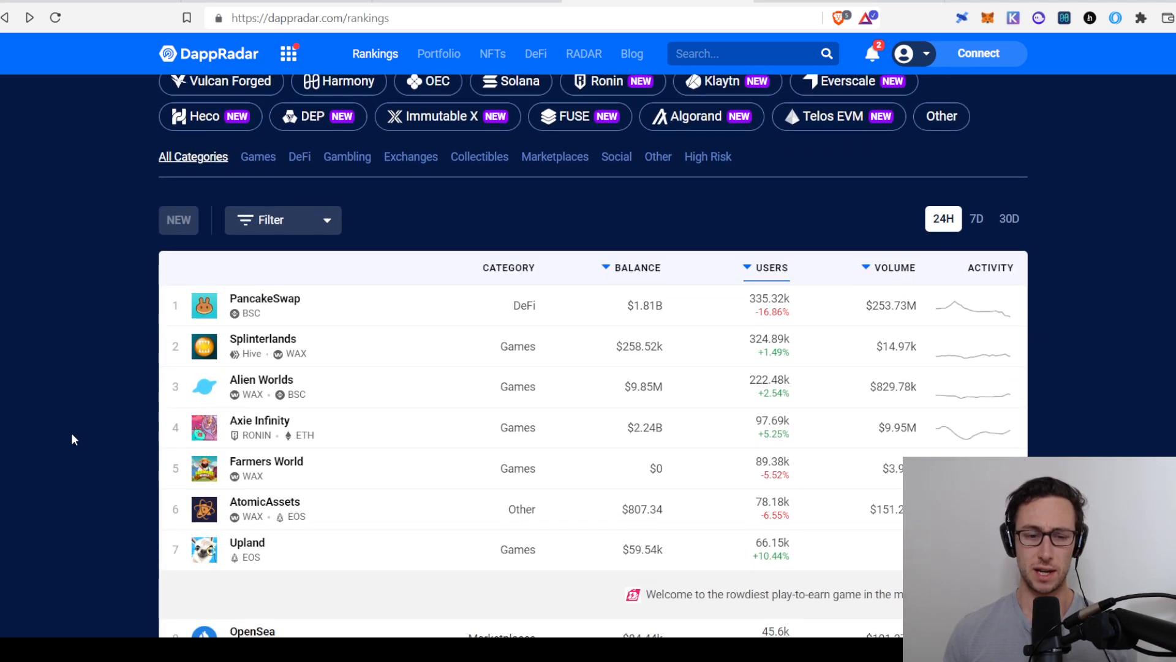
{"action": "scroll", "scroll_direction": "down", "scroll_amount": 3}
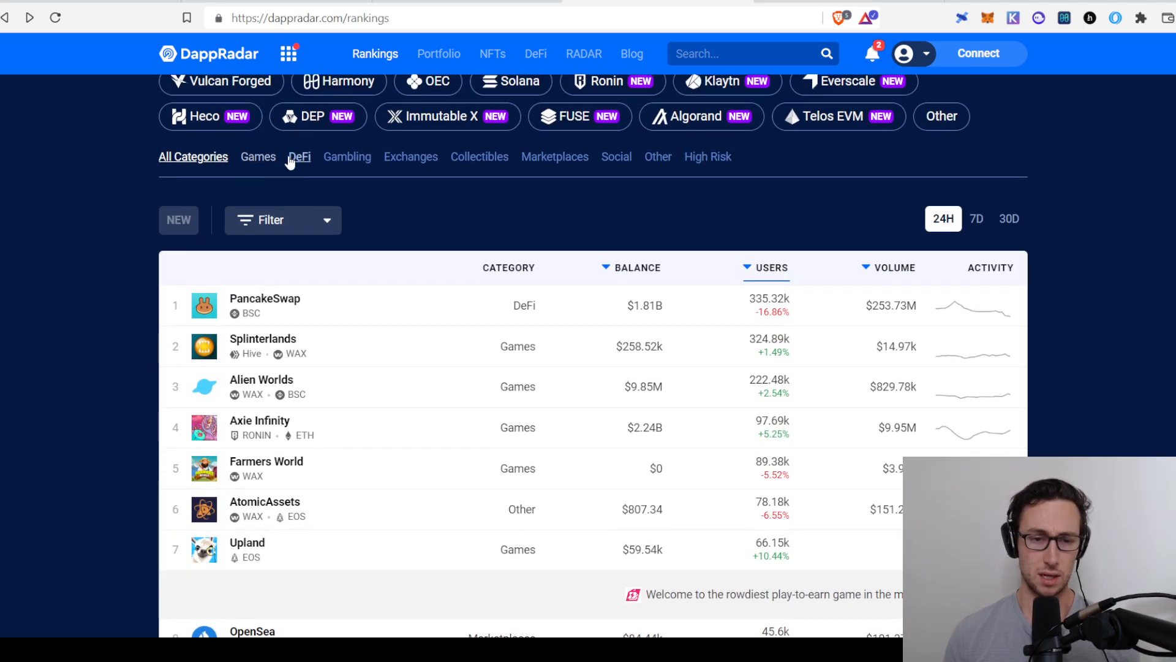
Step: Filter DappRadar rankings to the DeFi category, led by PancakeSwap
{"action": "left_click", "coordinate": [299, 157]}
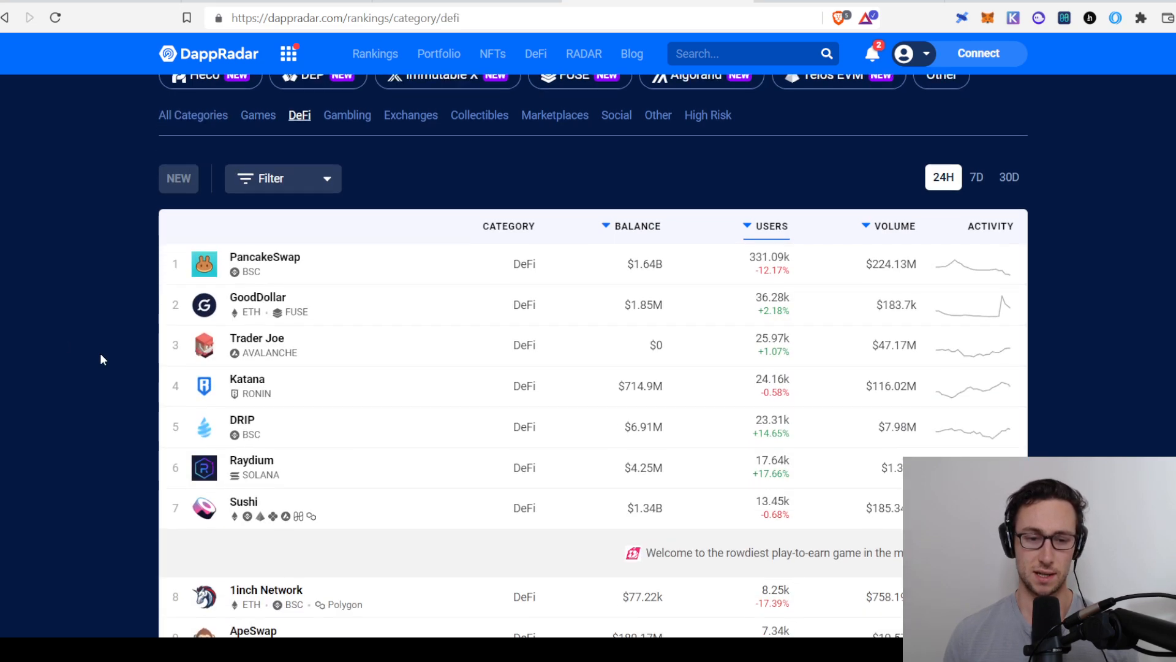
{"action": "scroll", "scroll_direction": "down", "scroll_amount": 3}
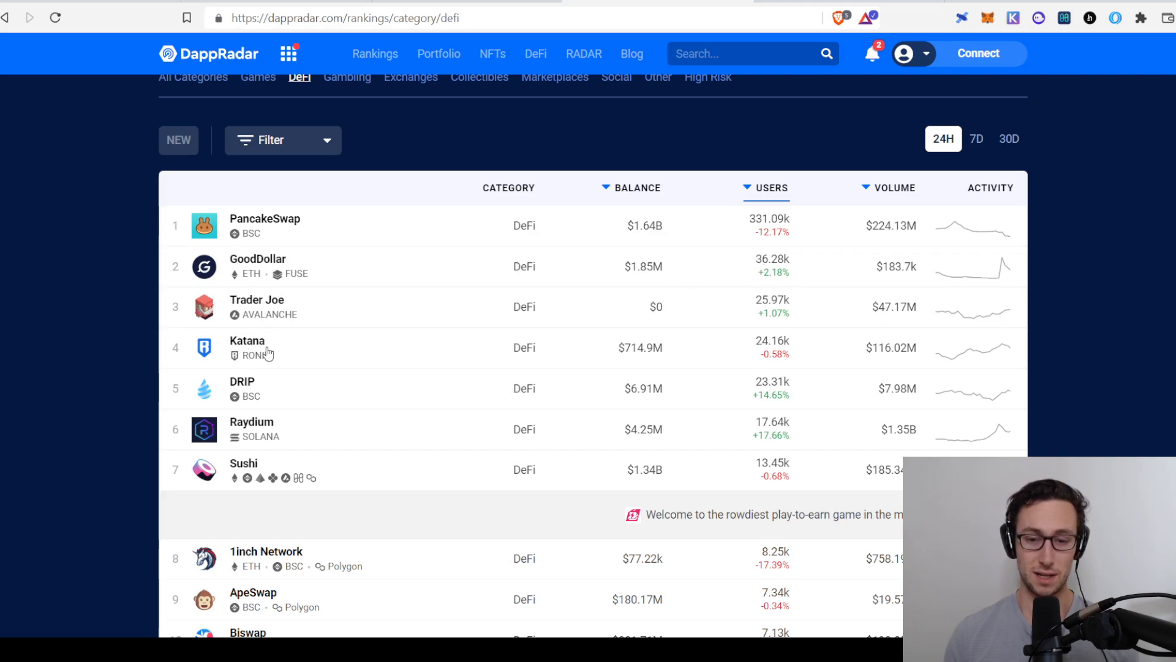
{"action": "mouse_move", "coordinate": [689, 317]}
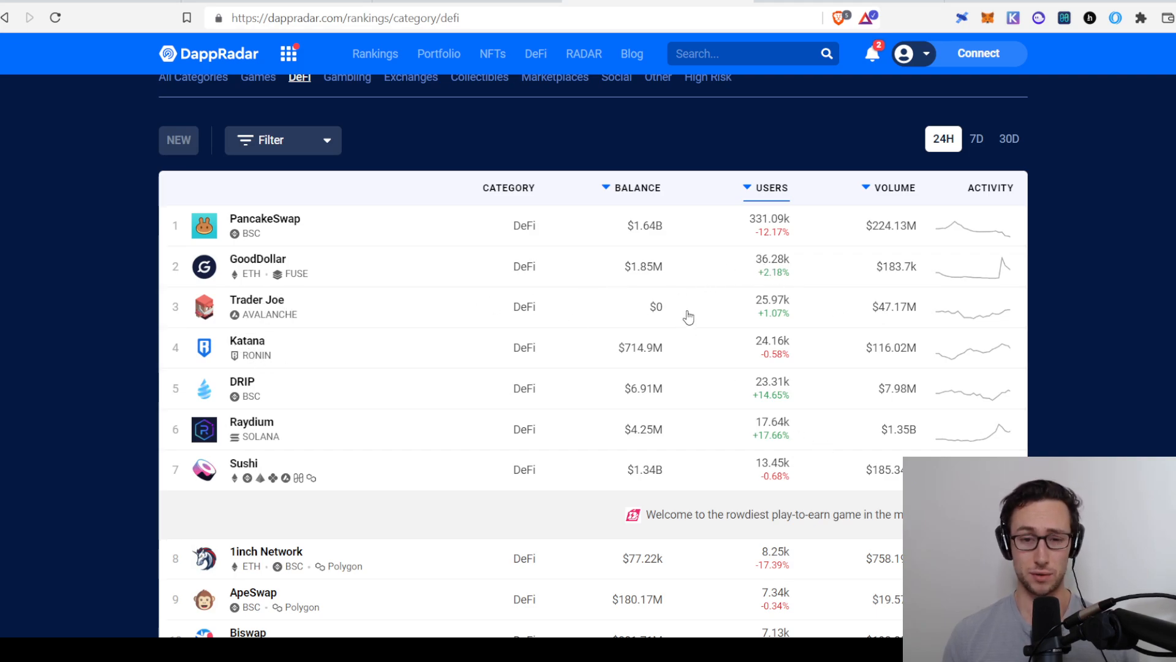
{"action": "mouse_move", "coordinate": [692, 401]}
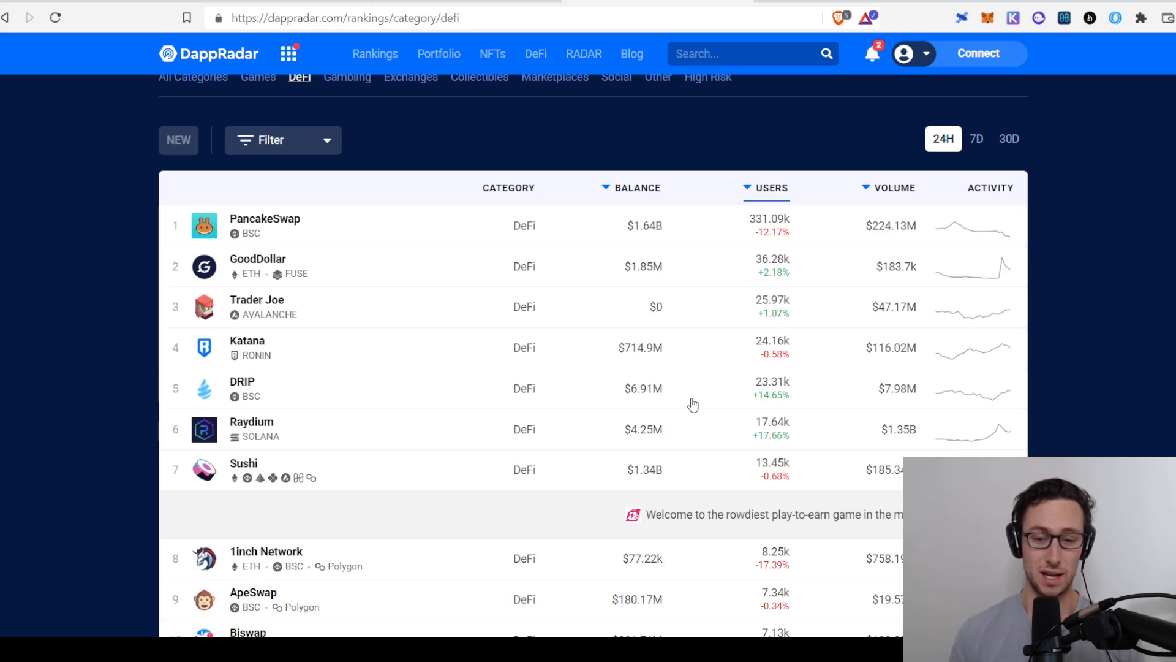
{"action": "scroll", "scroll_direction": "down", "scroll_amount": 3}
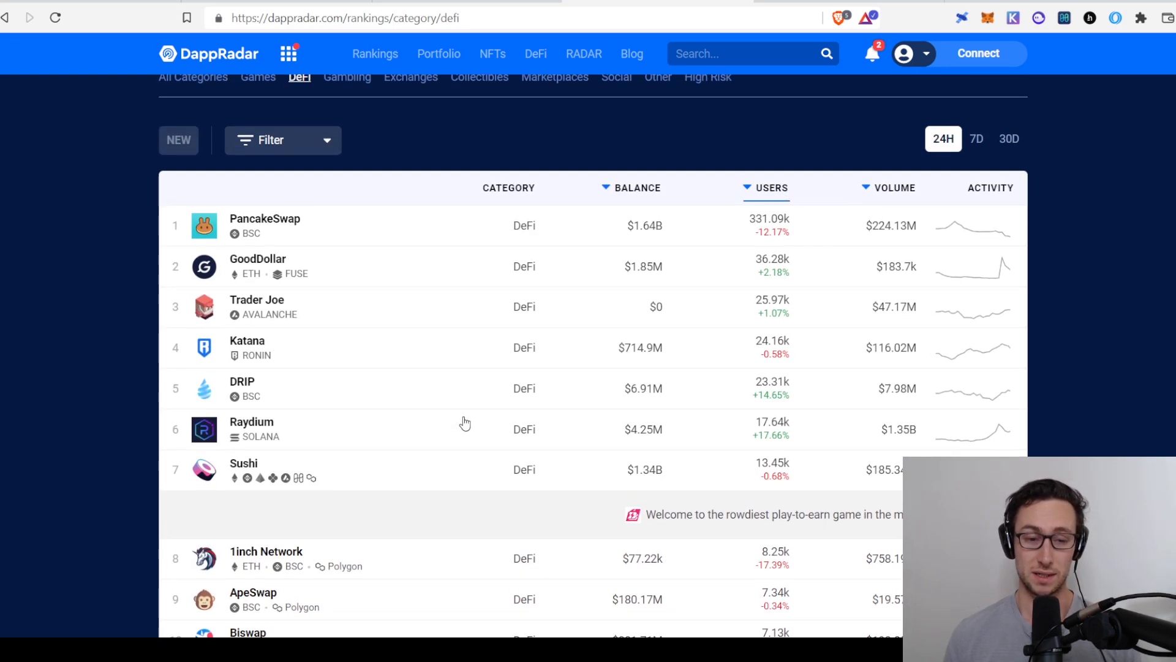
{"action": "mouse_move", "coordinate": [412, 368]}
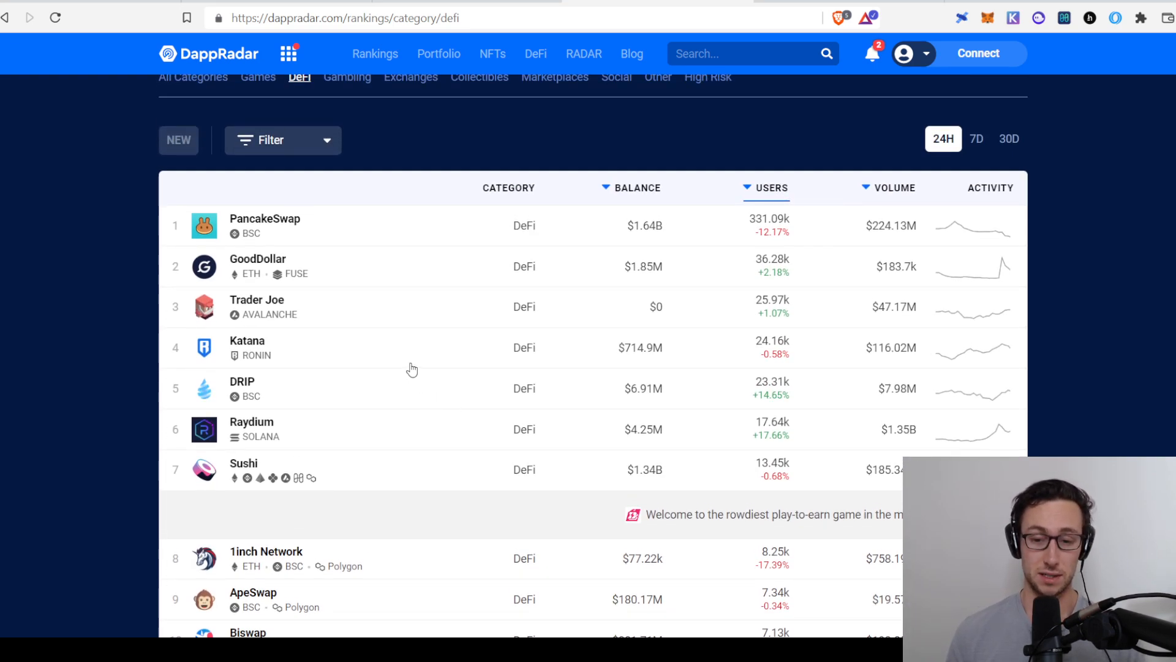
{"action": "scroll", "scroll_direction": "down", "scroll_amount": 3}
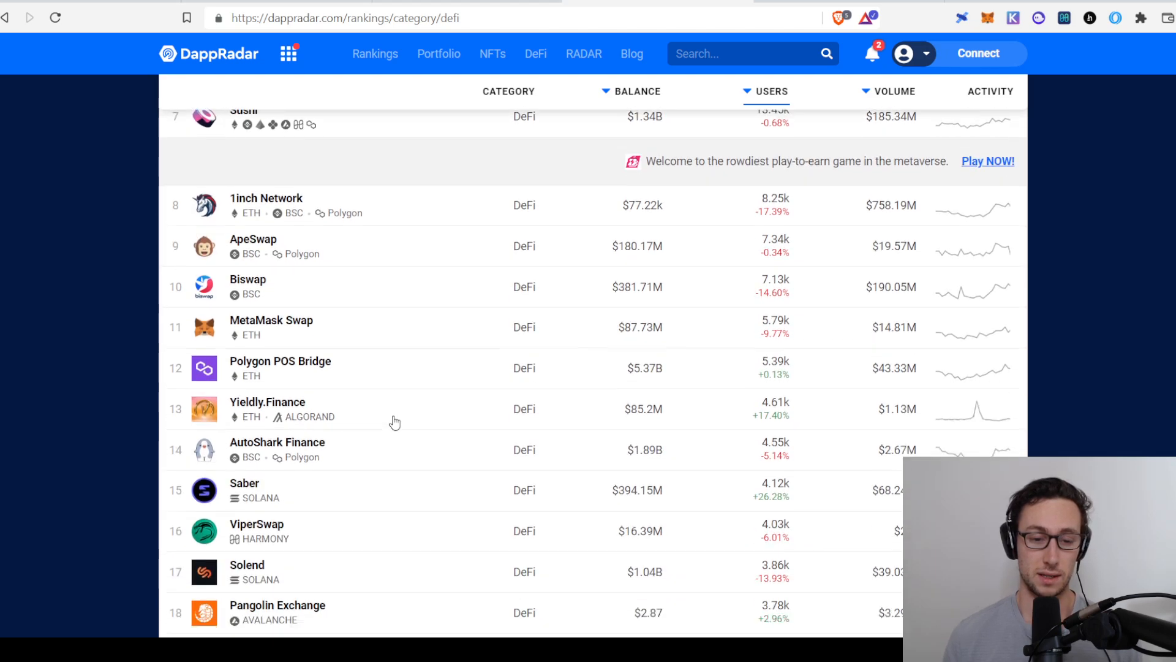
{"action": "scroll", "scroll_direction": "down", "scroll_amount": 3}
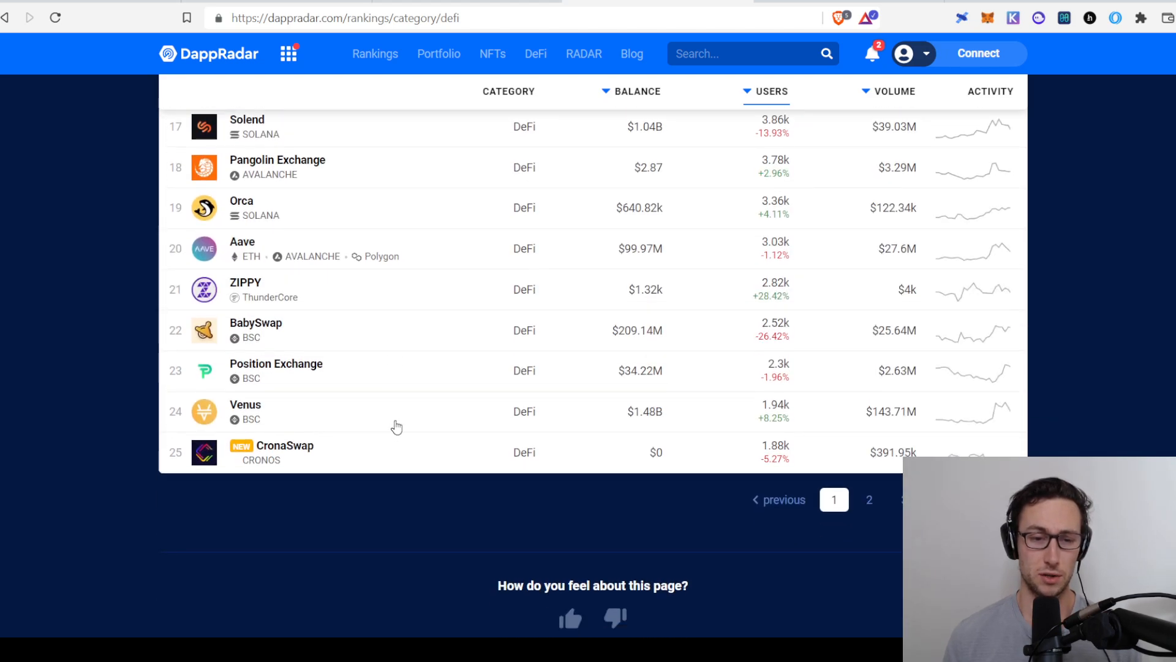
{"action": "scroll", "scroll_direction": "up", "scroll_amount": 3}
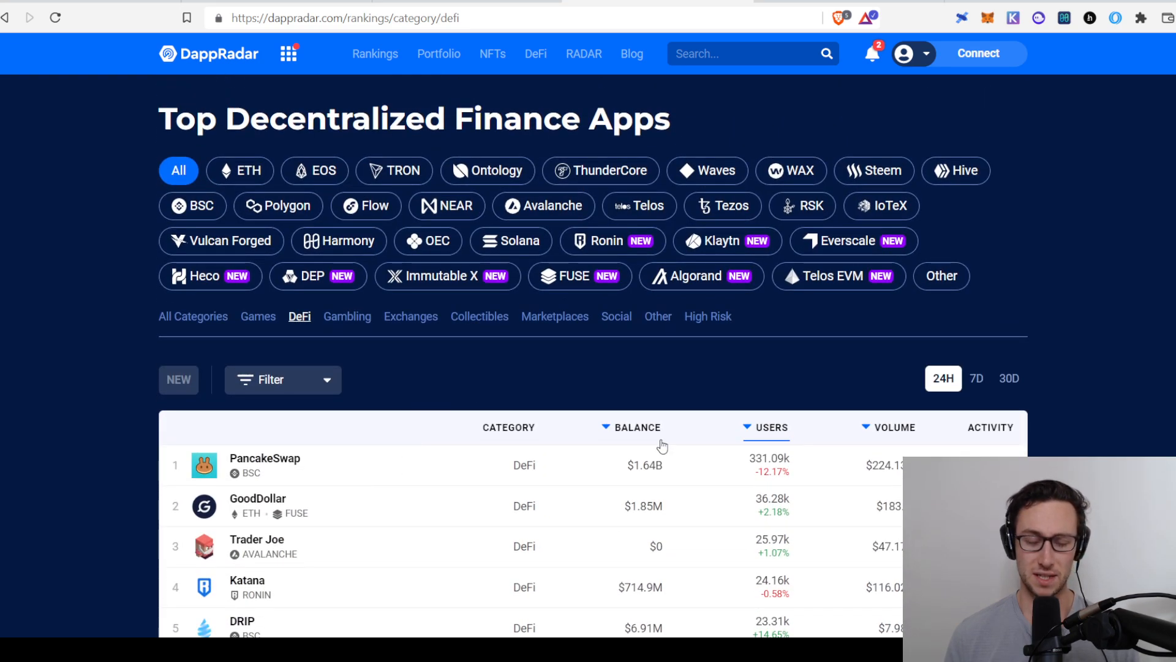
{"action": "scroll", "scroll_direction": "down", "scroll_amount": 3}
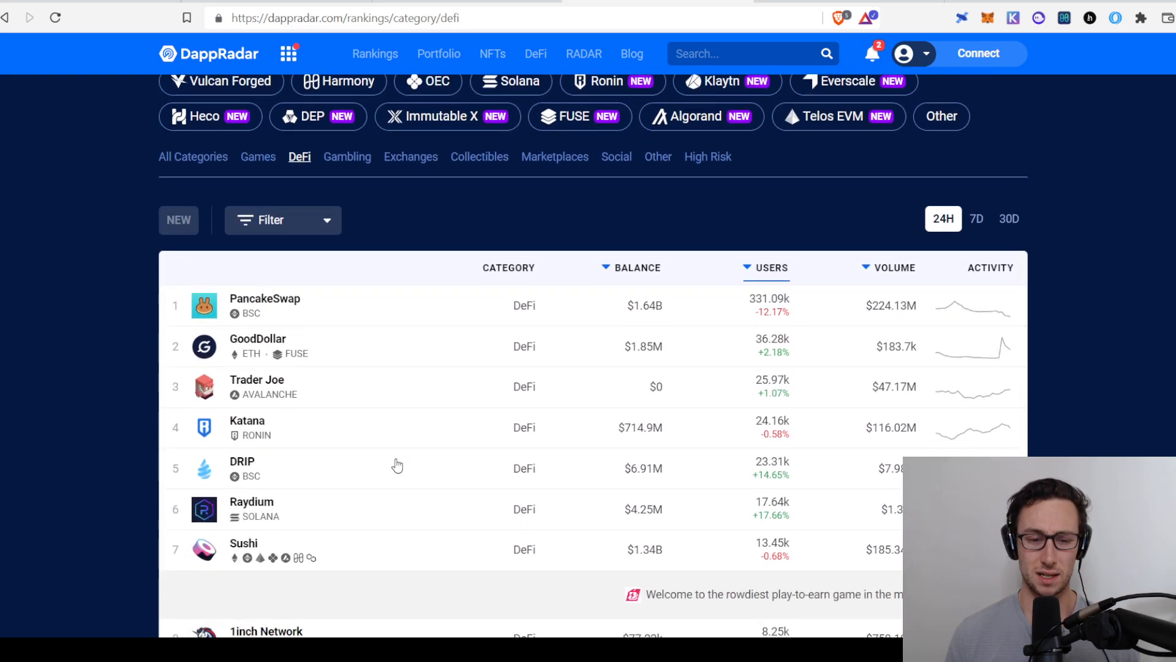
{"action": "scroll", "scroll_direction": "down", "scroll_amount": 3}
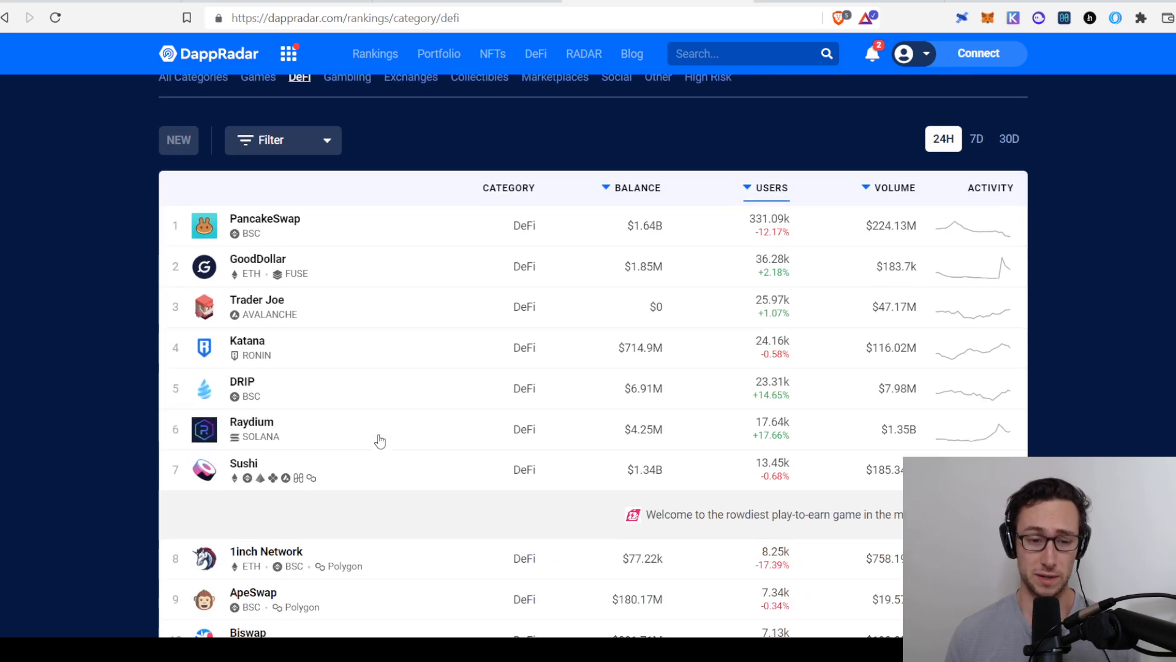
{"action": "scroll", "scroll_direction": "down", "scroll_amount": 3}
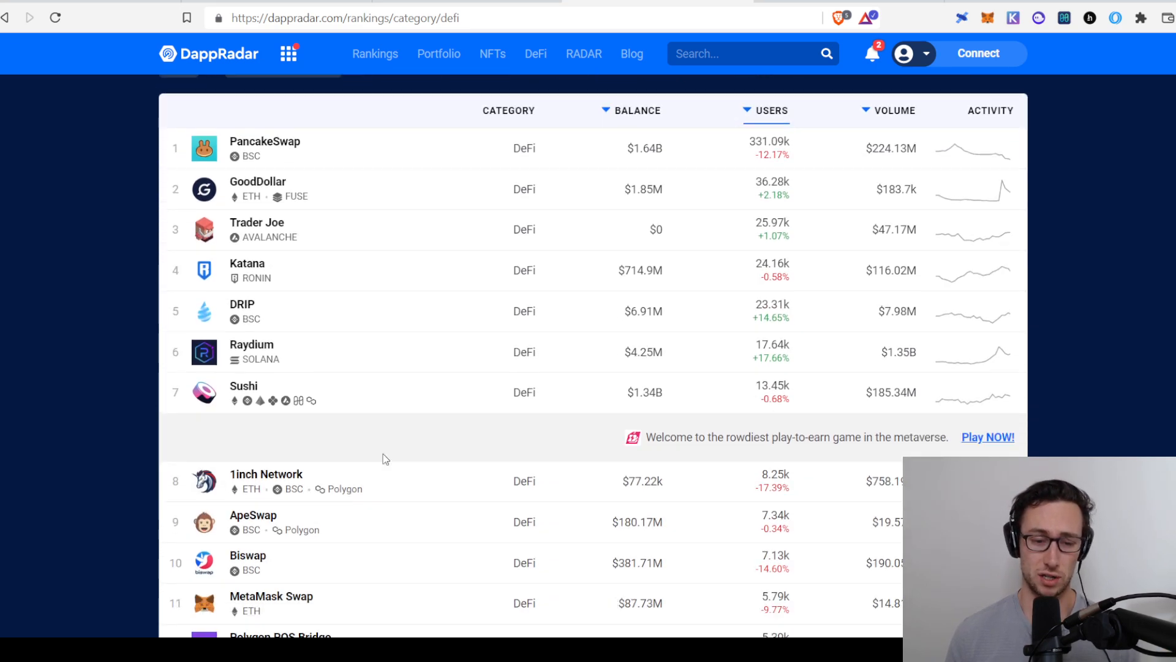
{"action": "scroll", "scroll_direction": "up", "scroll_amount": 3}
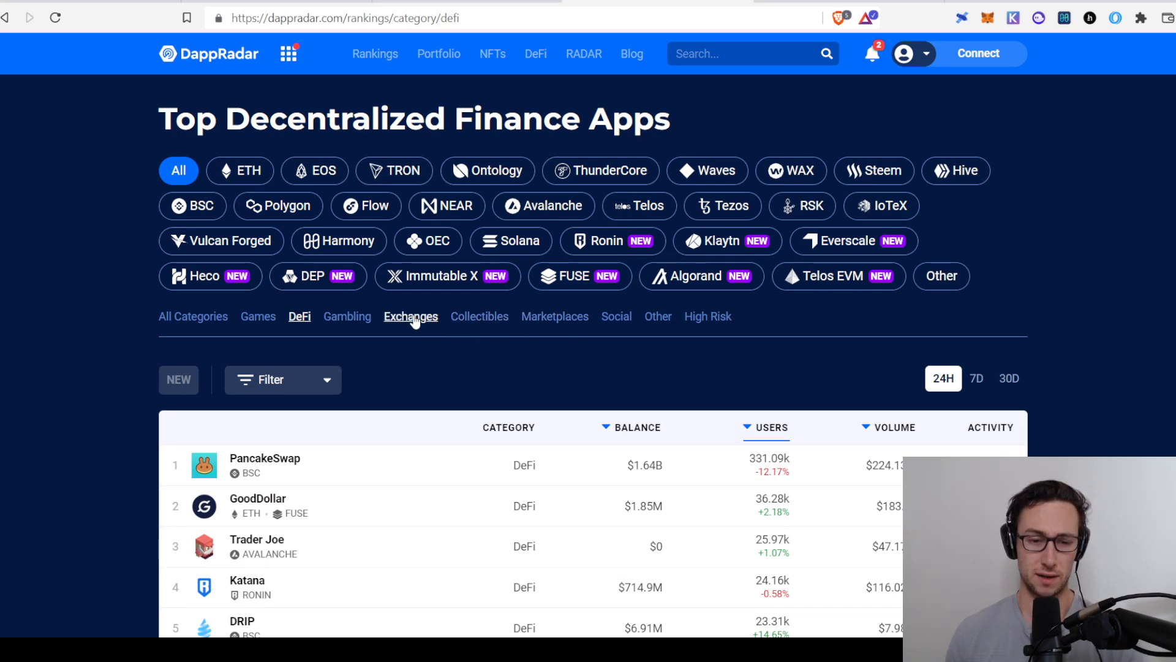
Step: Show the Top Decentralized Exchanges rankings, led by Alcor.exchange and QuickSwap
{"action": "left_click", "coordinate": [411, 316]}
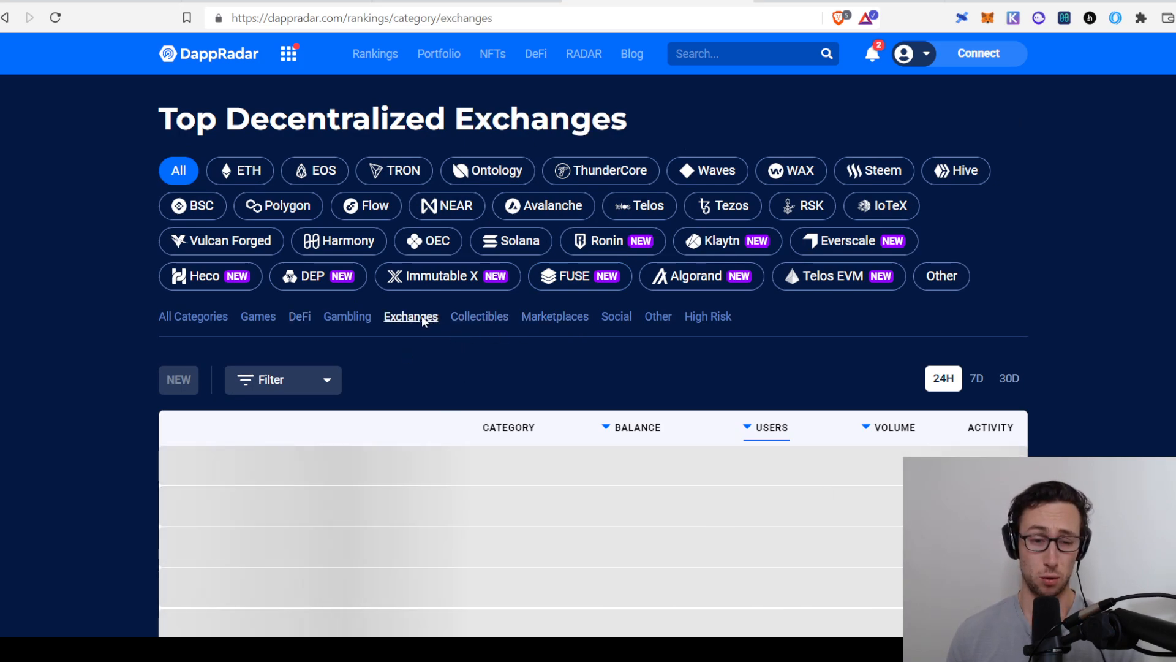
{"action": "left_click", "coordinate": [410, 316]}
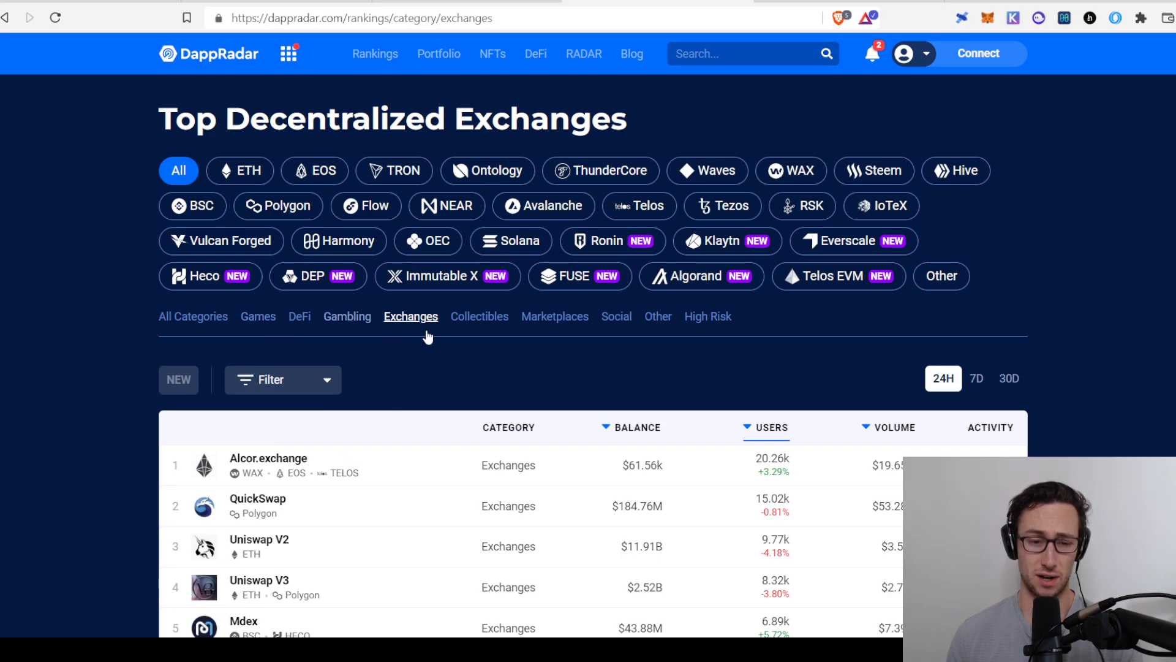
{"action": "scroll", "scroll_direction": "down", "scroll_amount": 3}
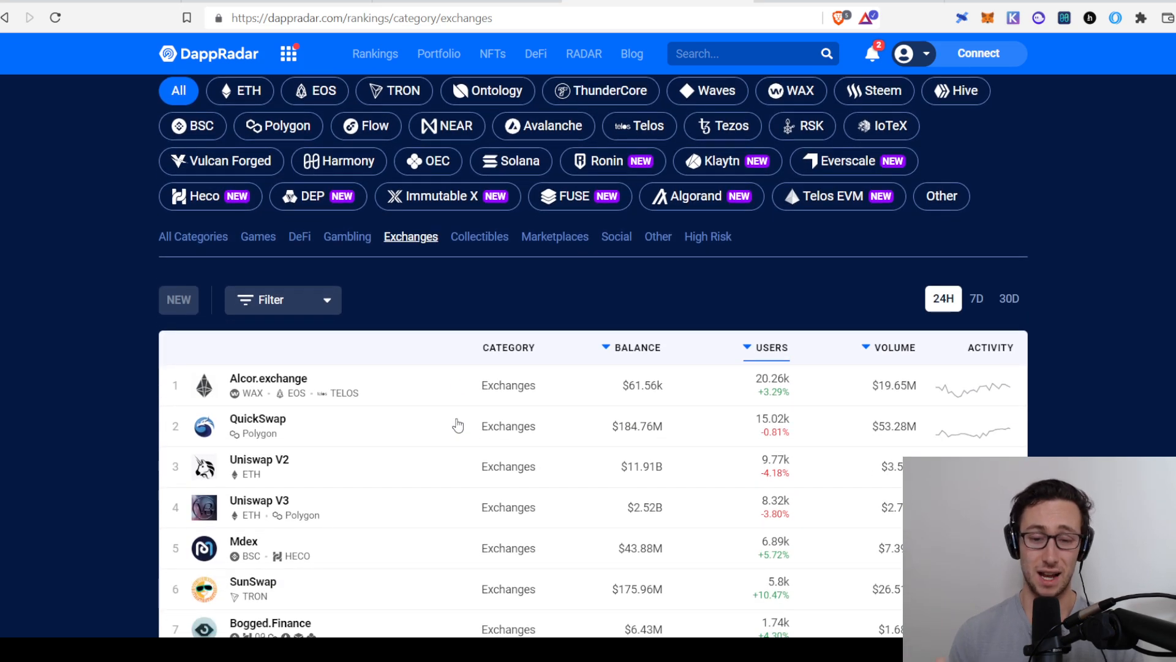
{"action": "mouse_move", "coordinate": [445, 529]}
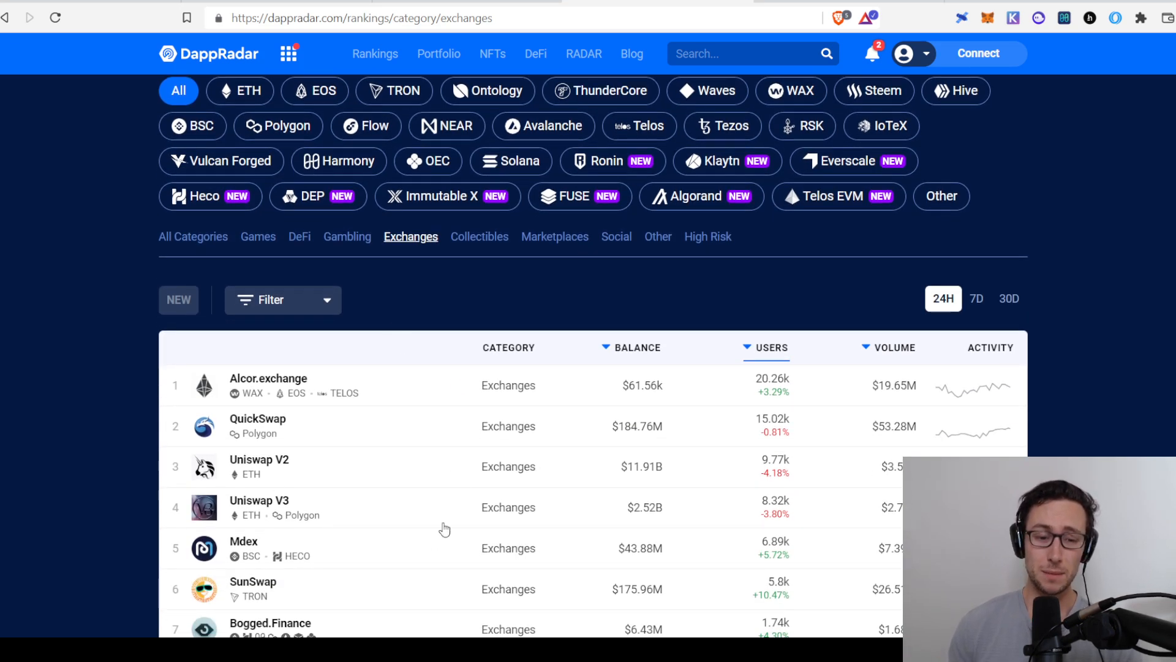
{"action": "mouse_move", "coordinate": [509, 556]}
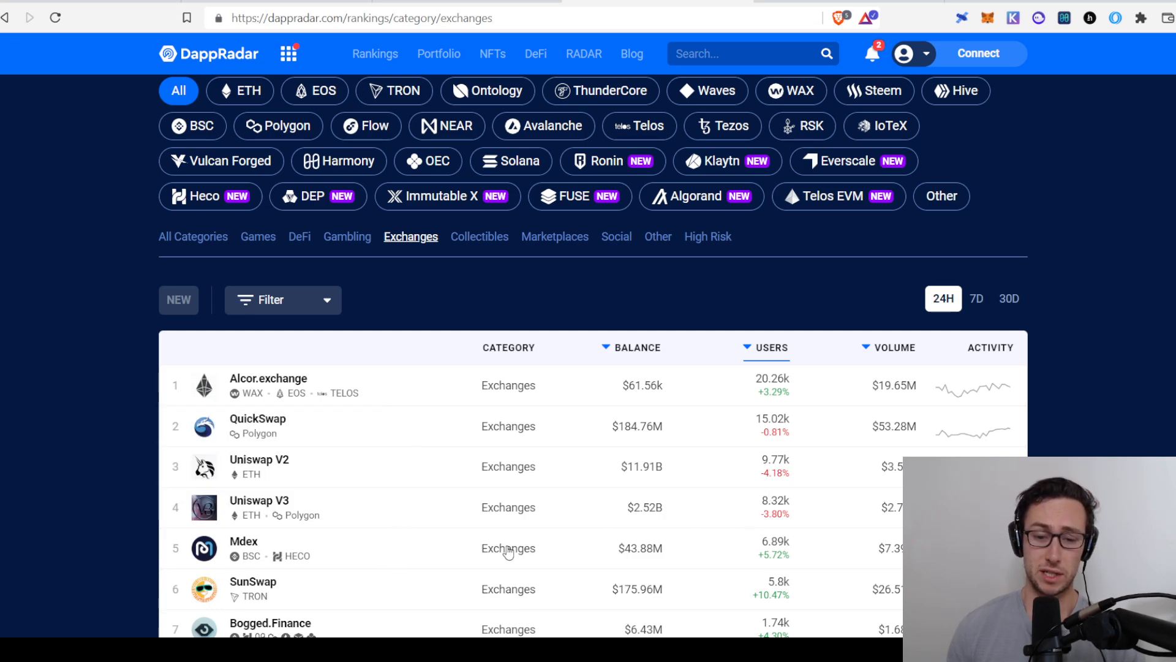
{"action": "mouse_move", "coordinate": [803, 498]}
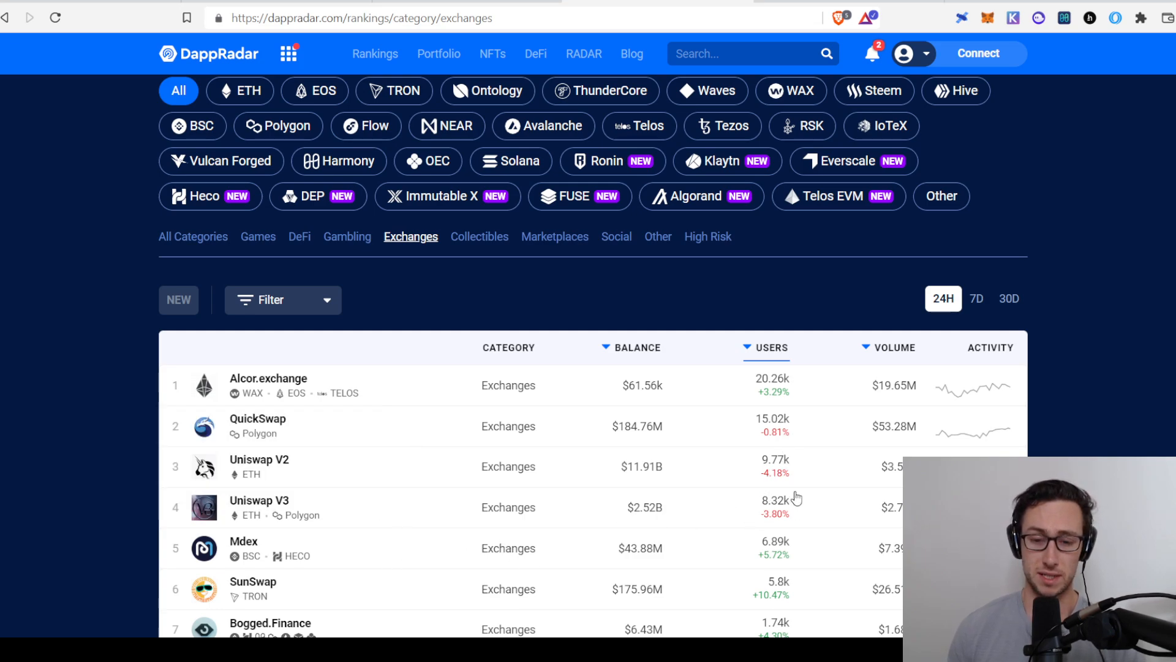
{"action": "mouse_move", "coordinate": [299, 237]}
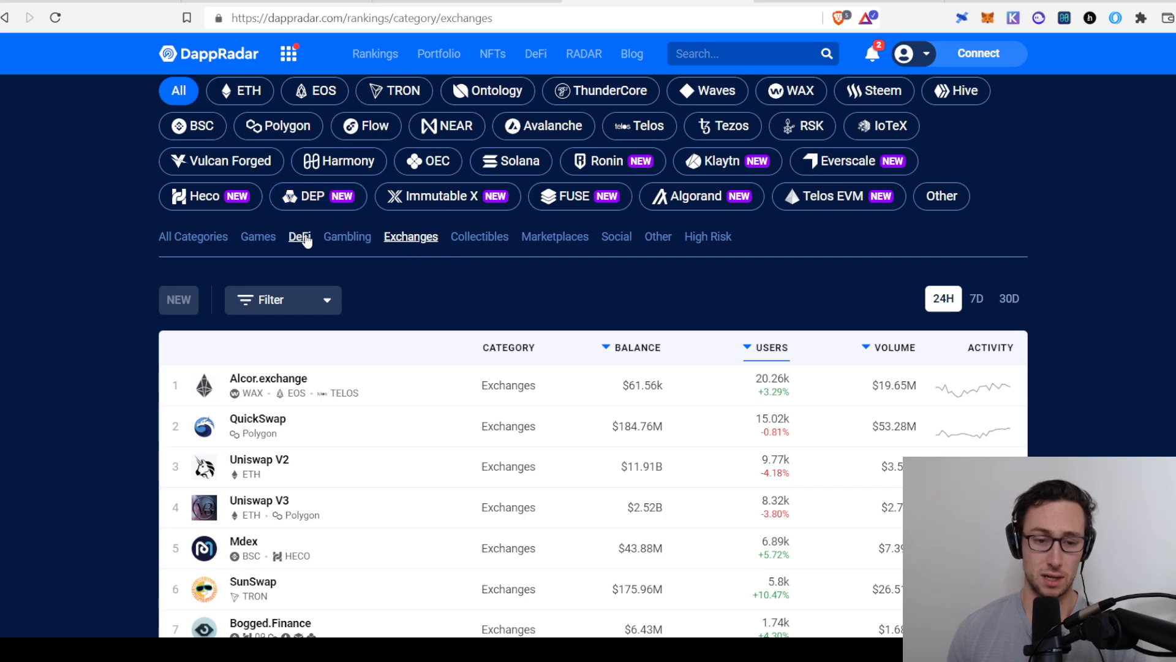
{"action": "left_click", "coordinate": [299, 236]}
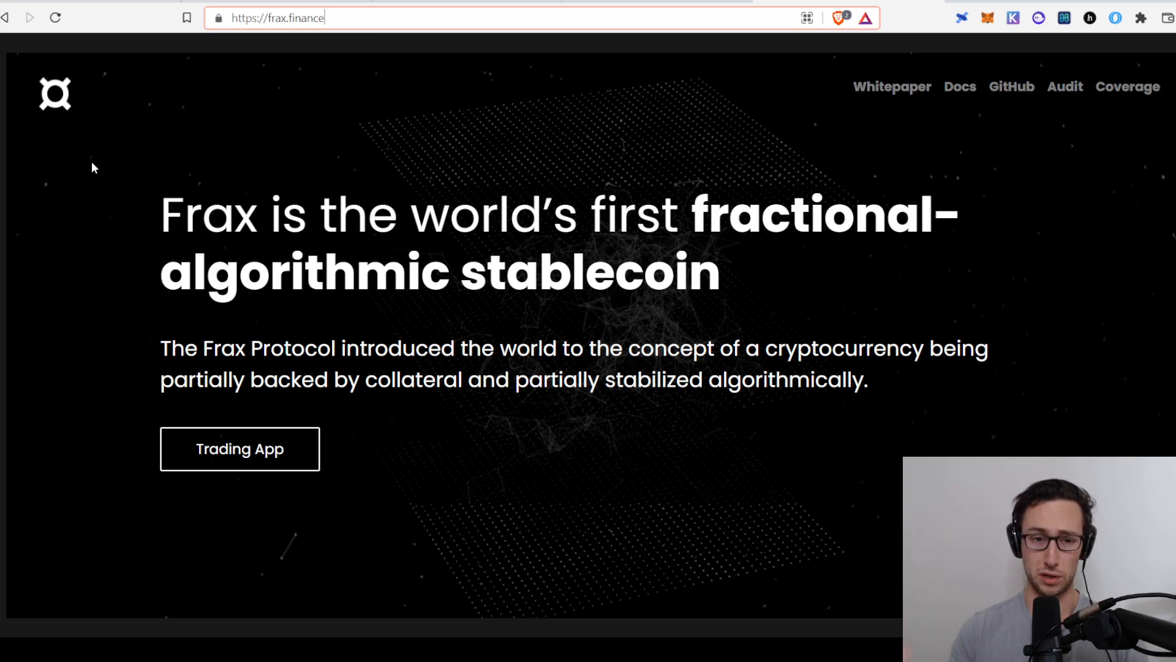
{"action": "mouse_move", "coordinate": [653, 459]}
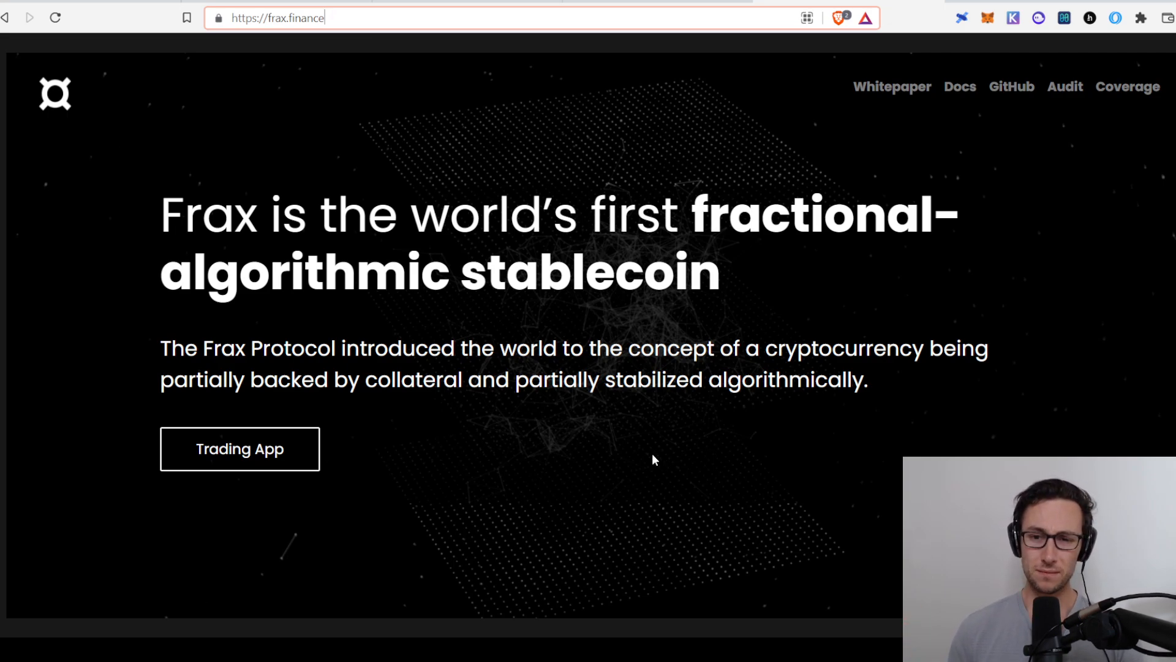
Step: Launch the Frax trading app from the frax.finance homepage
{"action": "left_click", "coordinate": [240, 448]}
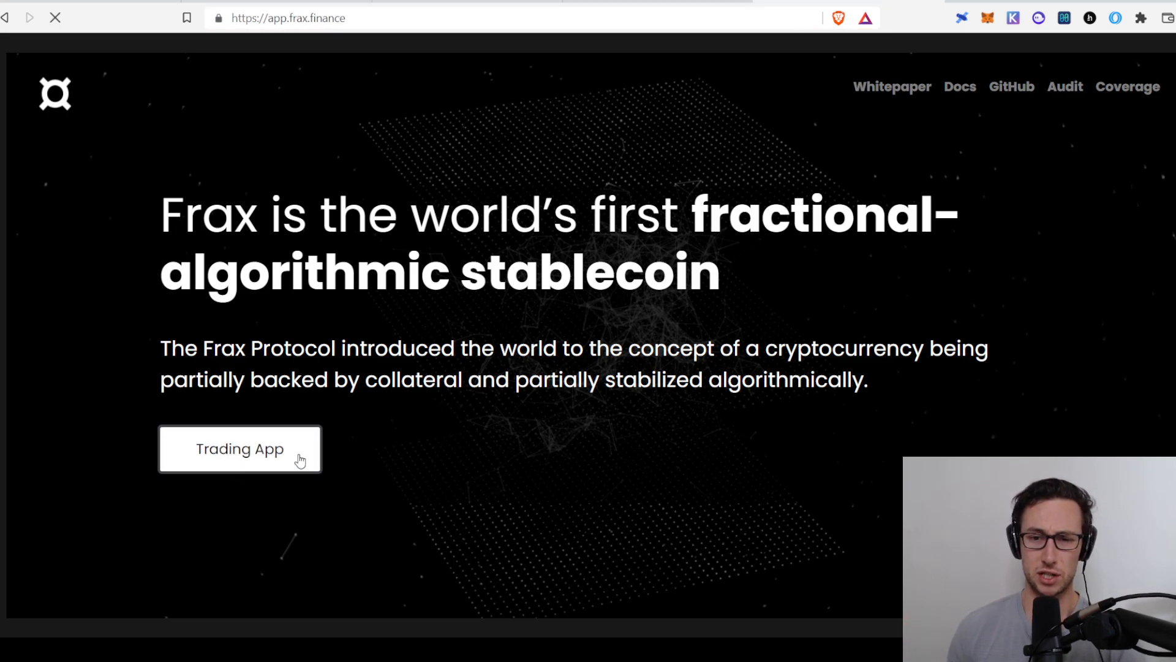
{"action": "left_click", "coordinate": [241, 448]}
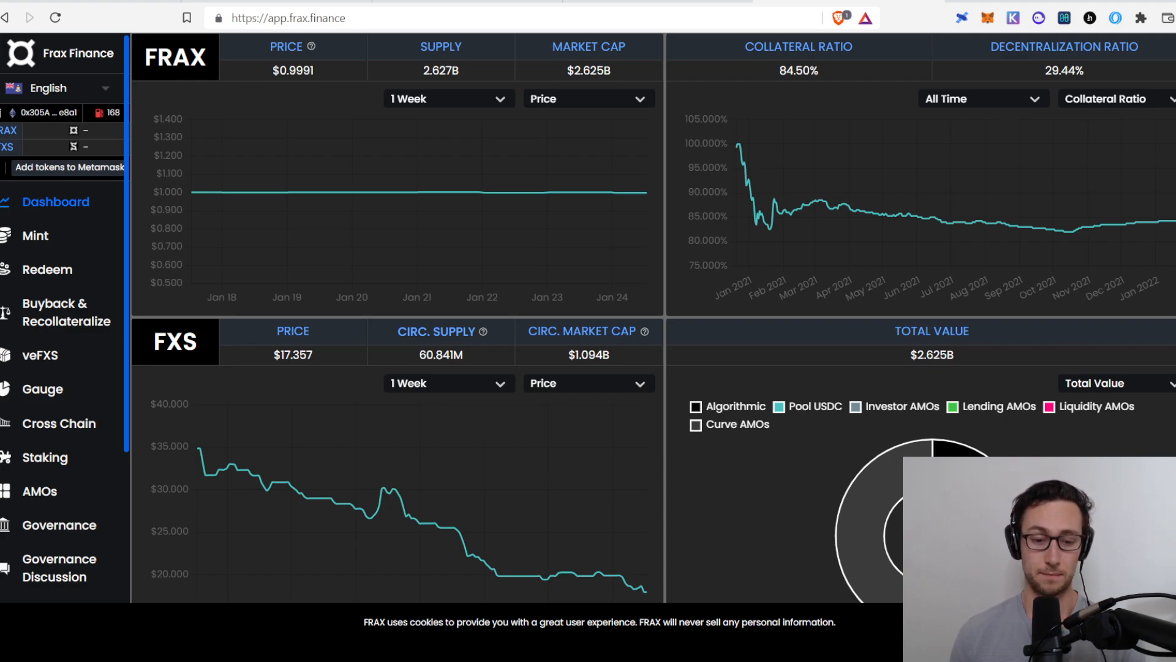
{"action": "mouse_move", "coordinate": [35, 235]}
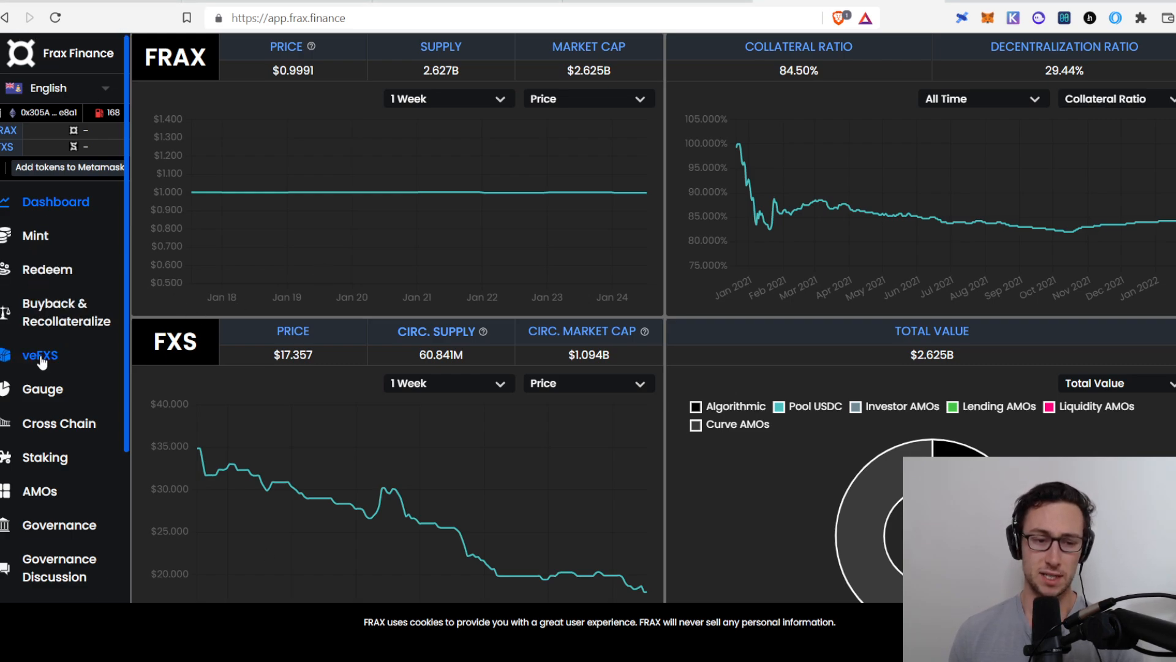
{"action": "mouse_move", "coordinate": [71, 426]}
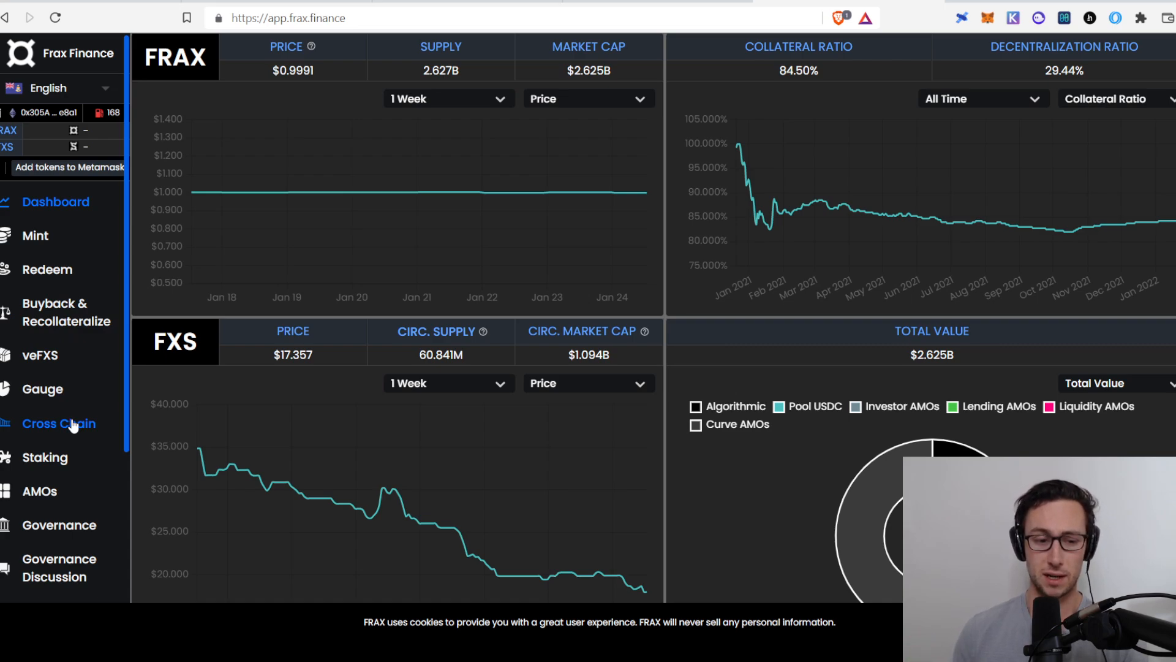
{"action": "mouse_move", "coordinate": [78, 544]}
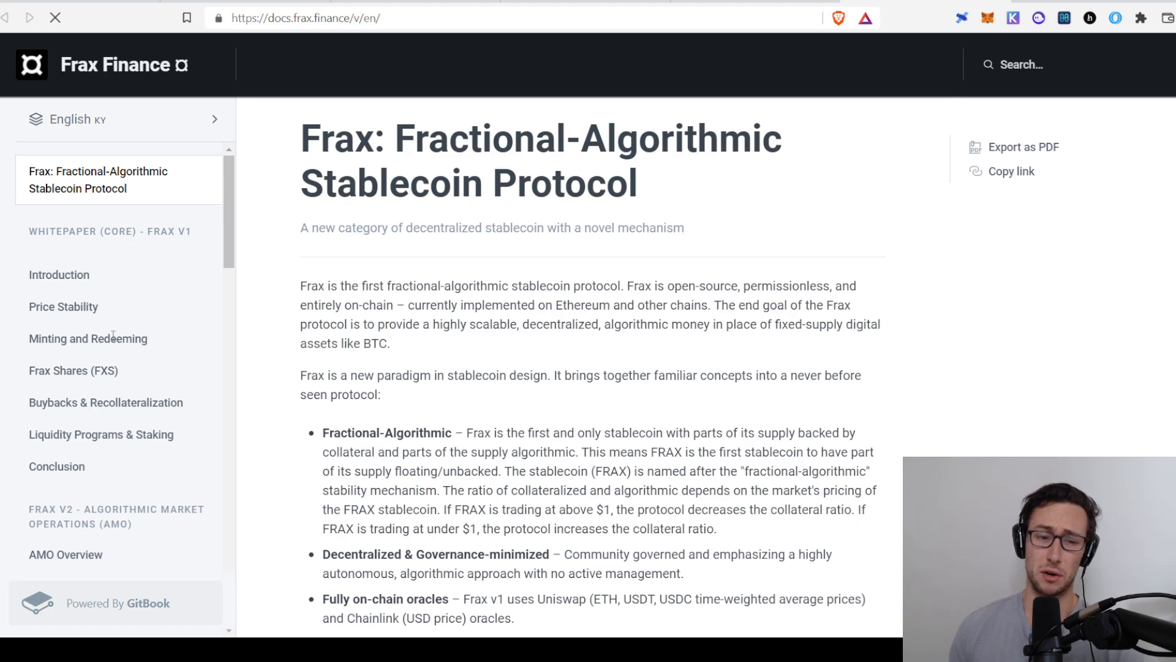
Step: Navigate from the docs intro to the Frax Shares (FXS) whitepaper page
{"action": "scroll", "scroll_direction": "down", "scroll_amount": 3}
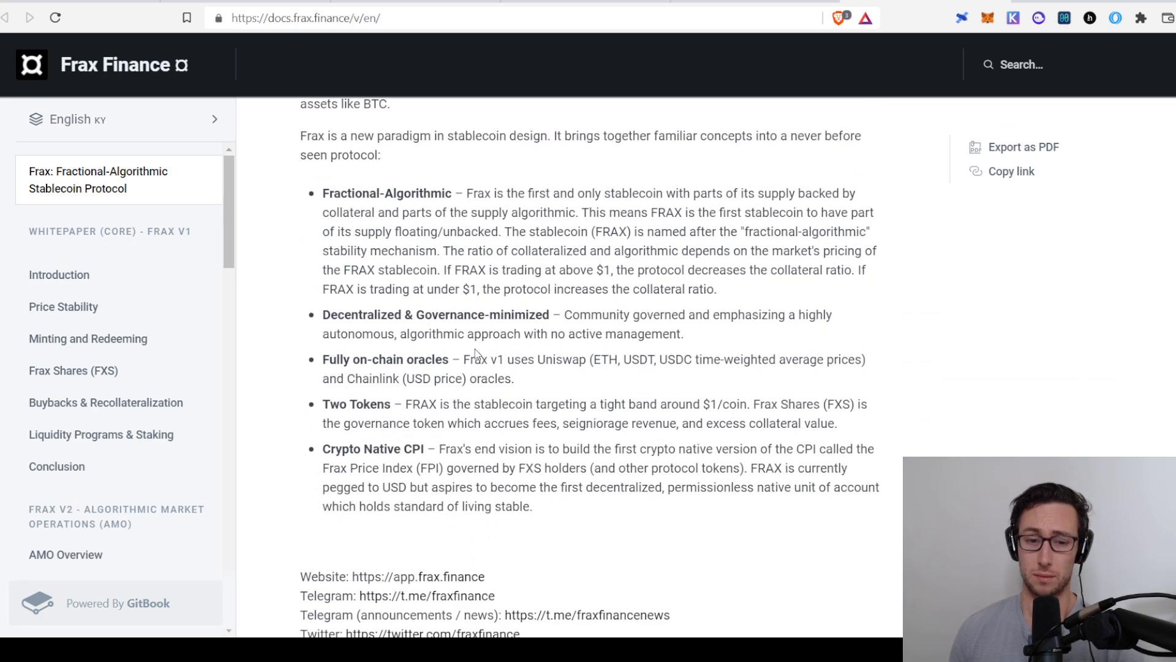
{"action": "scroll", "scroll_direction": "up", "scroll_amount": 3}
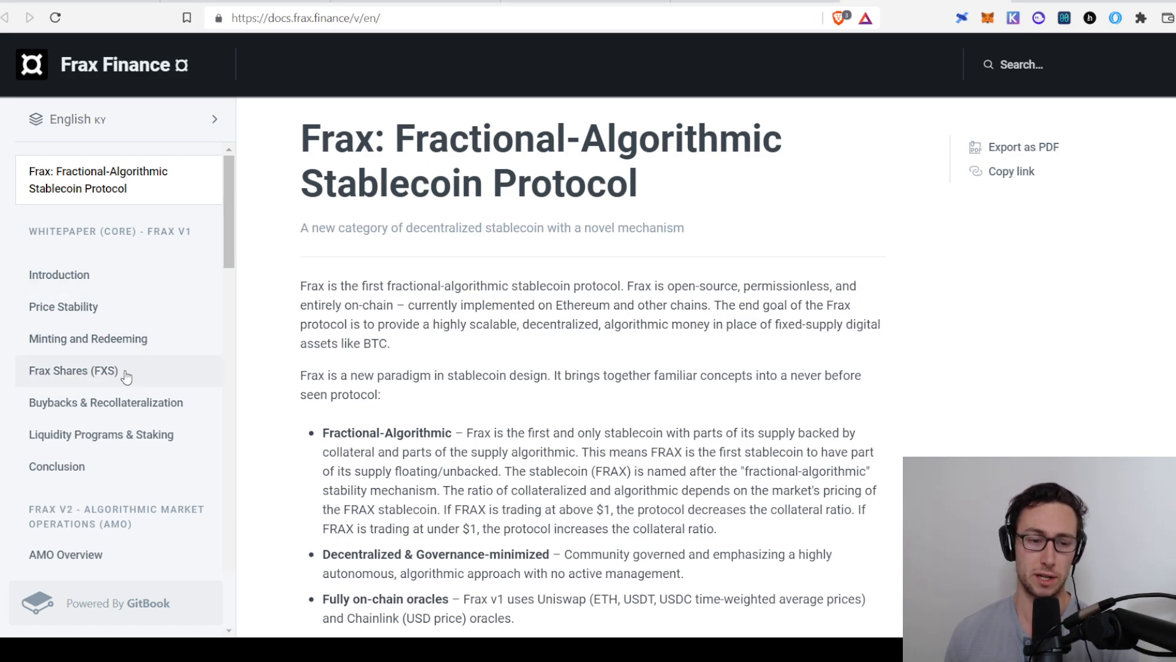
{"action": "left_click", "coordinate": [74, 370]}
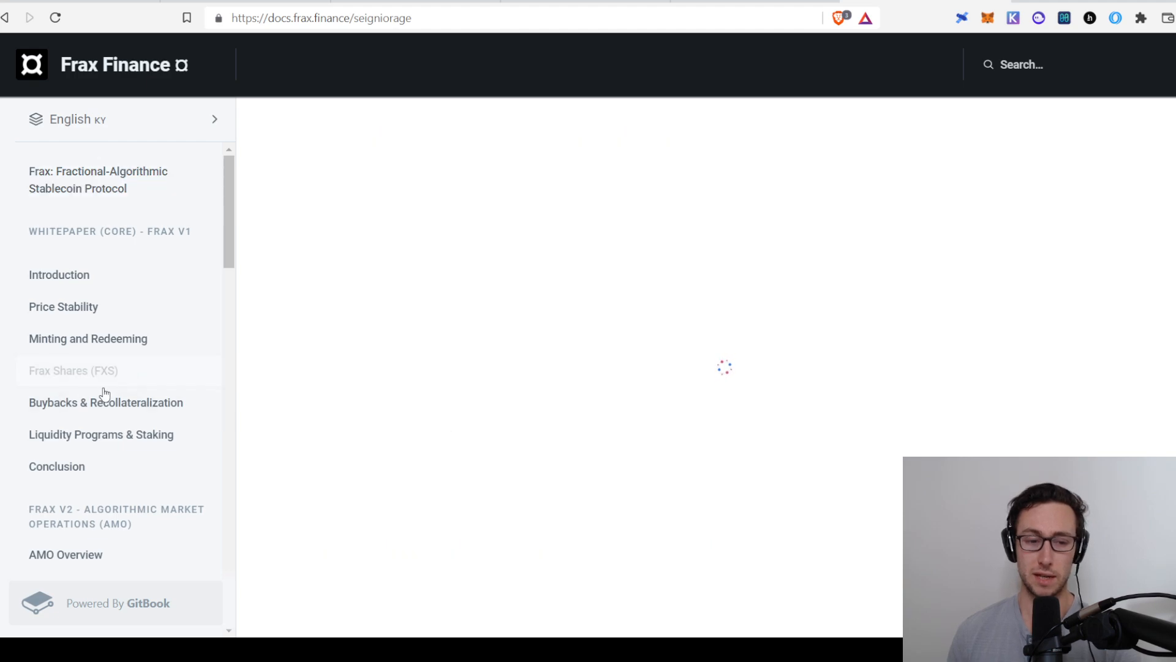
{"action": "left_click", "coordinate": [74, 370]}
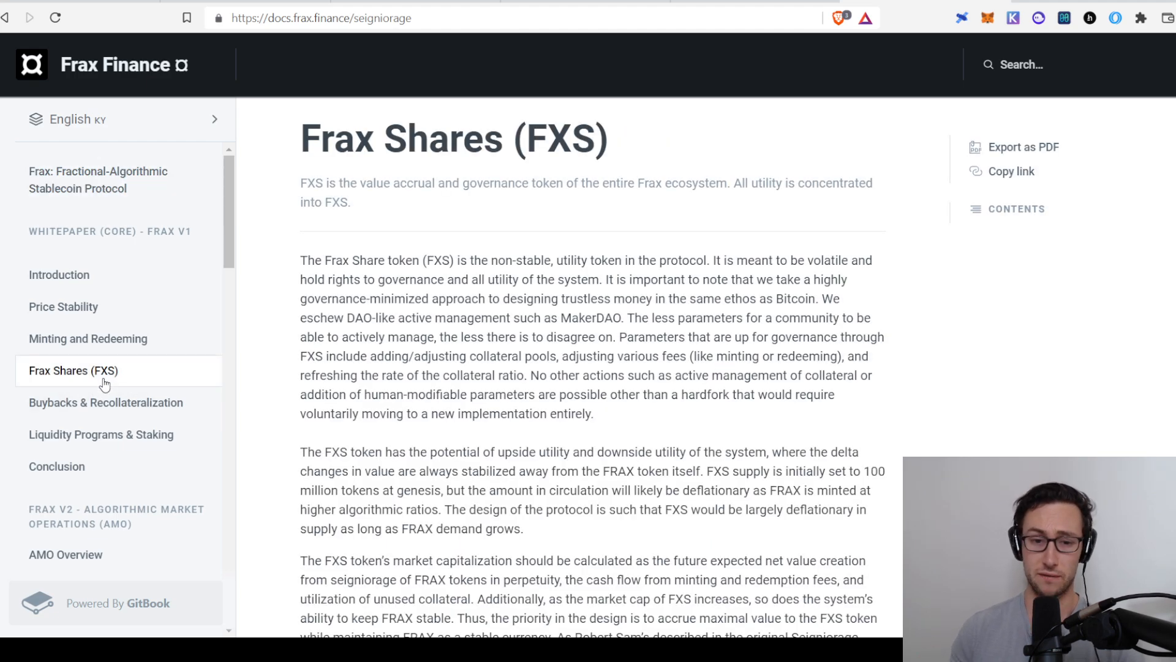
Step: Scroll the FXS page down to the FXS utility schematic
{"action": "scroll", "scroll_direction": "down", "scroll_amount": 3}
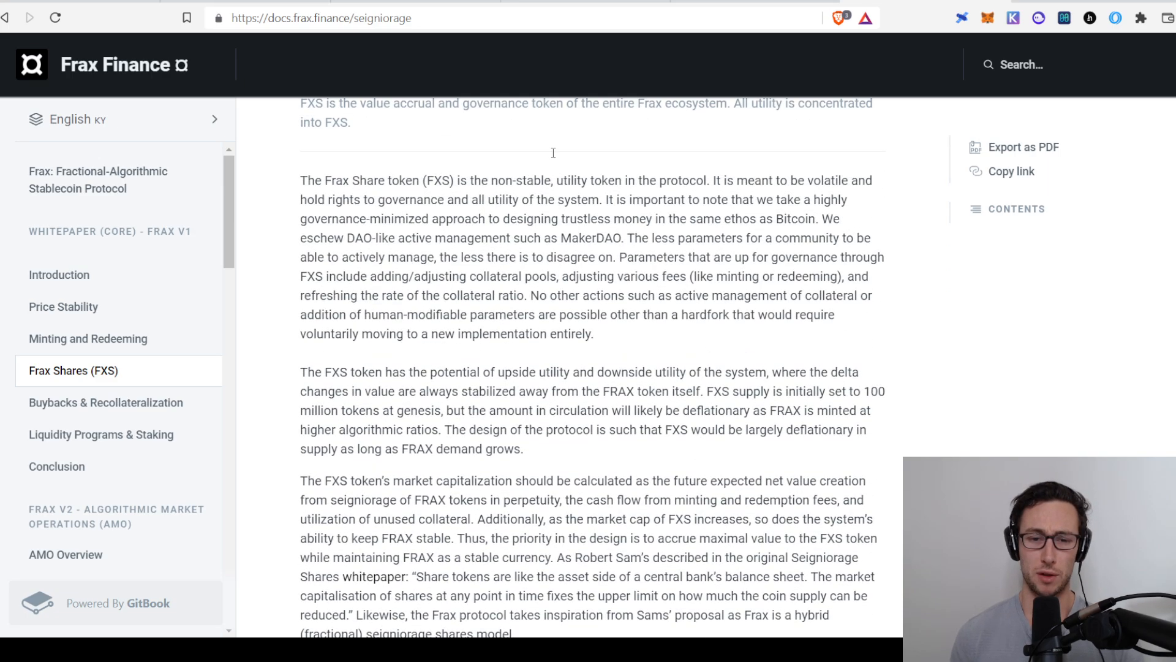
{"action": "mouse_move", "coordinate": [96, 380]}
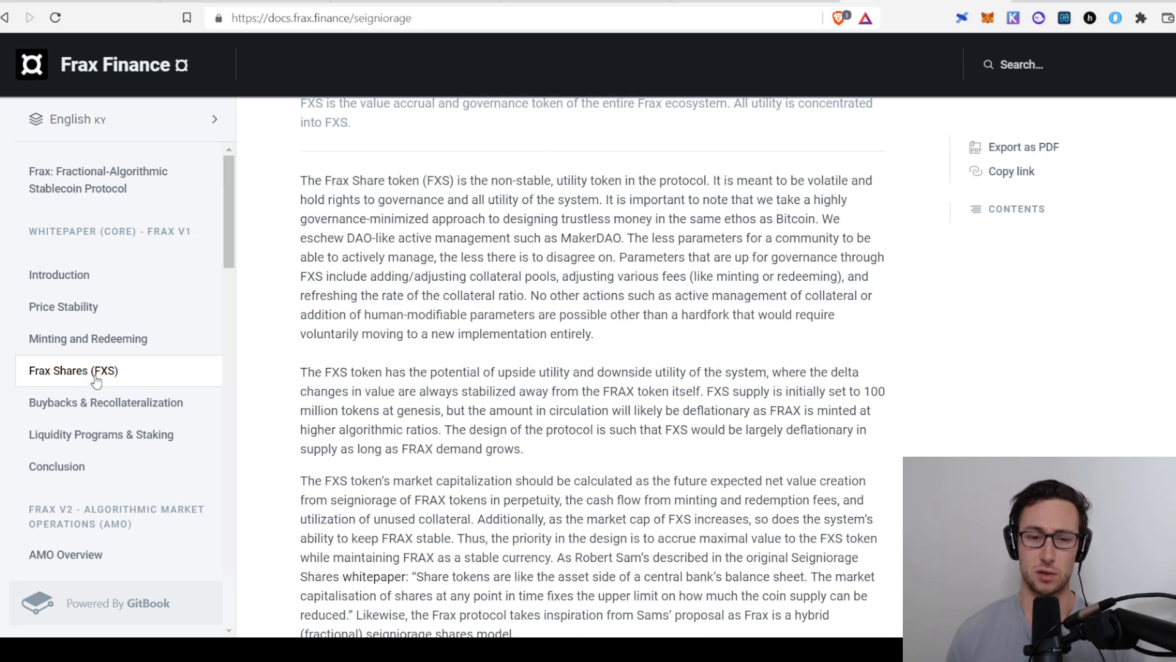
{"action": "scroll", "scroll_direction": "down", "scroll_amount": 3}
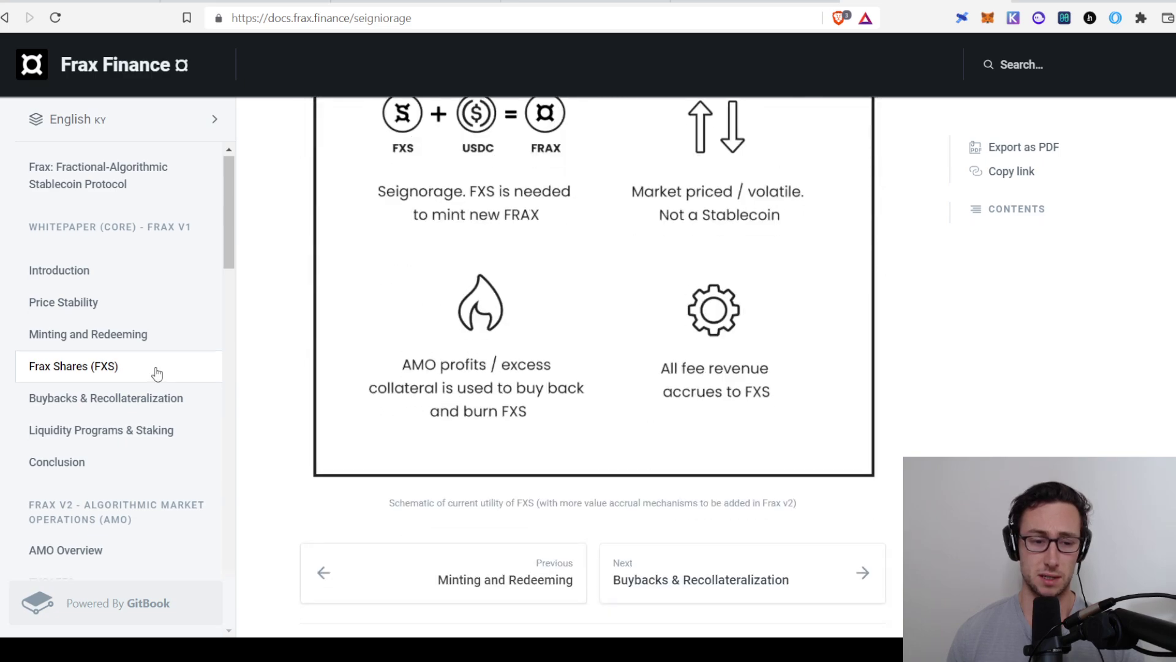
{"action": "scroll", "scroll_direction": "down", "scroll_amount": 3}
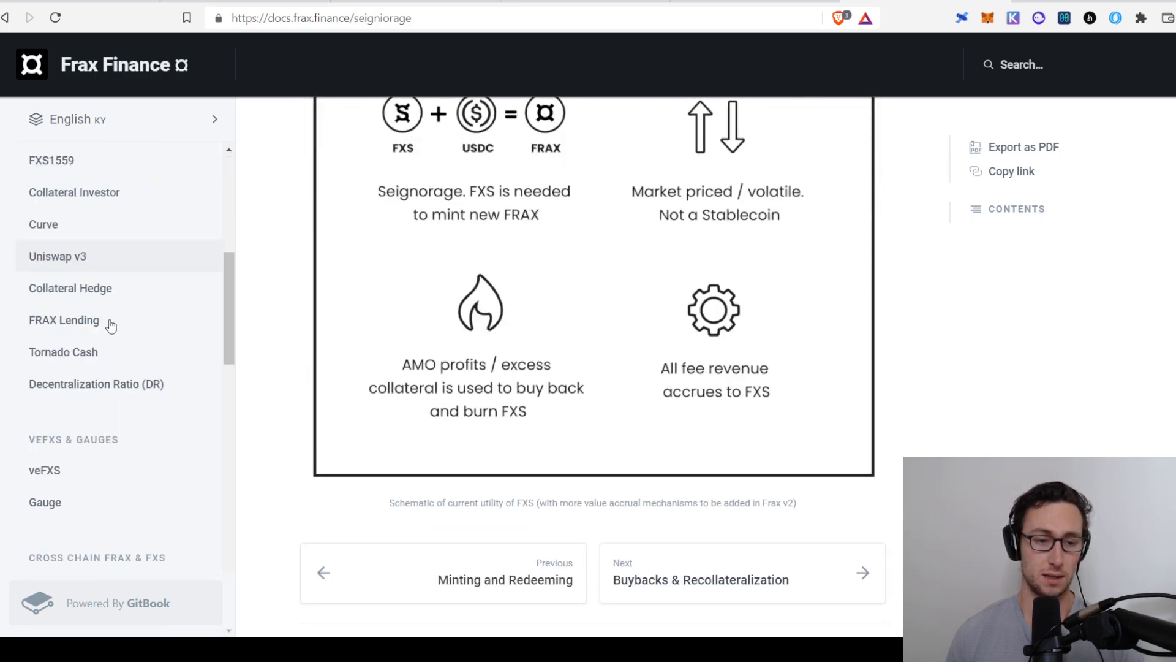
{"action": "scroll", "scroll_direction": "down", "scroll_amount": 3}
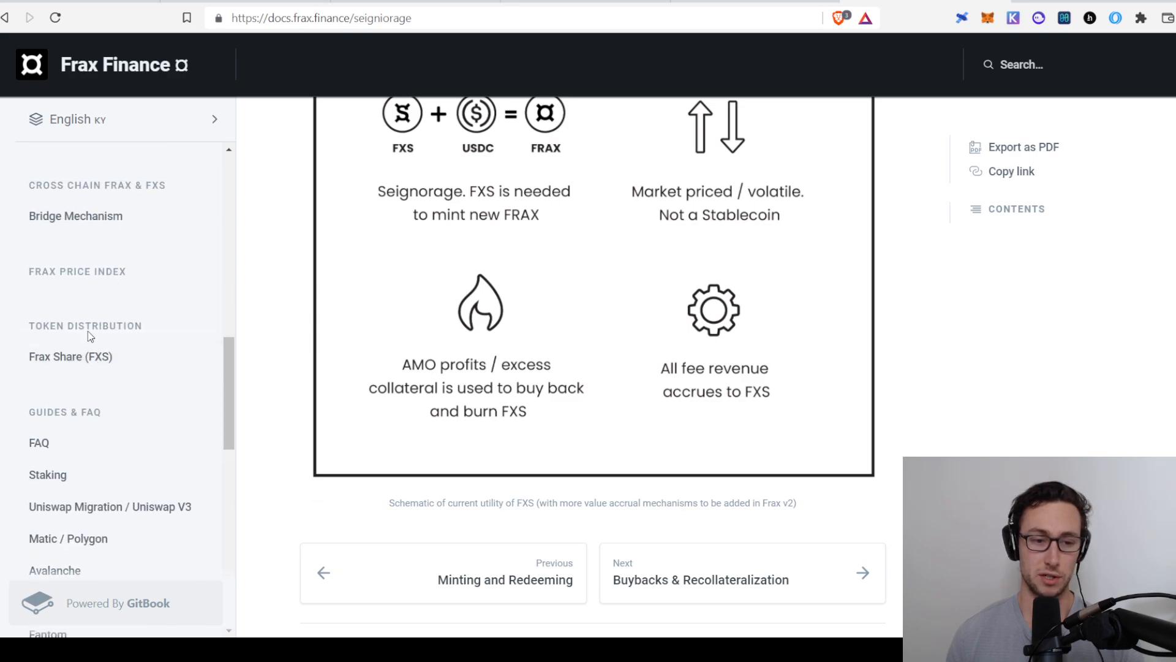
Step: View the Frax Share (FXS) token distribution page down to the Team and Investors allocation
{"action": "left_click", "coordinate": [69, 355]}
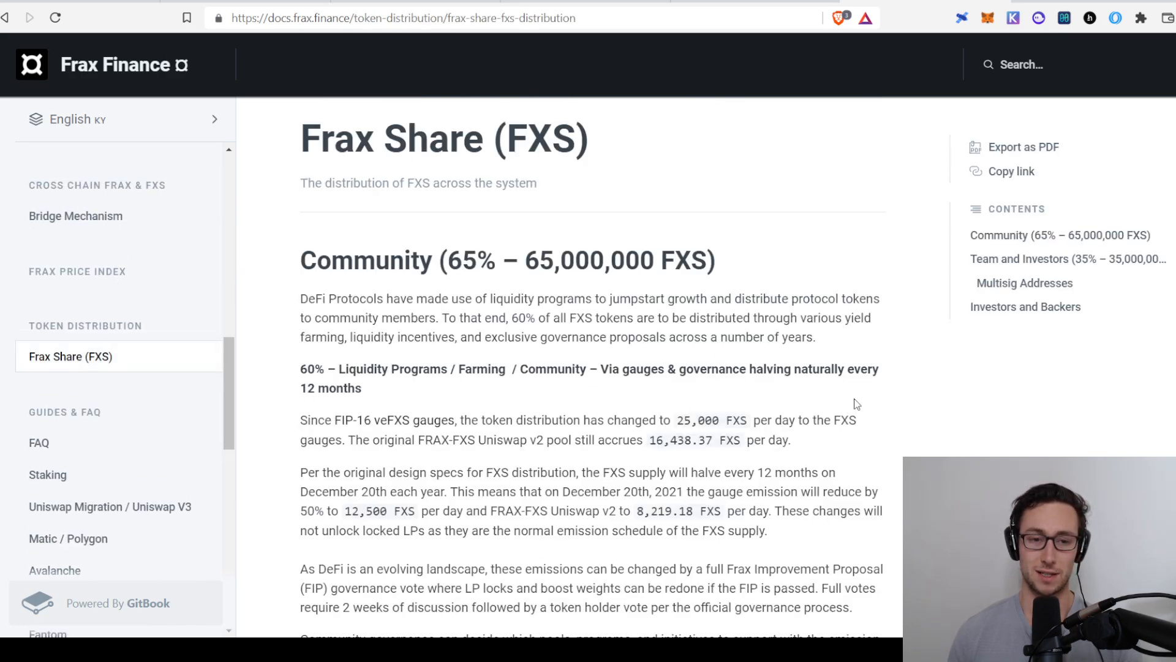
{"action": "scroll", "scroll_direction": "down", "scroll_amount": 3}
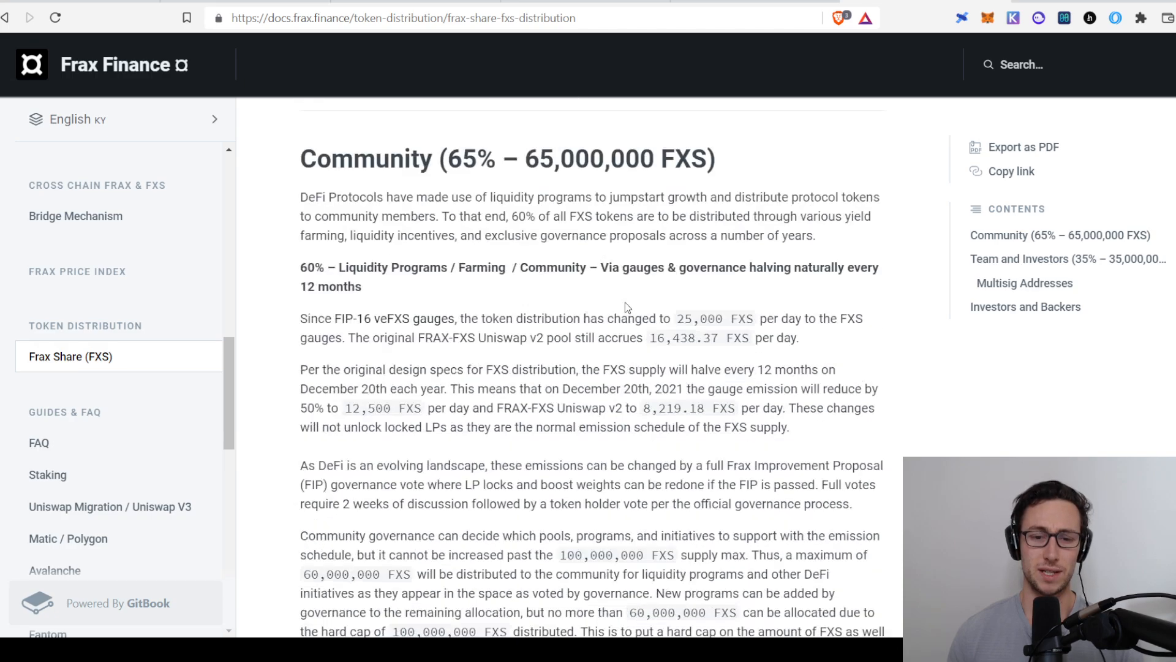
{"action": "scroll", "scroll_direction": "down", "scroll_amount": 3}
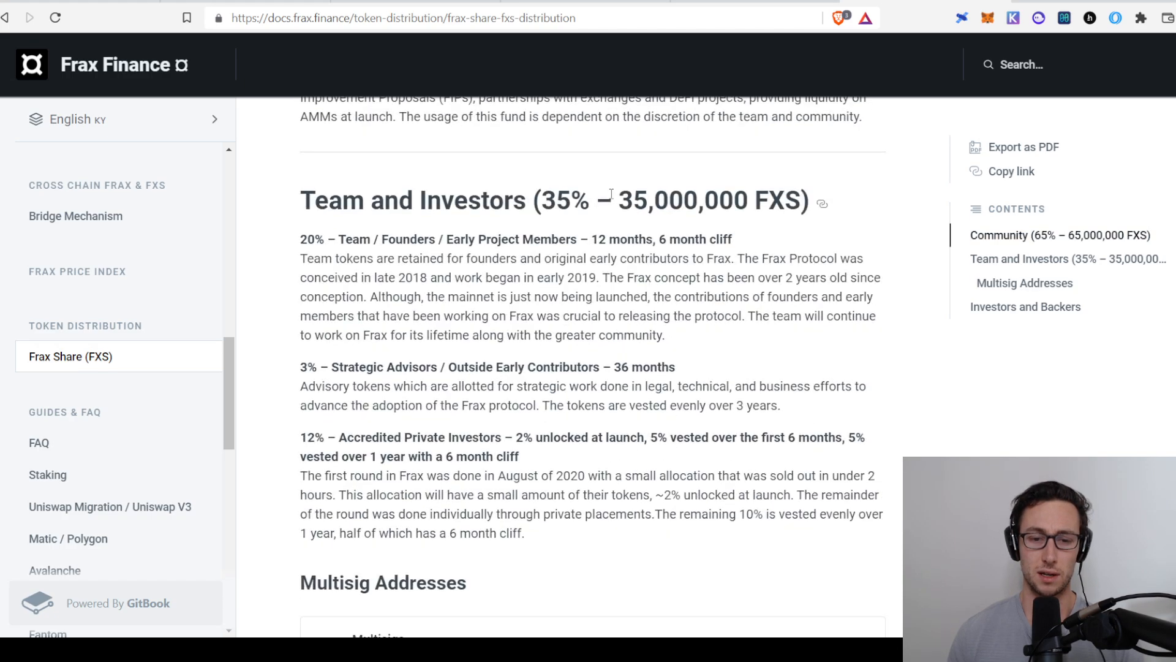
{"action": "mouse_move", "coordinate": [760, 335]}
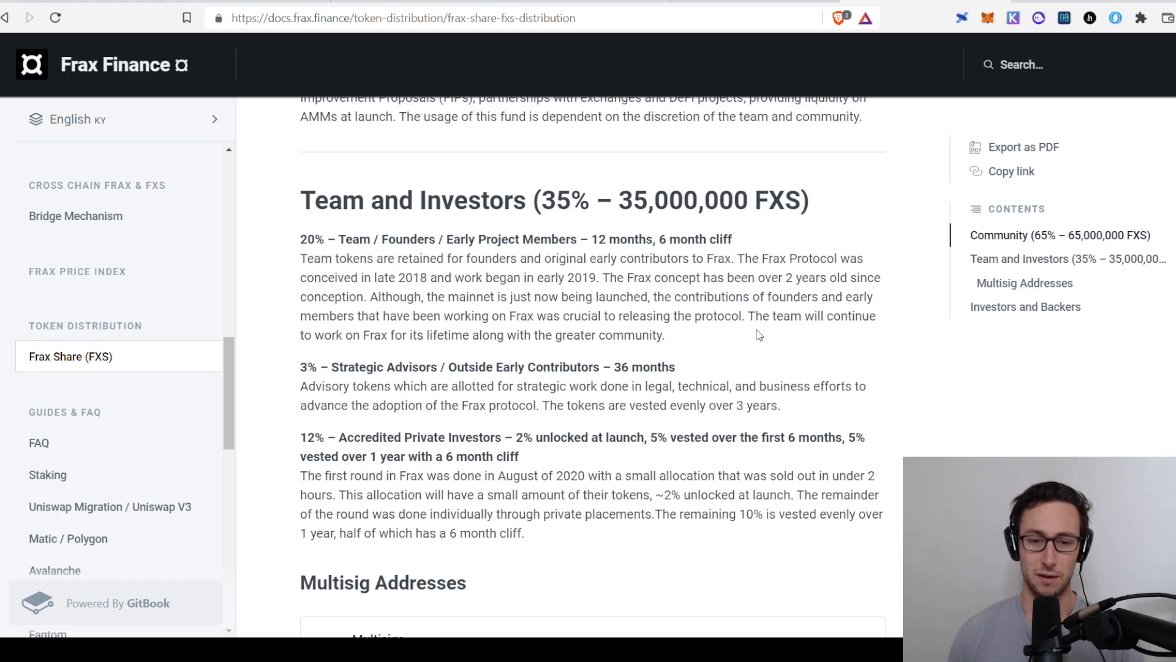